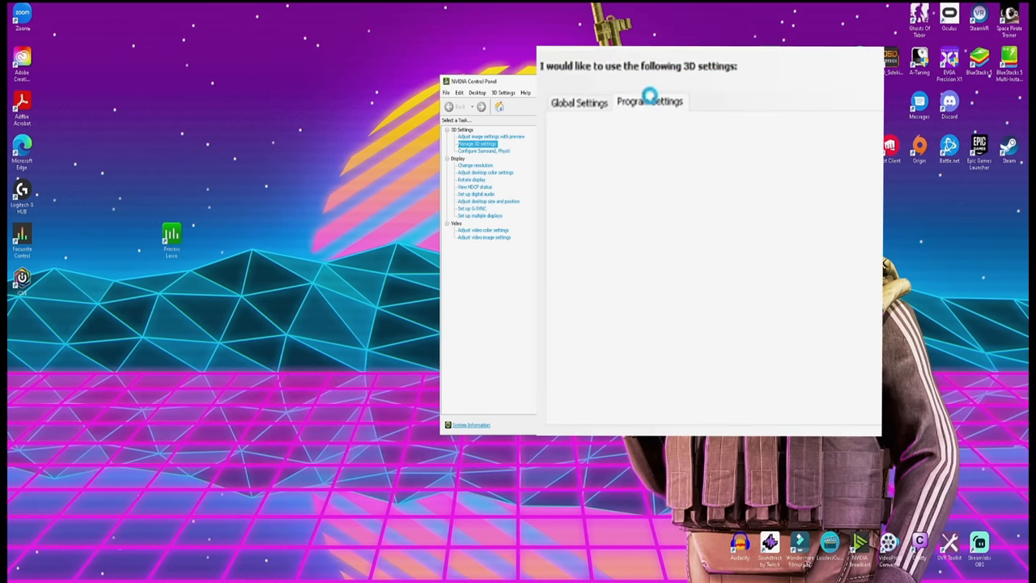
Switch to the Program Settings tab with Escape From Tarkov selected for customization.
click(649, 102)
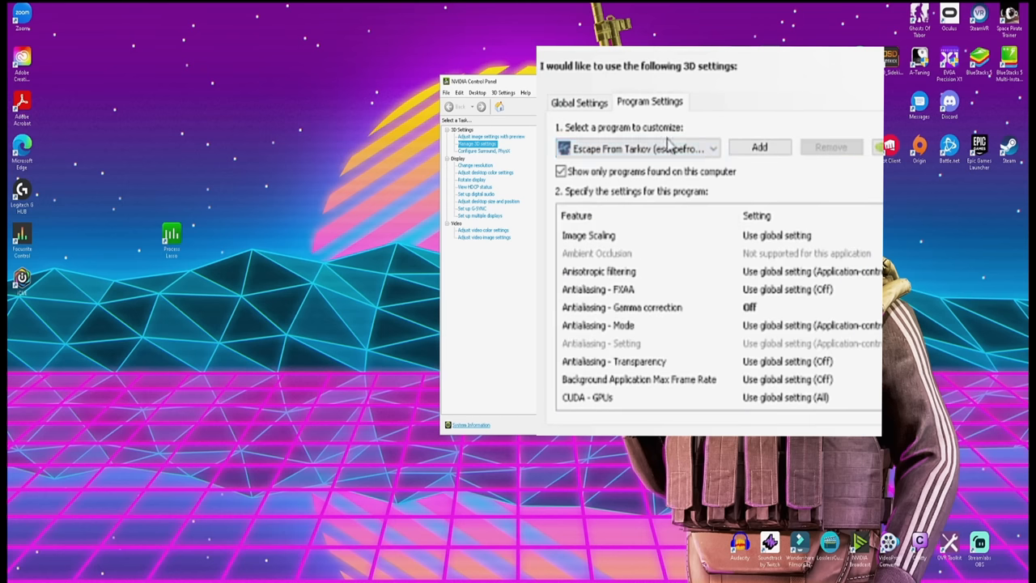
mouse_move(759, 147)
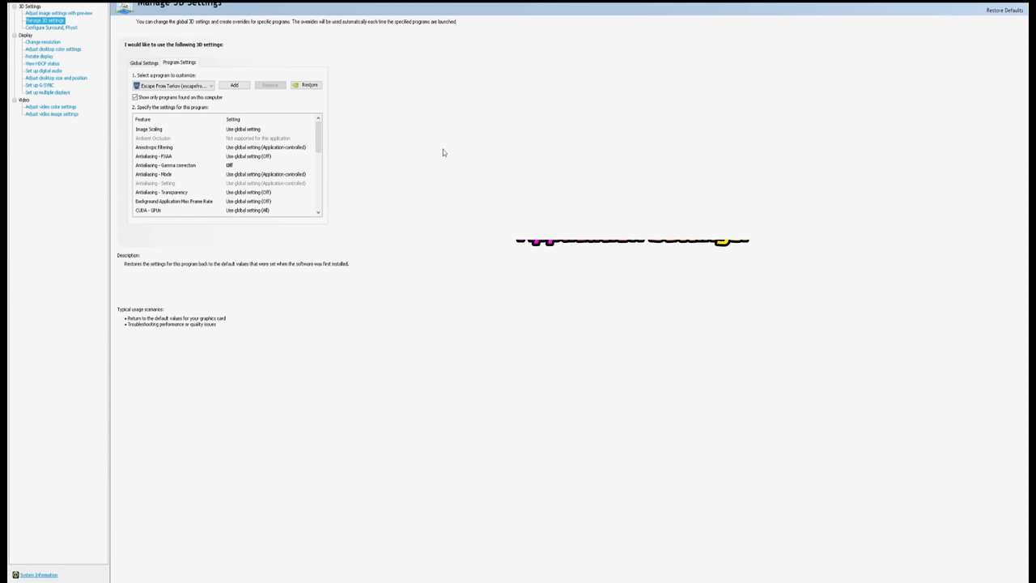
click(165, 165)
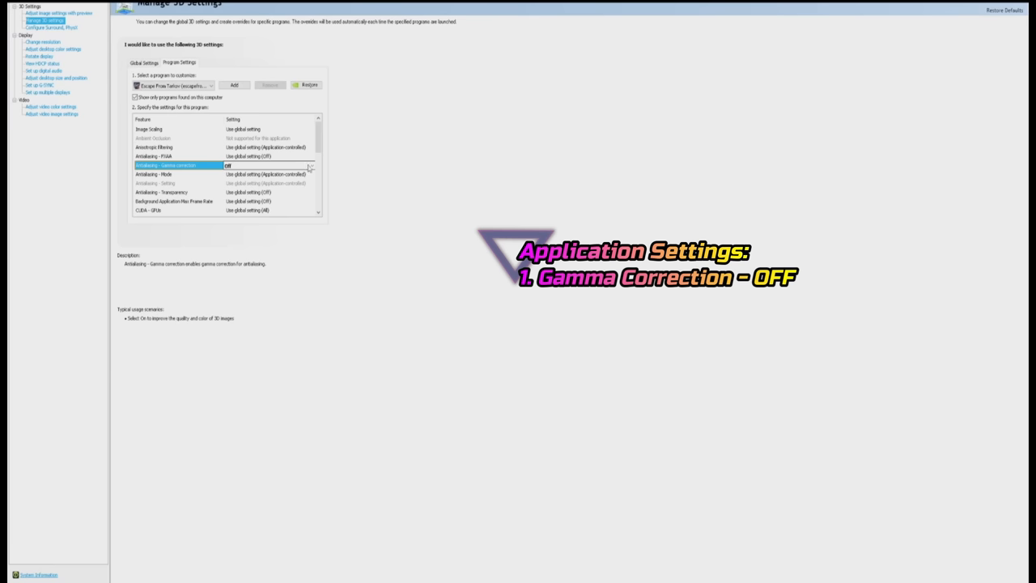
click(154, 156)
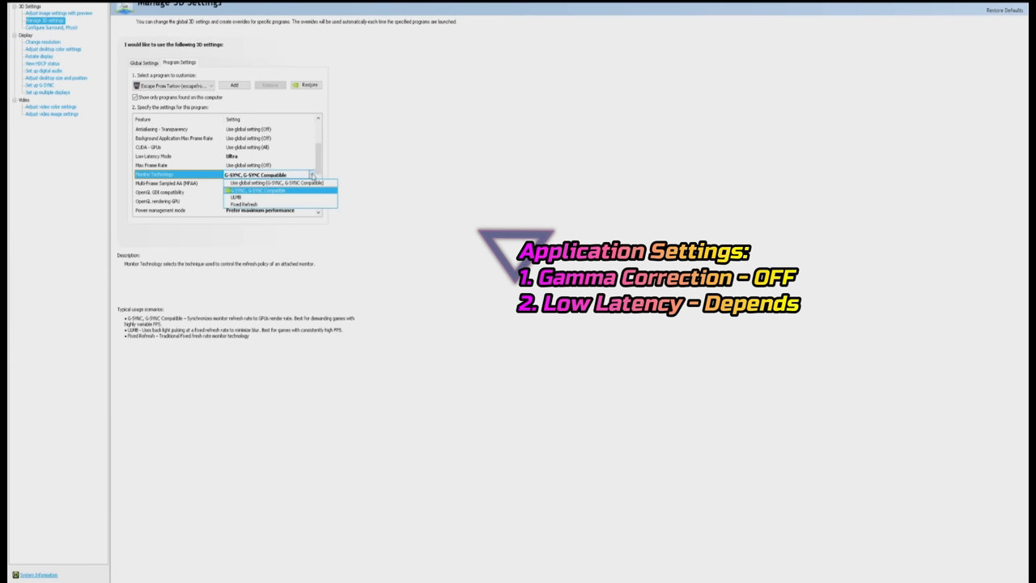
click(255, 175)
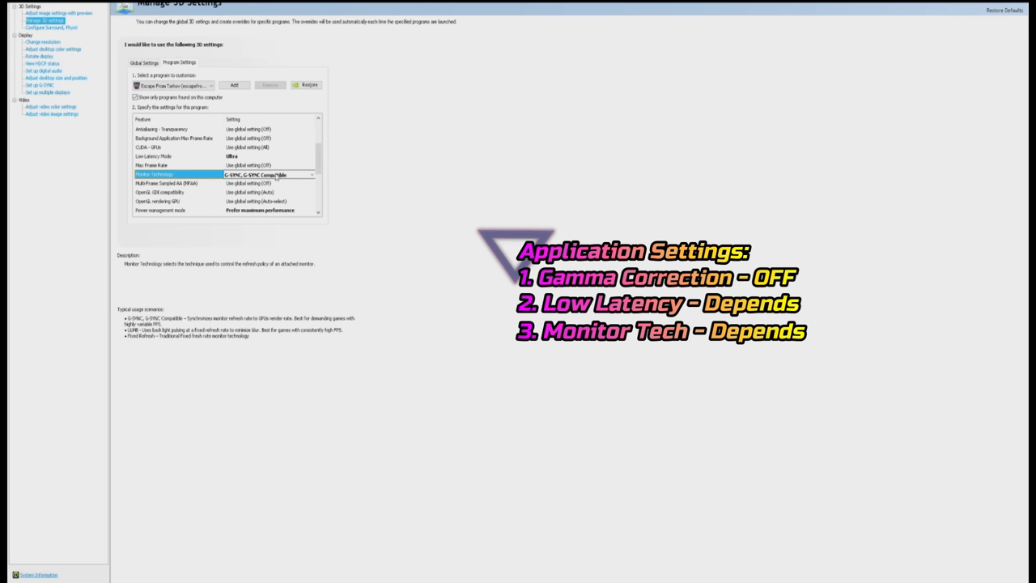
mouse_move(312, 175)
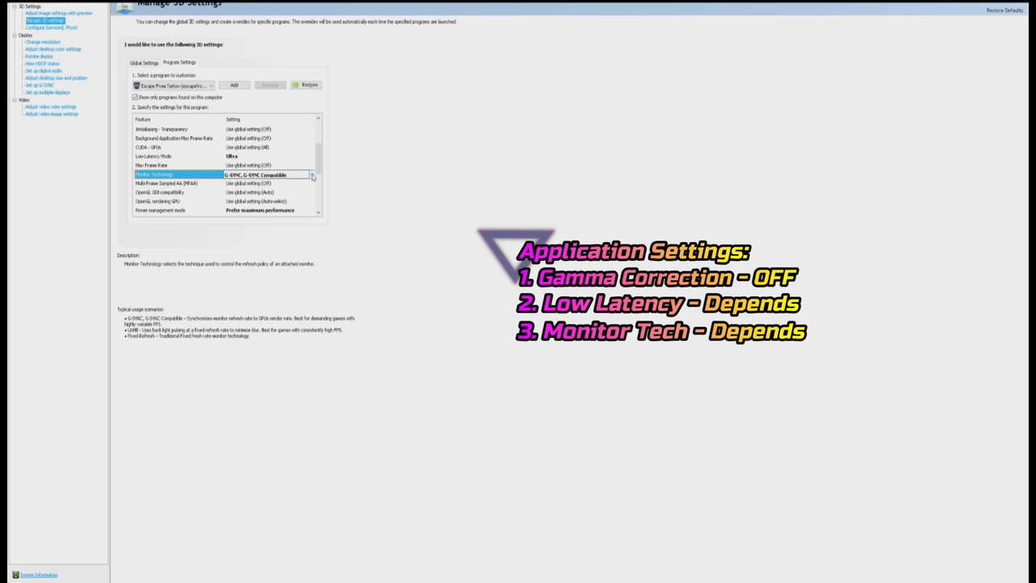
Set power management to Prefer maximum performance and refresh rate to Highest available.
scroll(down, 3)
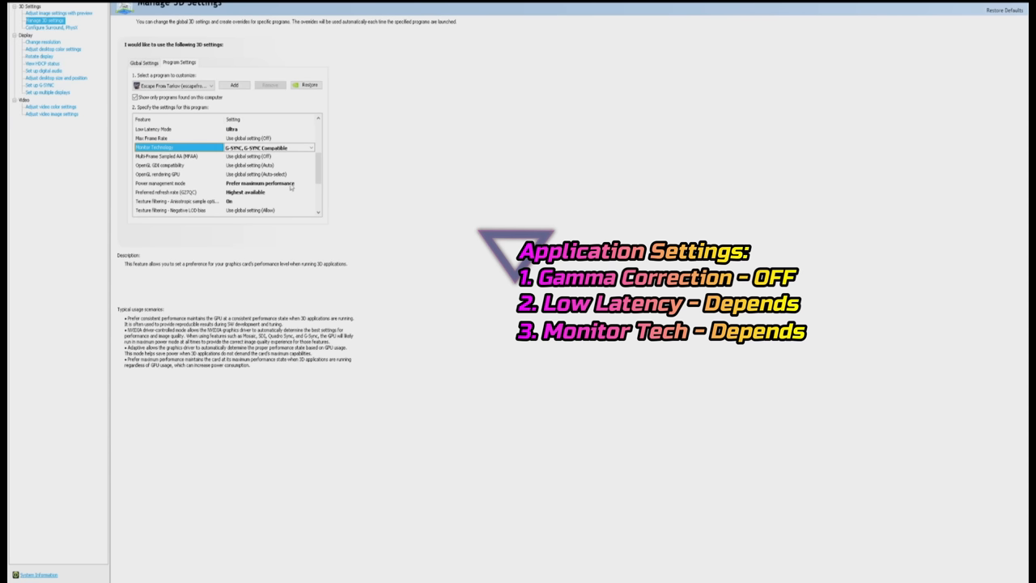
click(310, 183)
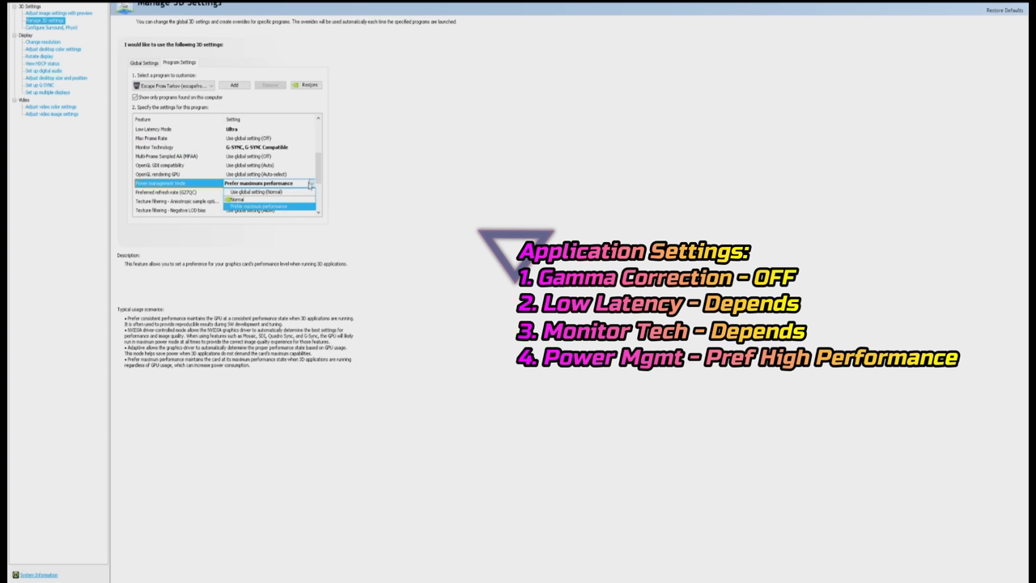
click(258, 183)
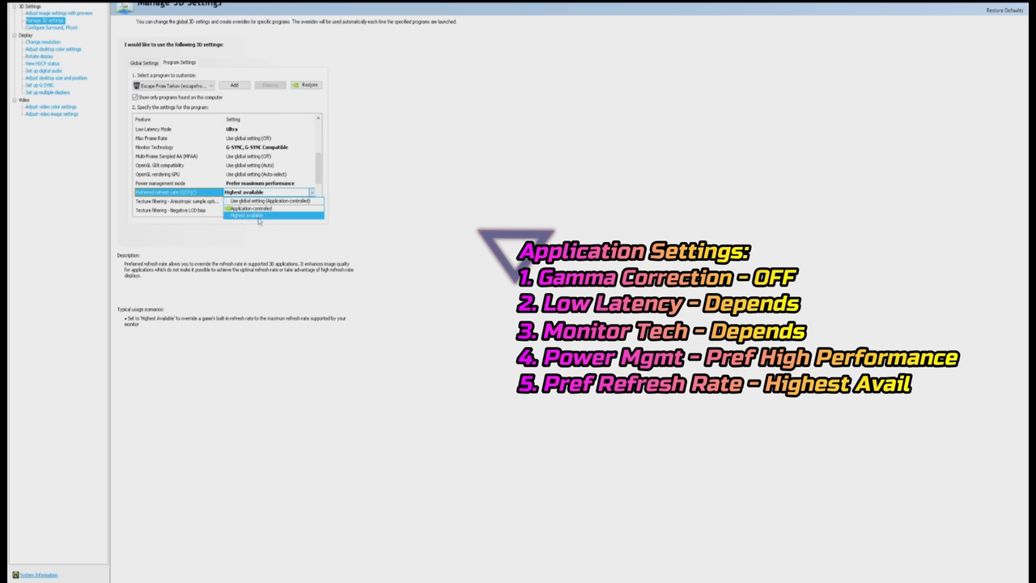
click(246, 216)
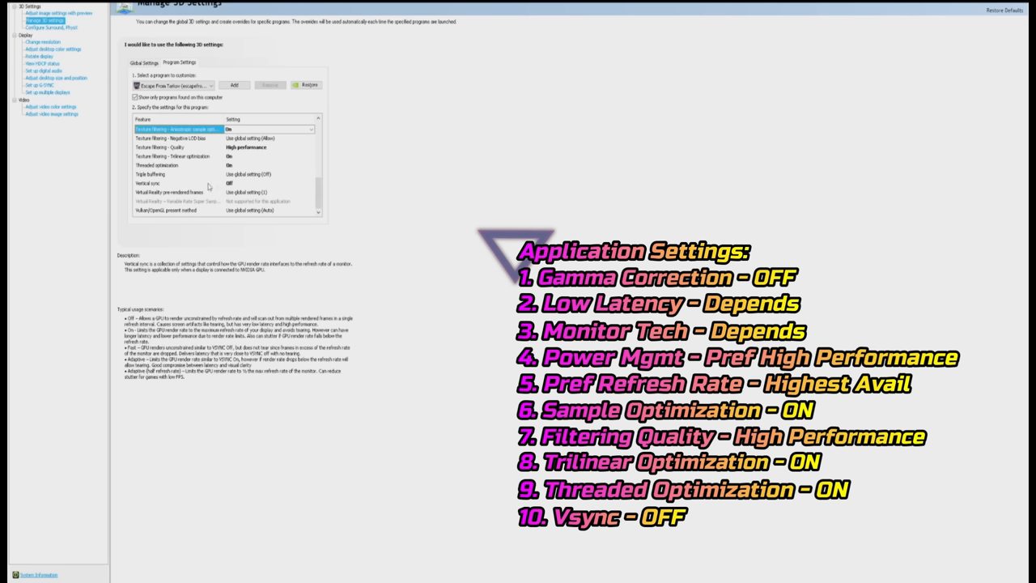
mouse_move(241, 187)
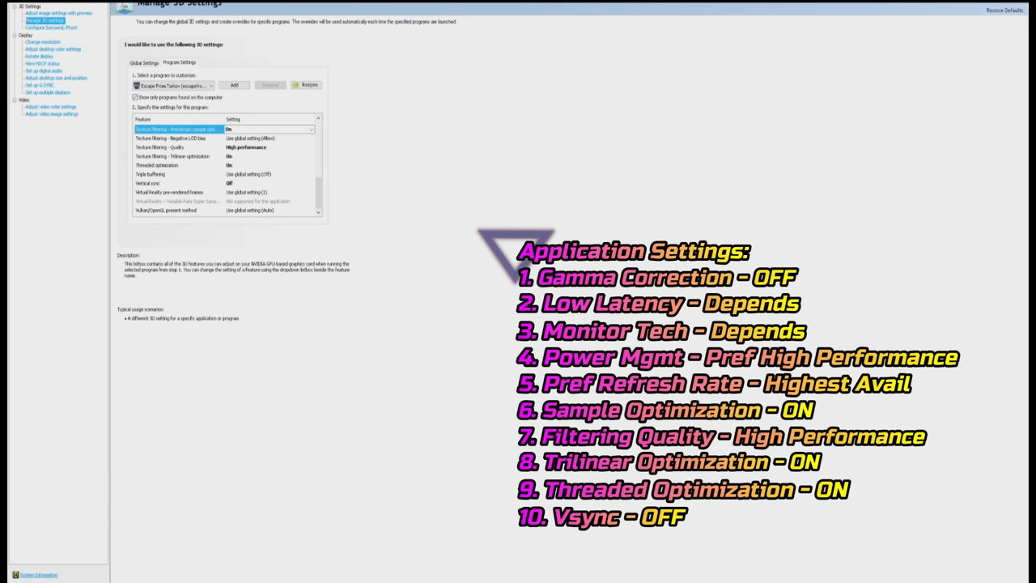
Drag desktop contrast up to 65%, keeping brightness 50%, gamma 1.45, vibrance 70%.
click(53, 50)
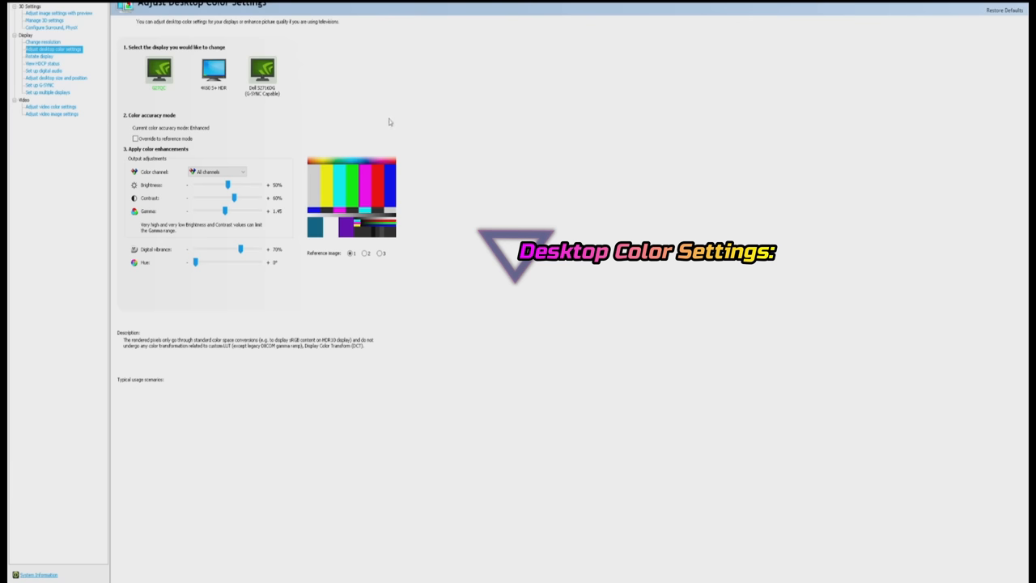
mouse_move(168, 210)
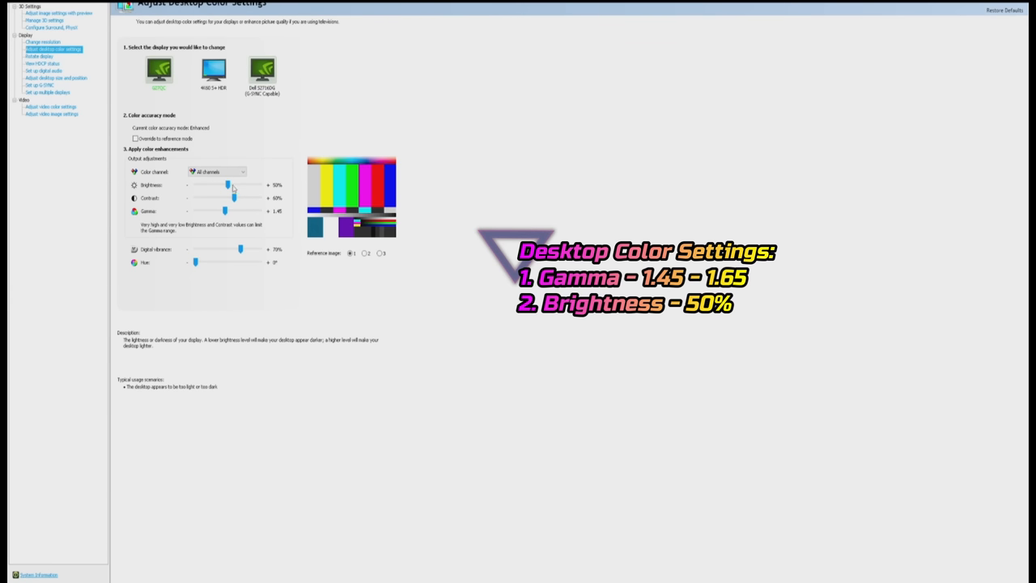
mouse_move(234, 187)
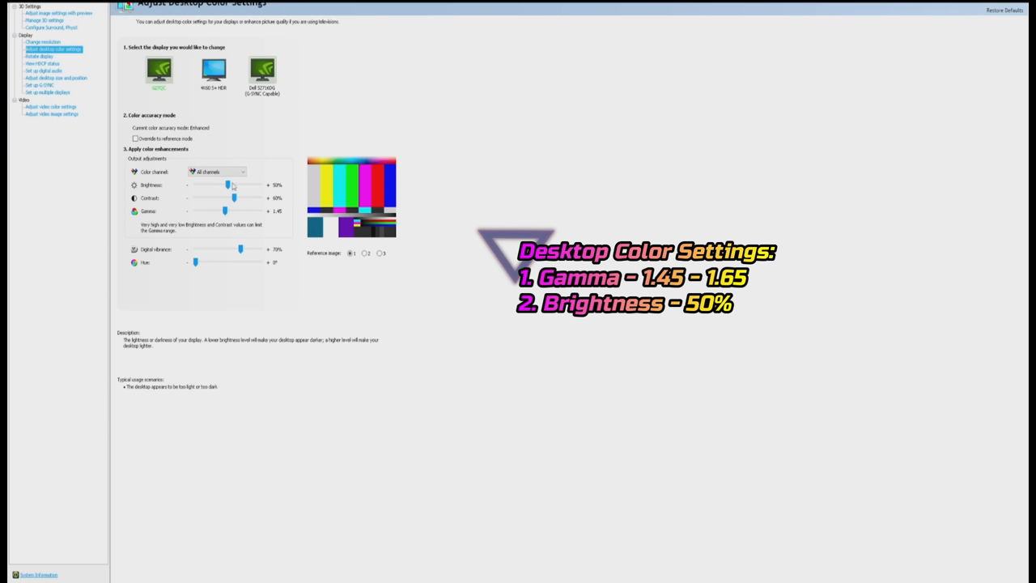
mouse_move(235, 187)
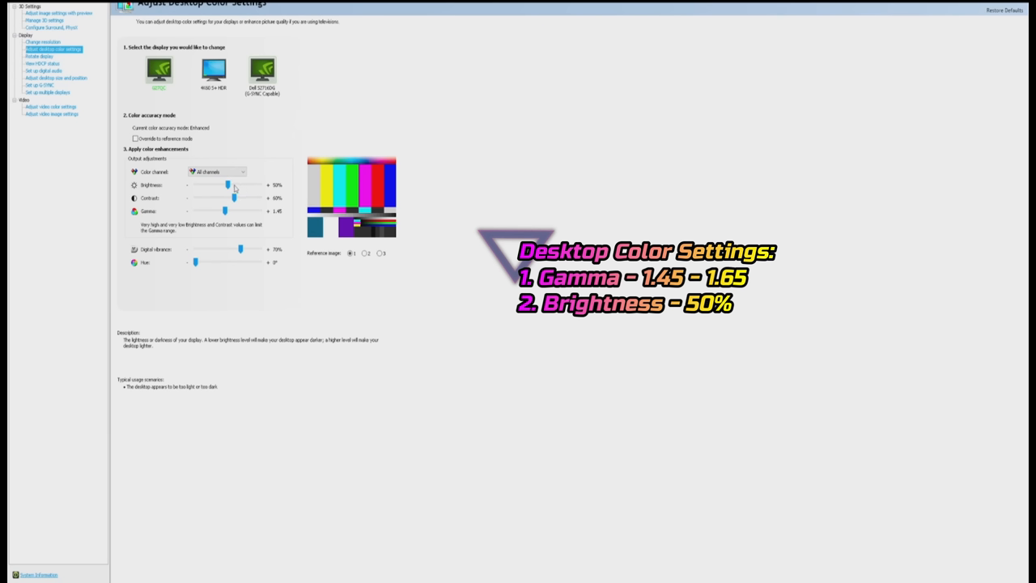
mouse_move(276, 180)
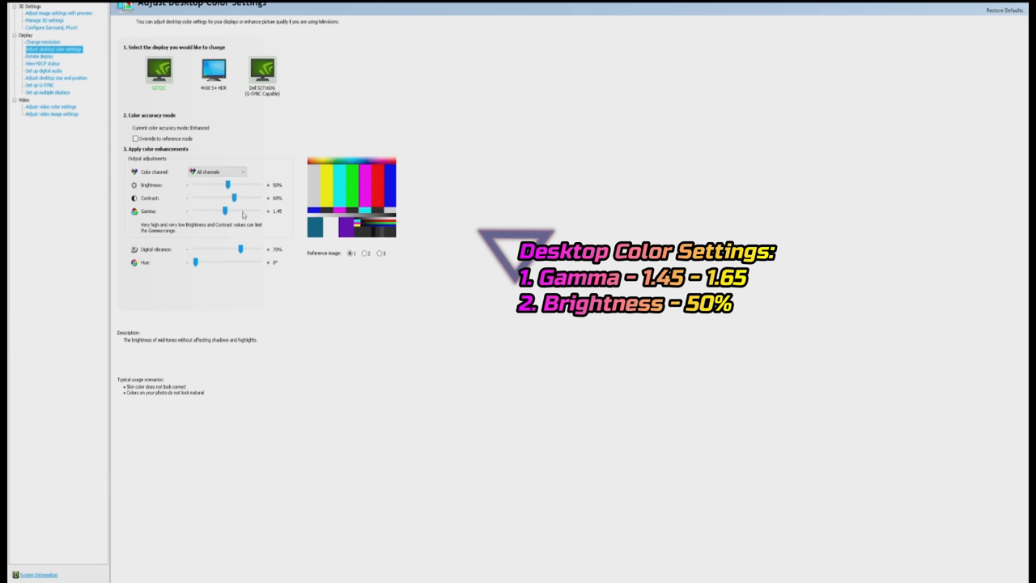
mouse_move(237, 215)
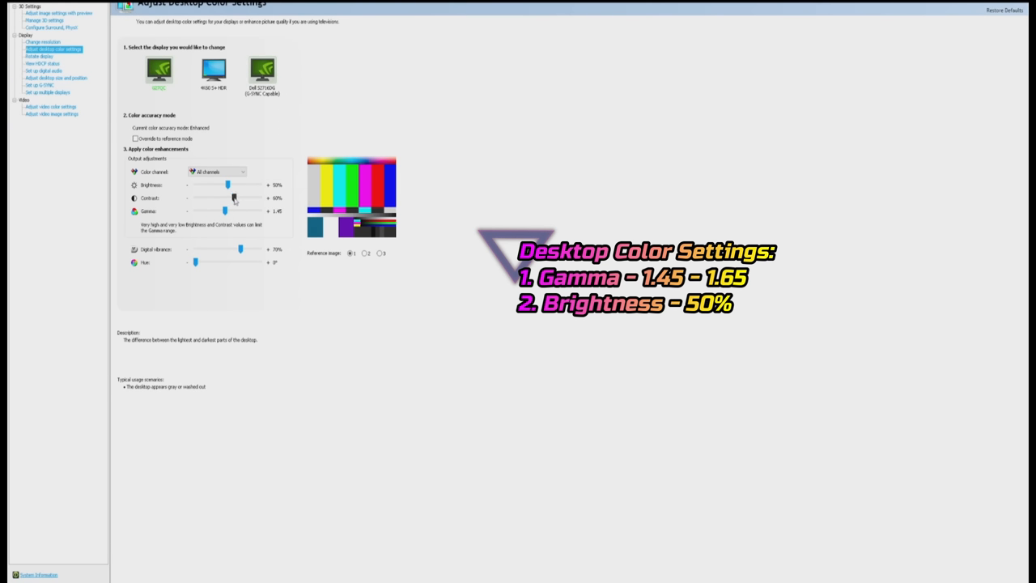
drag(227, 198, 238, 198)
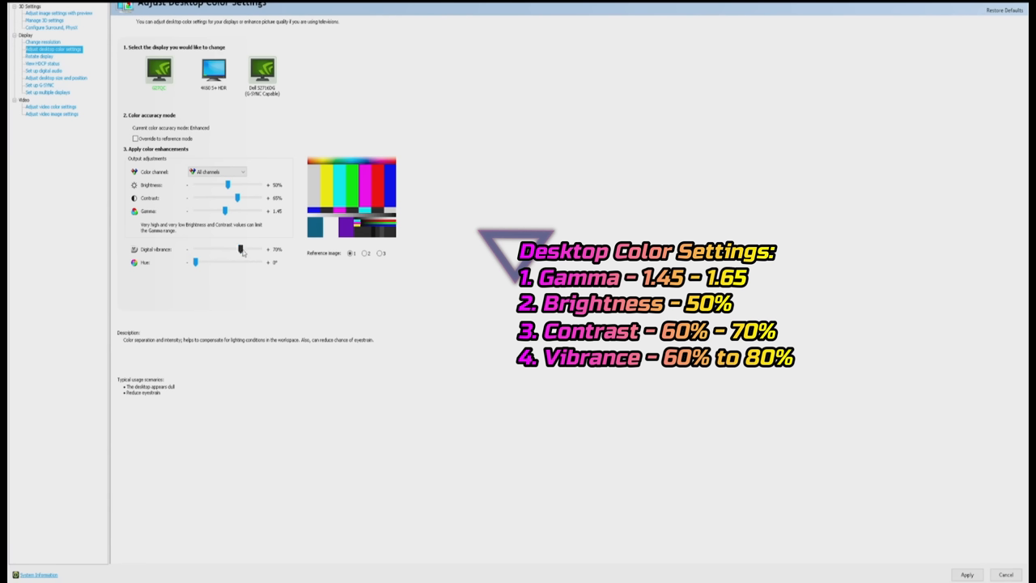
mouse_move(259, 252)
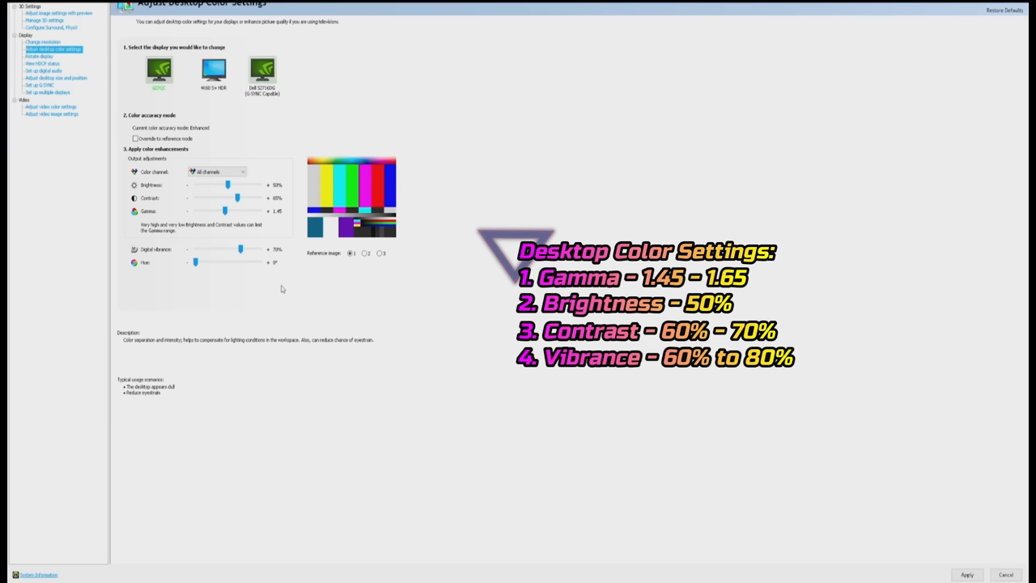
mouse_move(296, 288)
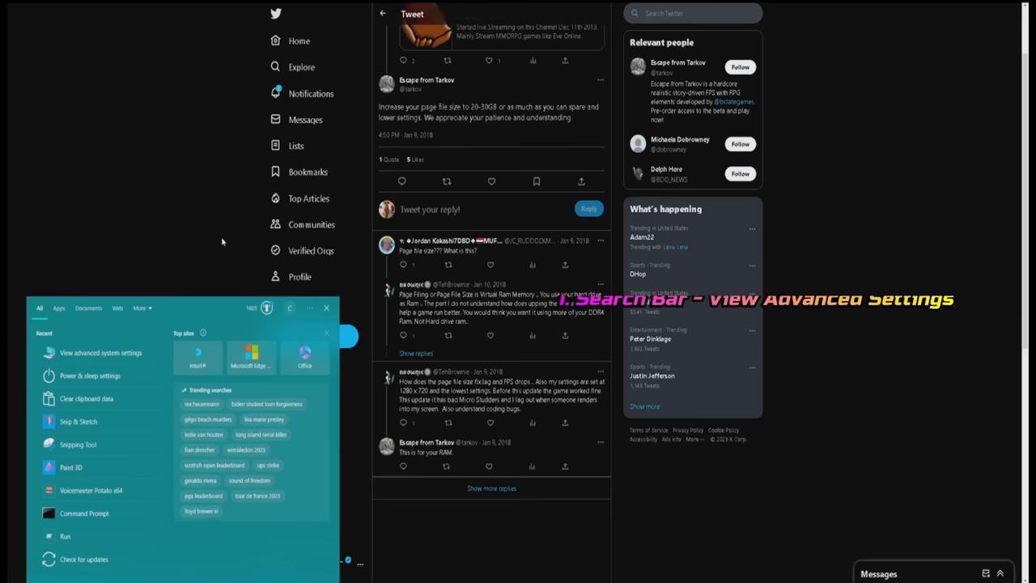
Open Performance Options' virtual memory dialog showing the 10000 MB page file on Gaming.
click(100, 353)
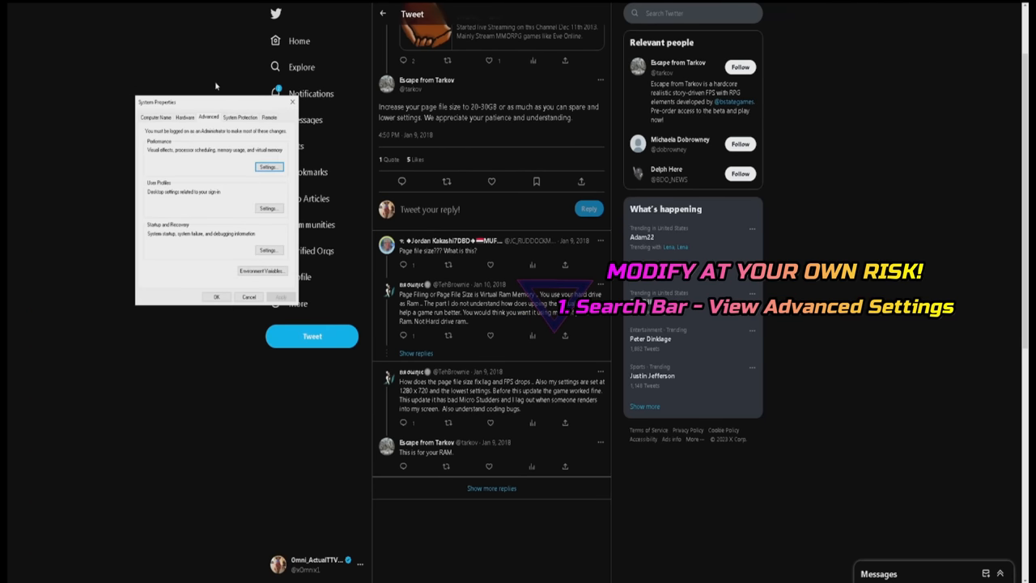
mouse_move(208, 119)
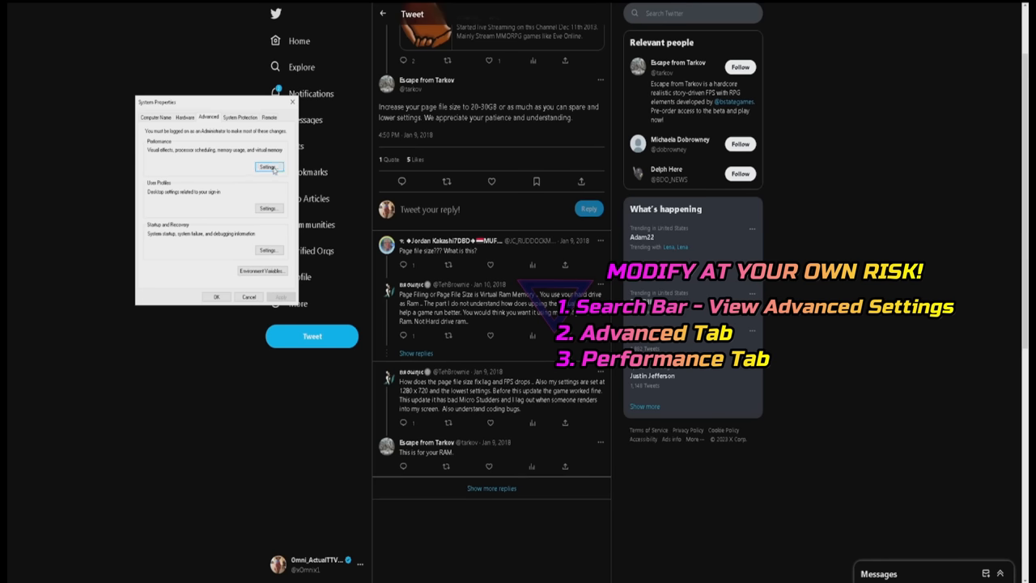
click(269, 167)
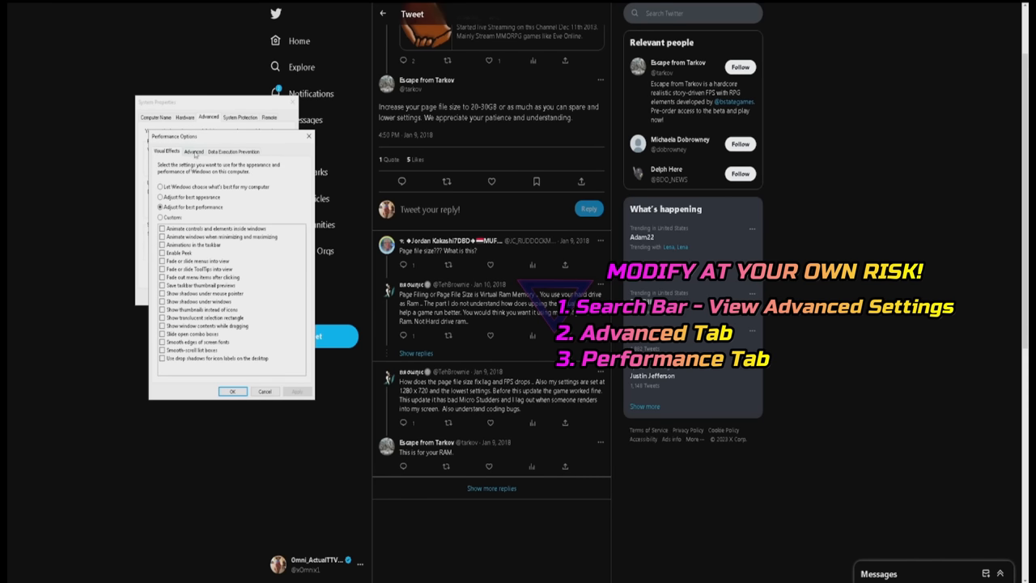
click(195, 152)
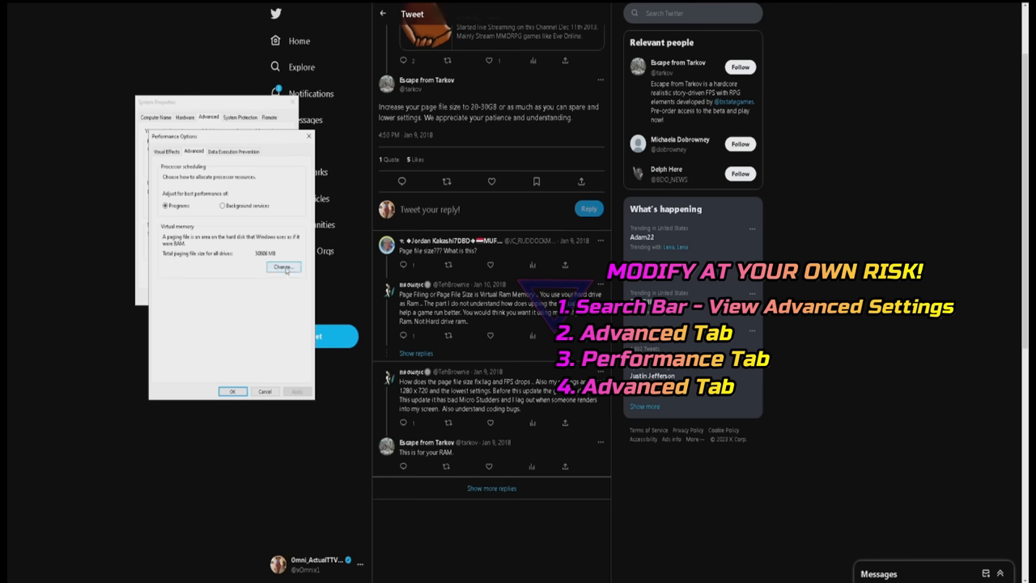
click(283, 267)
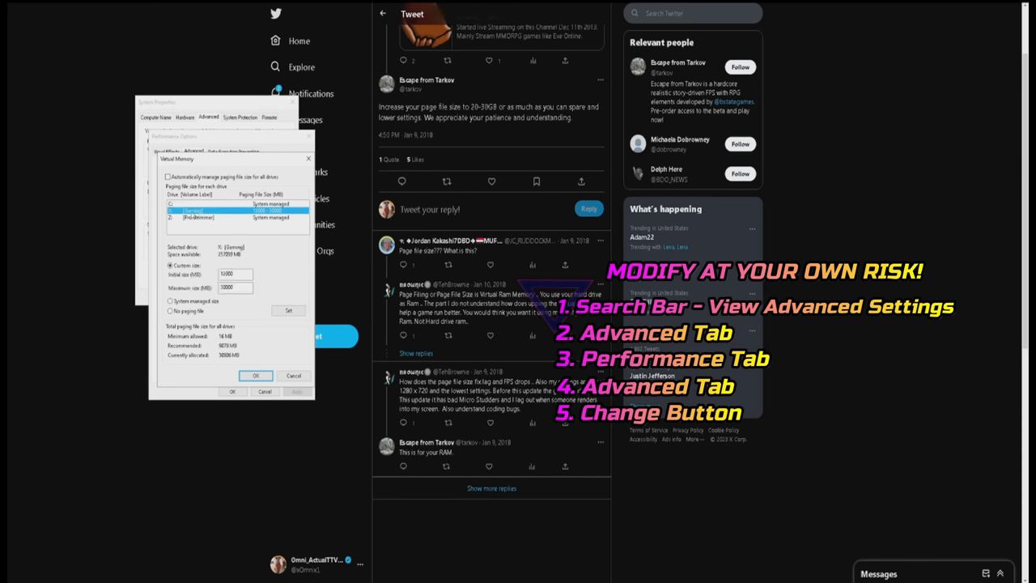
mouse_move(204, 362)
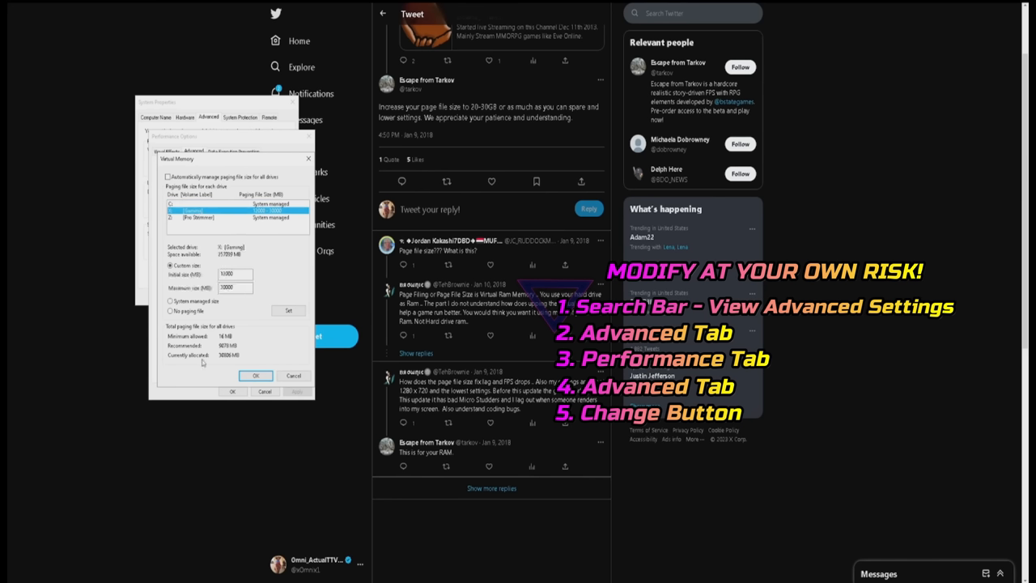
click(169, 266)
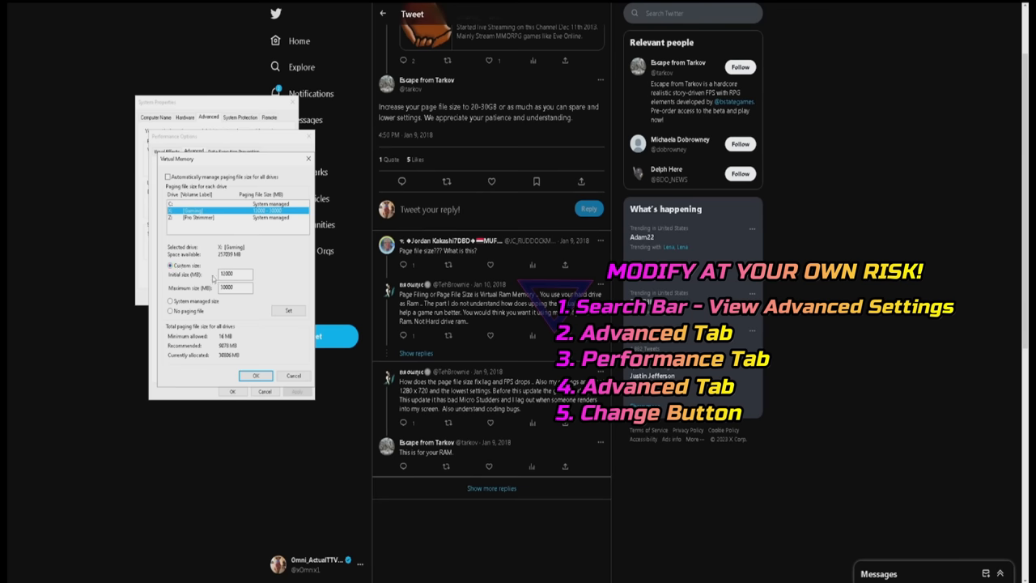
click(231, 289)
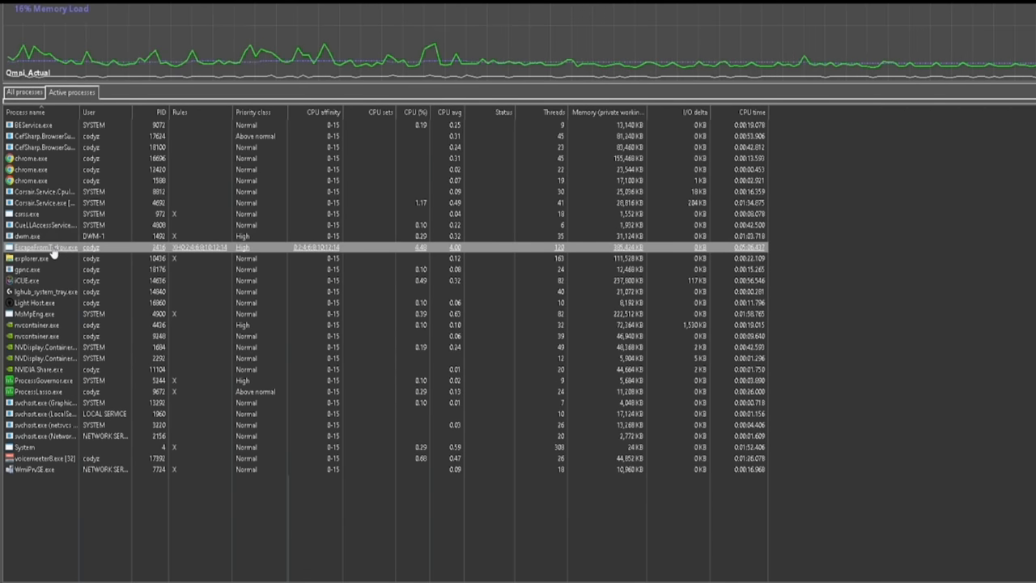
Set EscapeFromTarkov.exe CPU priority to Always High and answer the dwm.exe warning.
right_click(44, 247)
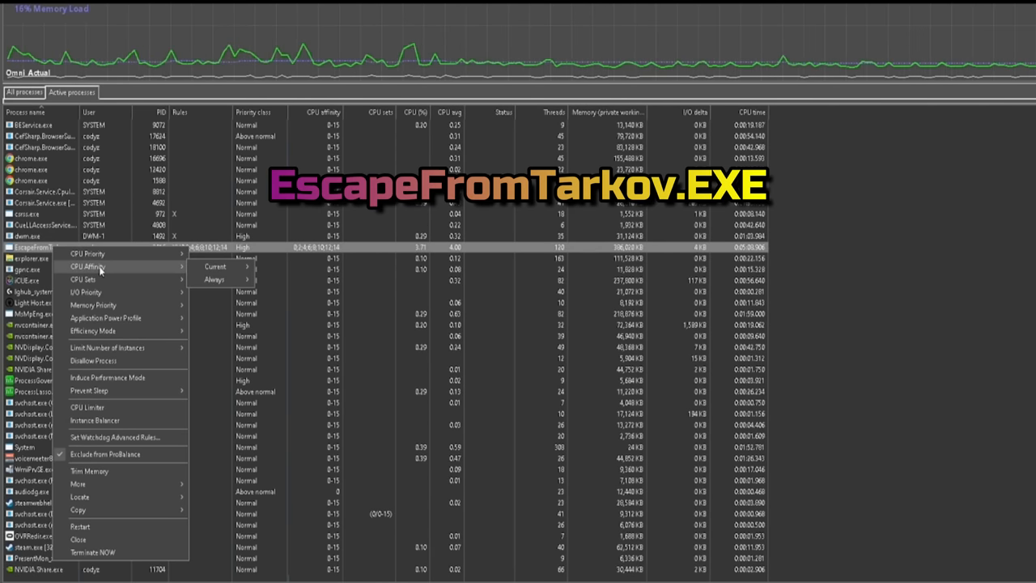
click(214, 279)
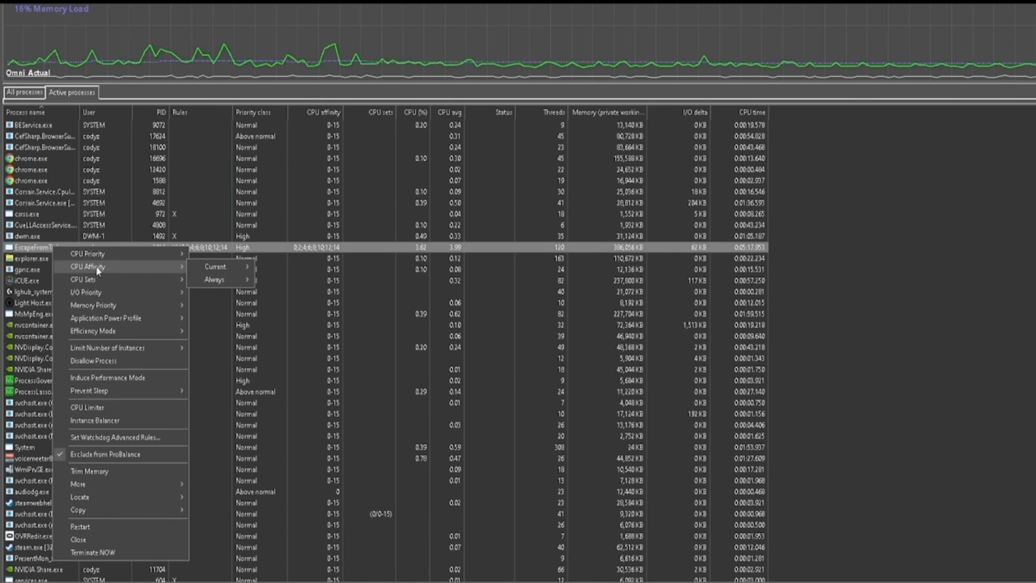
mouse_move(89, 253)
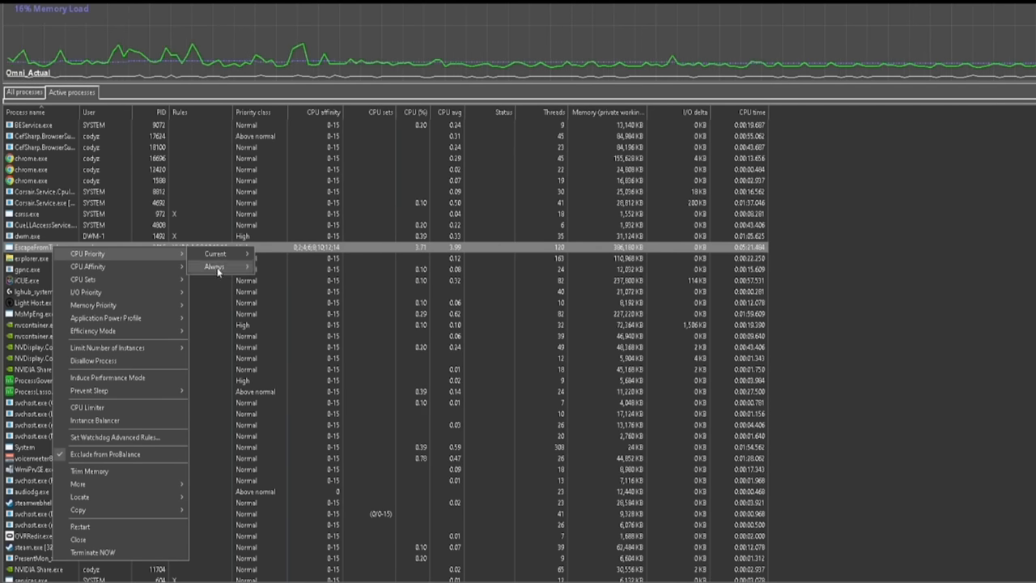
click(214, 267)
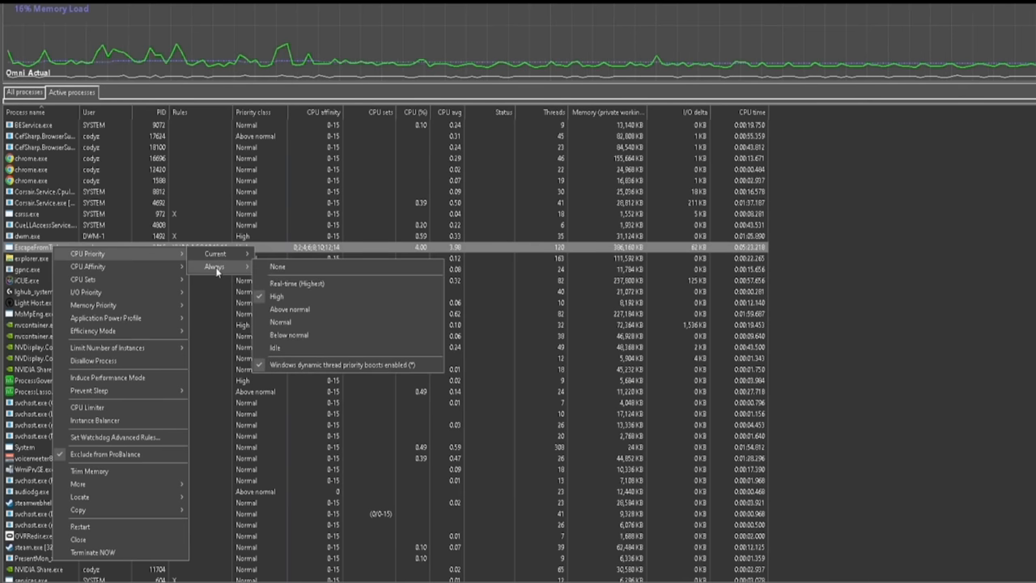
mouse_move(290, 297)
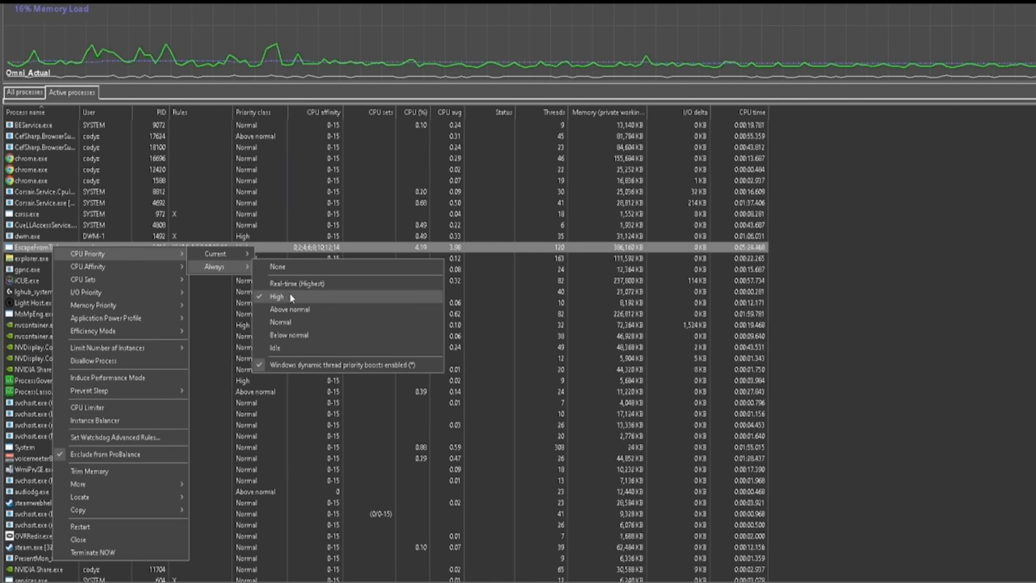
mouse_move(314, 301)
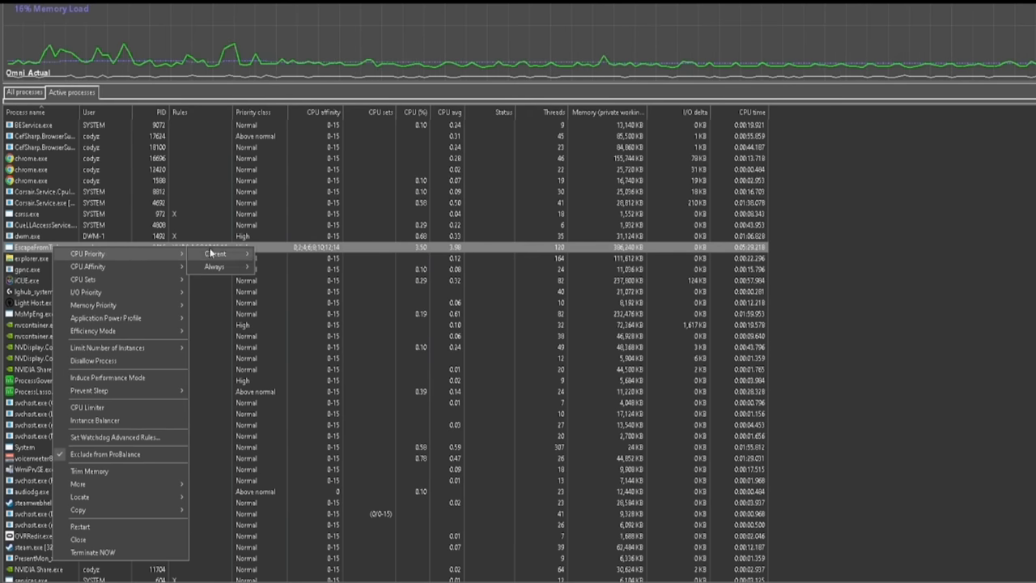
mouse_move(216, 253)
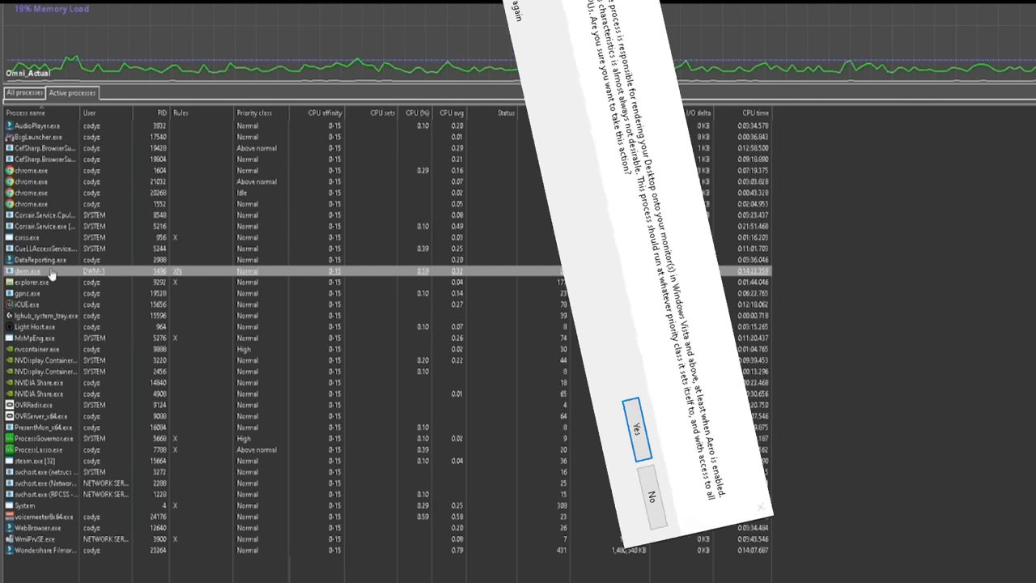
click(637, 428)
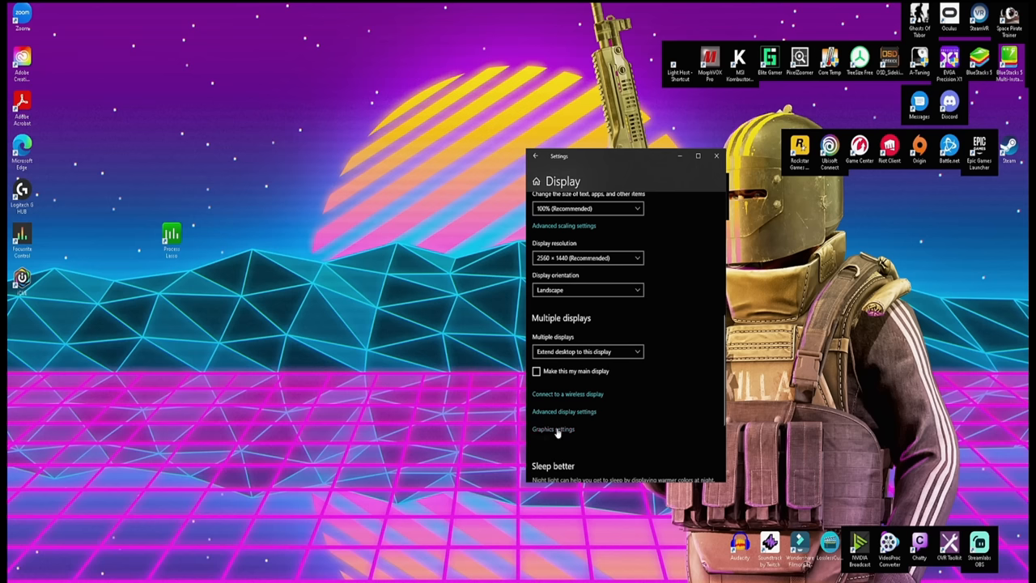
Show Graphics settings with GPU scheduling on and EscapeFromTarkov.exe at High performance.
click(553, 429)
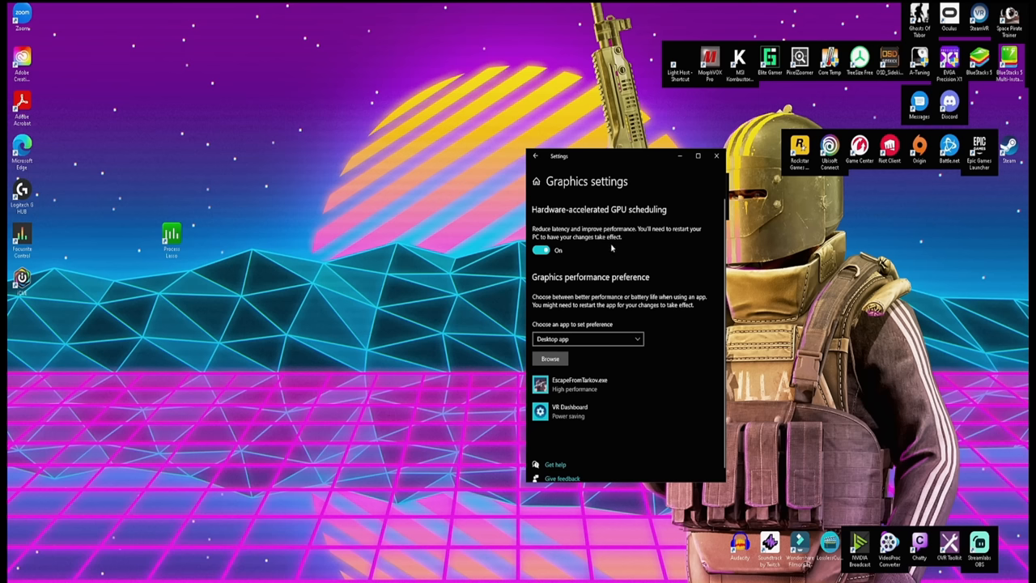
mouse_move(609, 244)
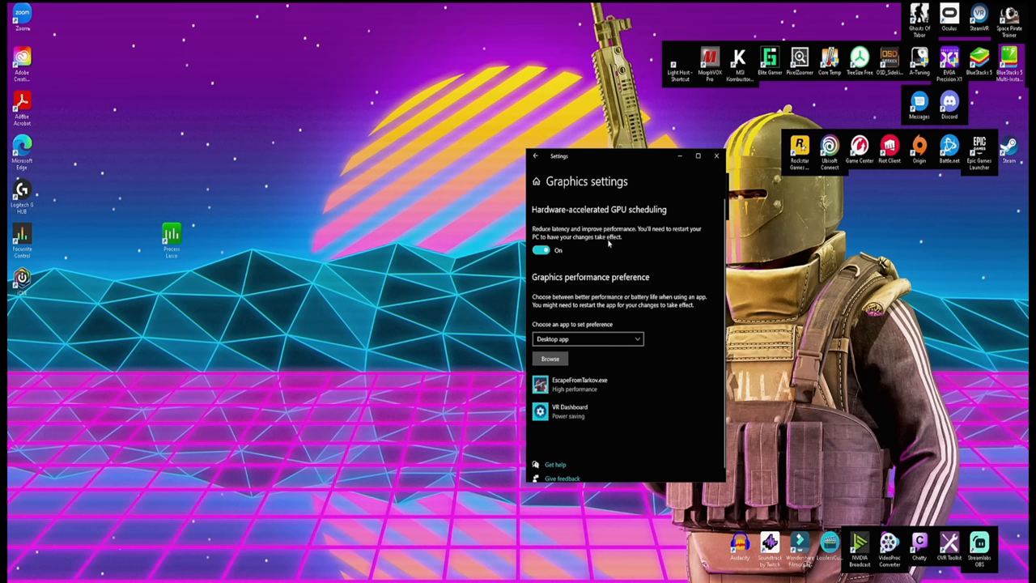
mouse_move(571, 221)
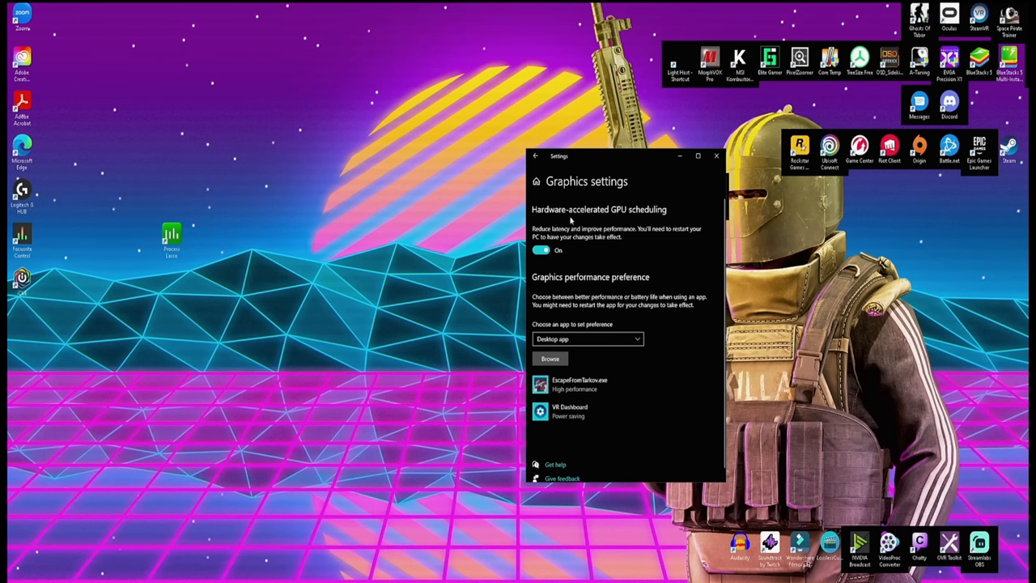
mouse_move(609, 245)
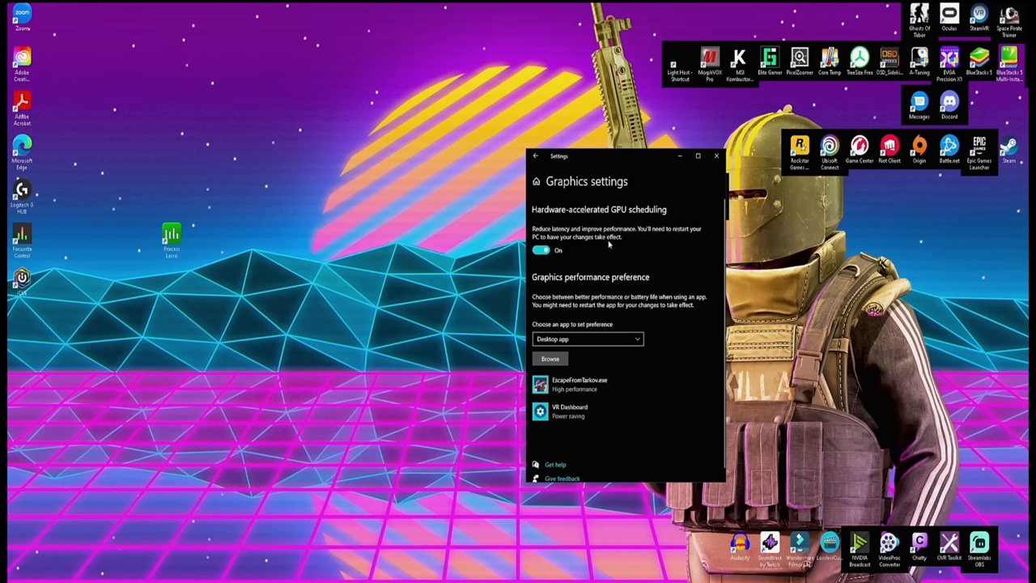
mouse_move(591, 249)
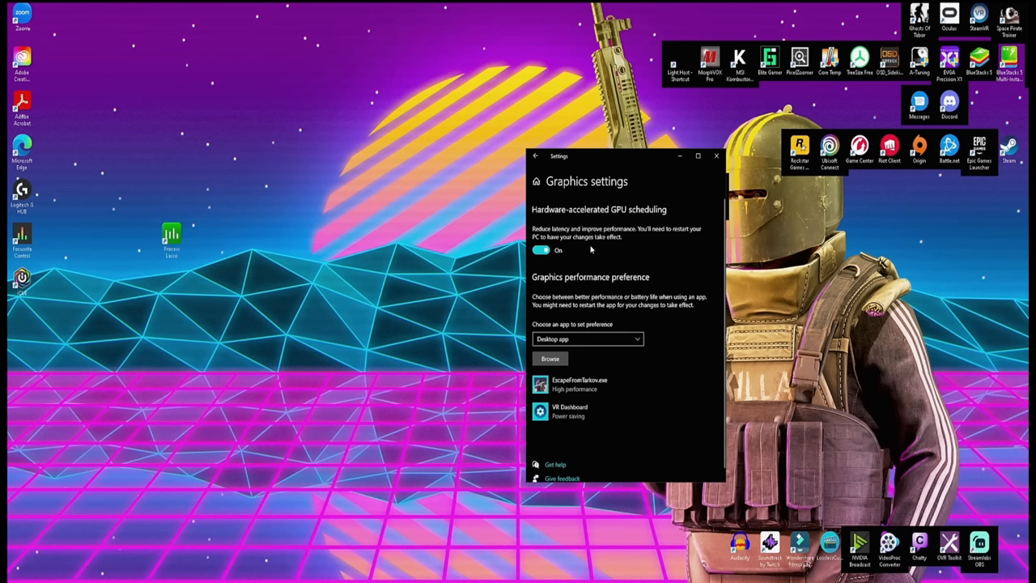
mouse_move(608, 241)
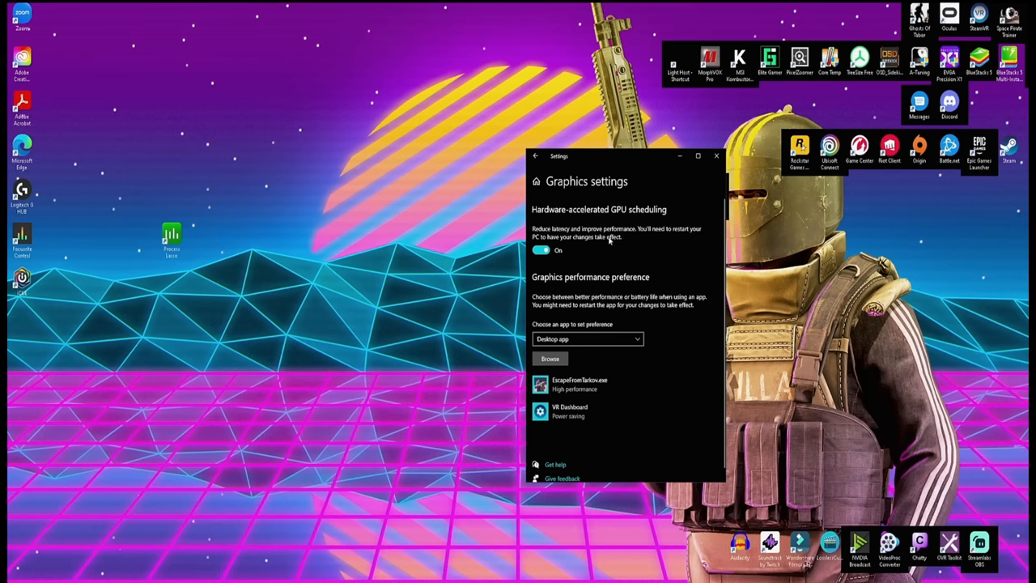
mouse_move(559, 222)
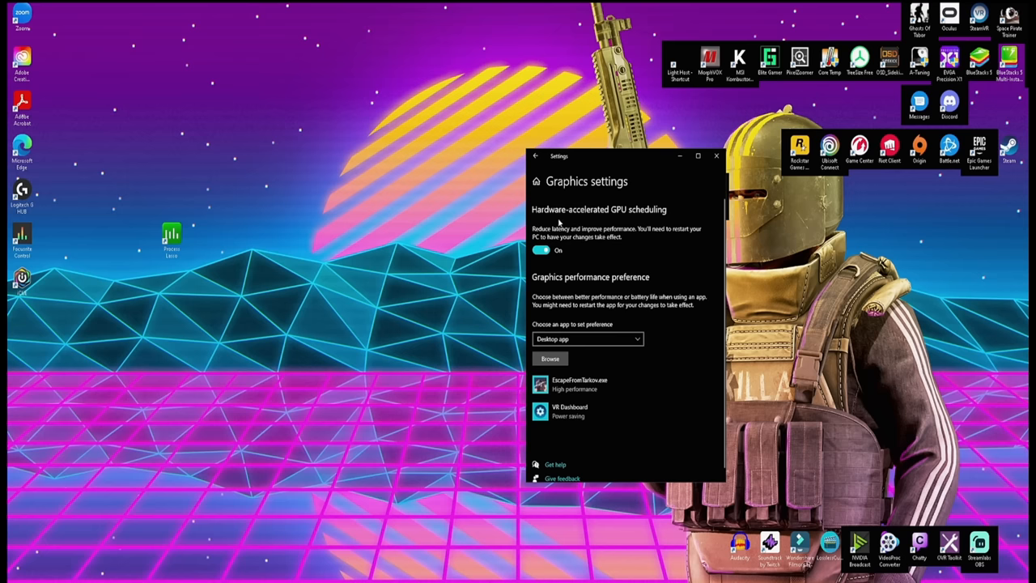
mouse_move(630, 253)
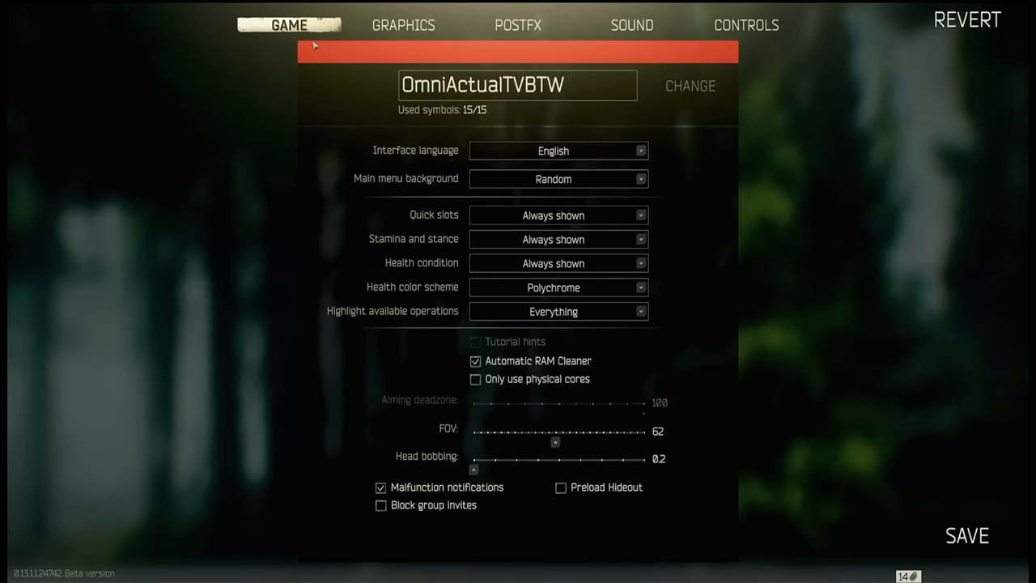
mouse_move(546, 273)
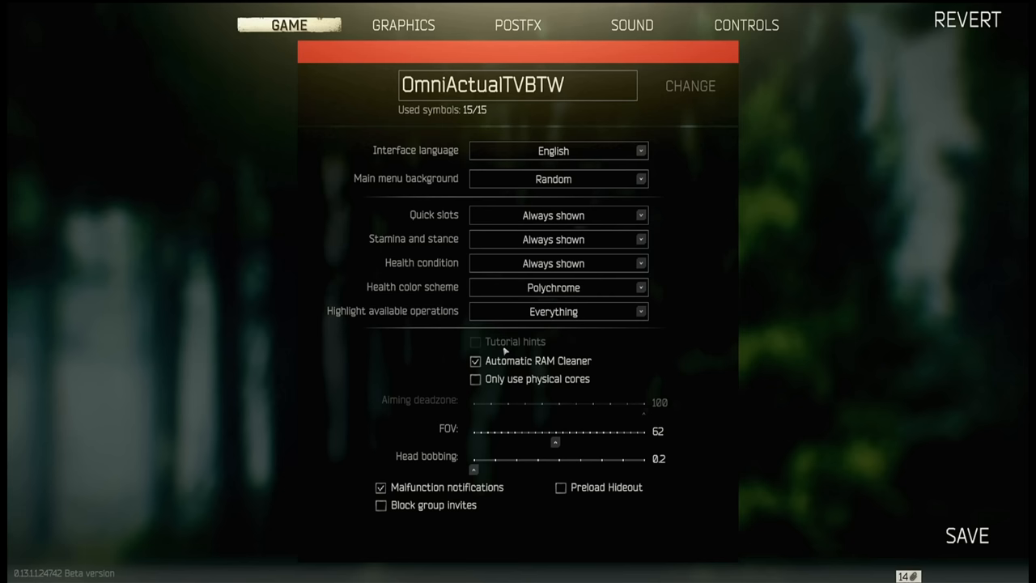
mouse_move(541, 363)
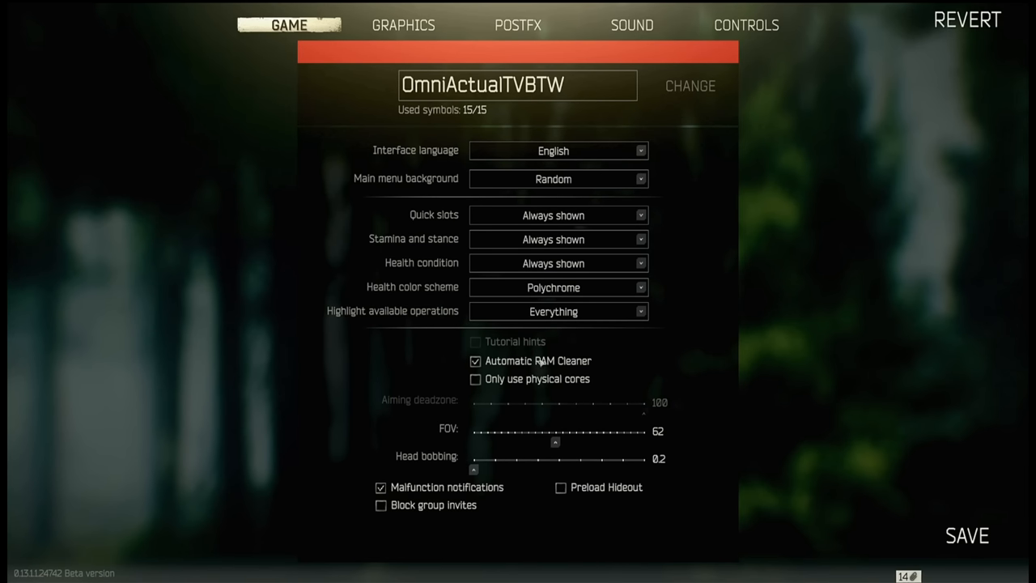
mouse_move(556, 364)
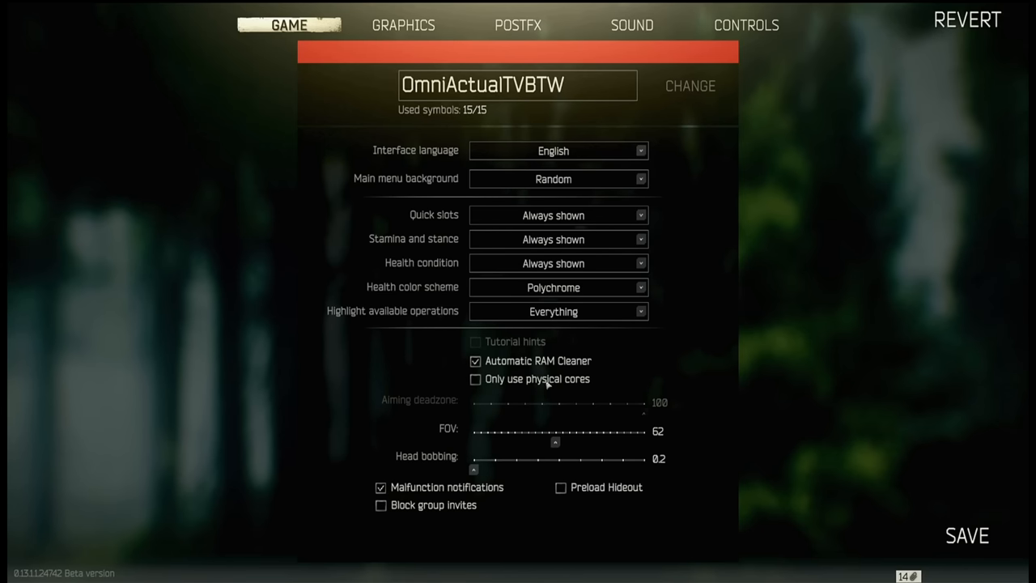
mouse_move(493, 383)
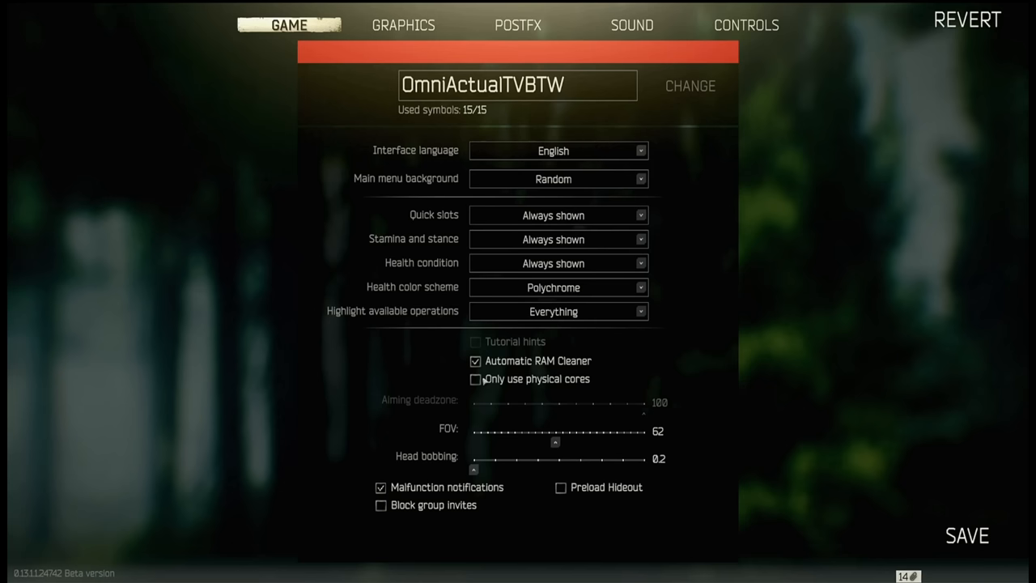
mouse_move(544, 429)
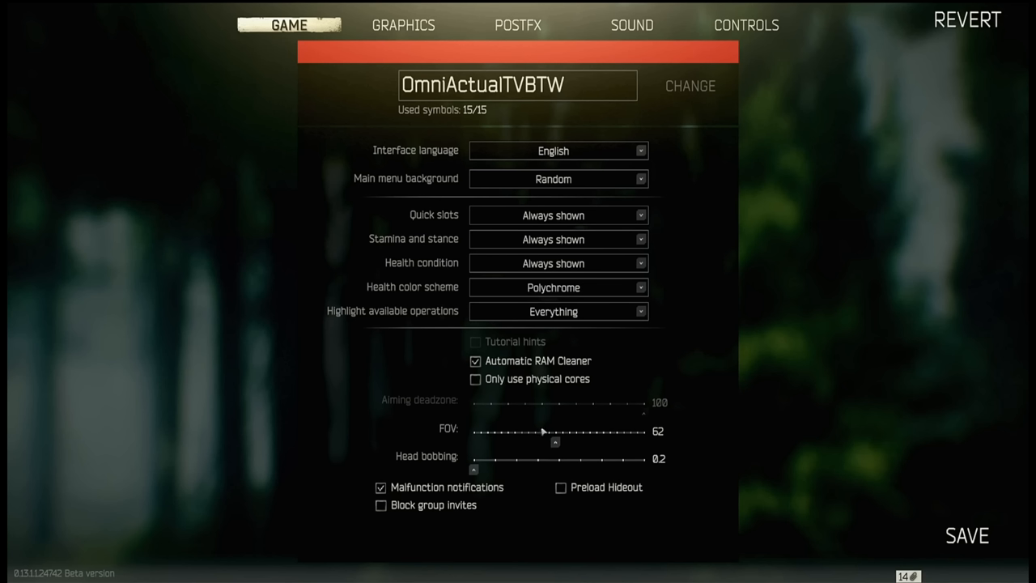
mouse_move(541, 427)
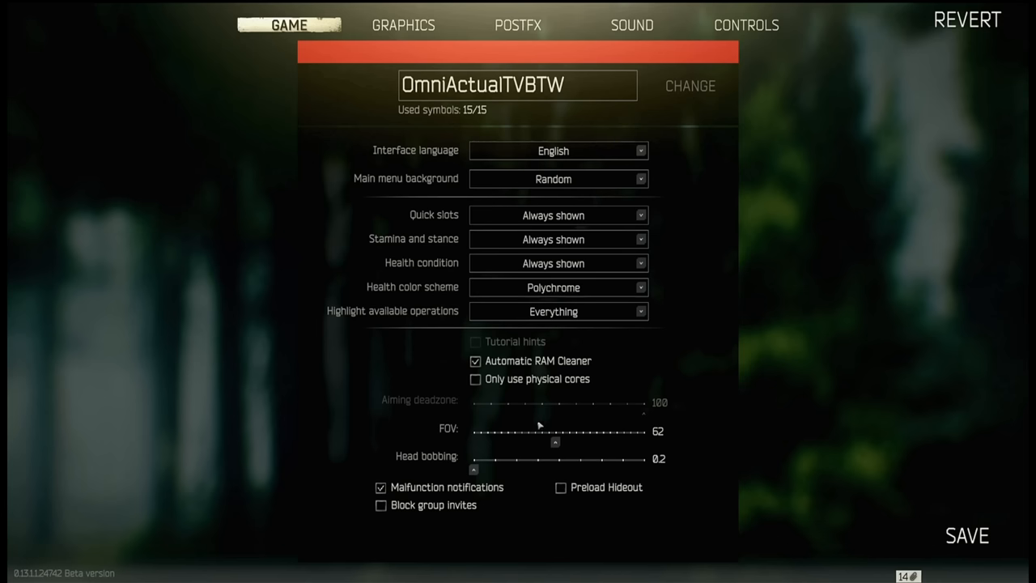
mouse_move(536, 430)
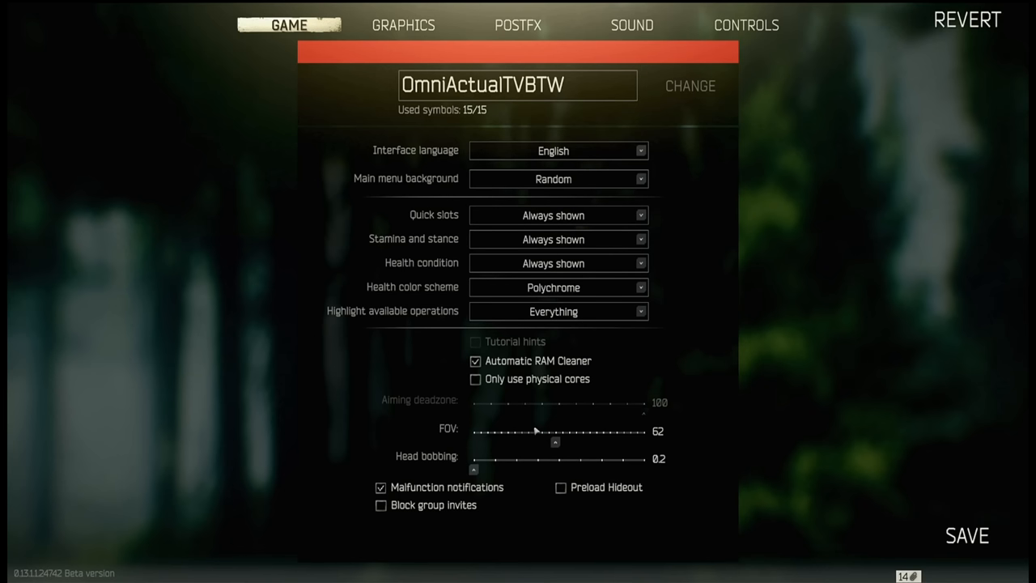
mouse_move(547, 433)
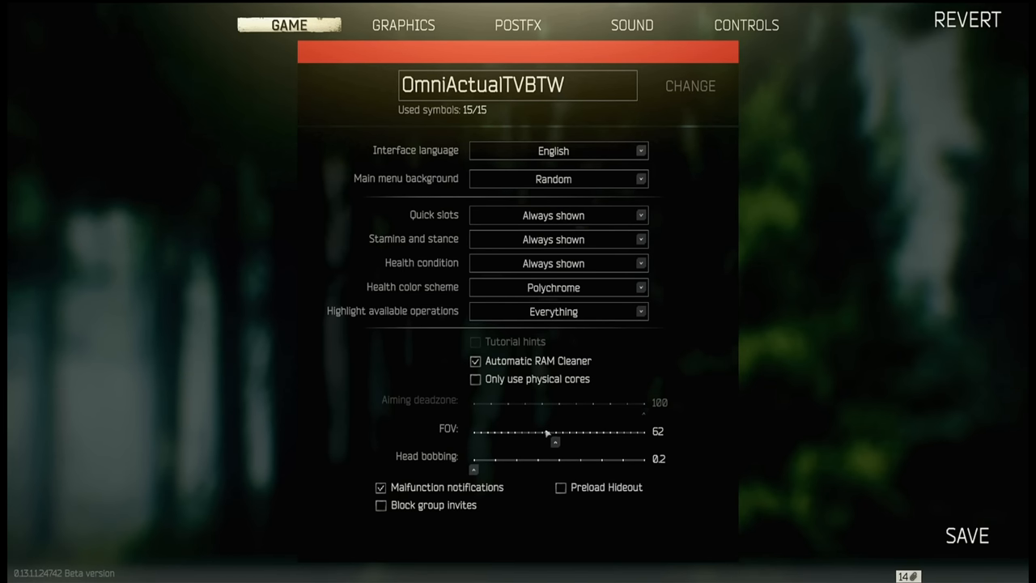
mouse_move(563, 435)
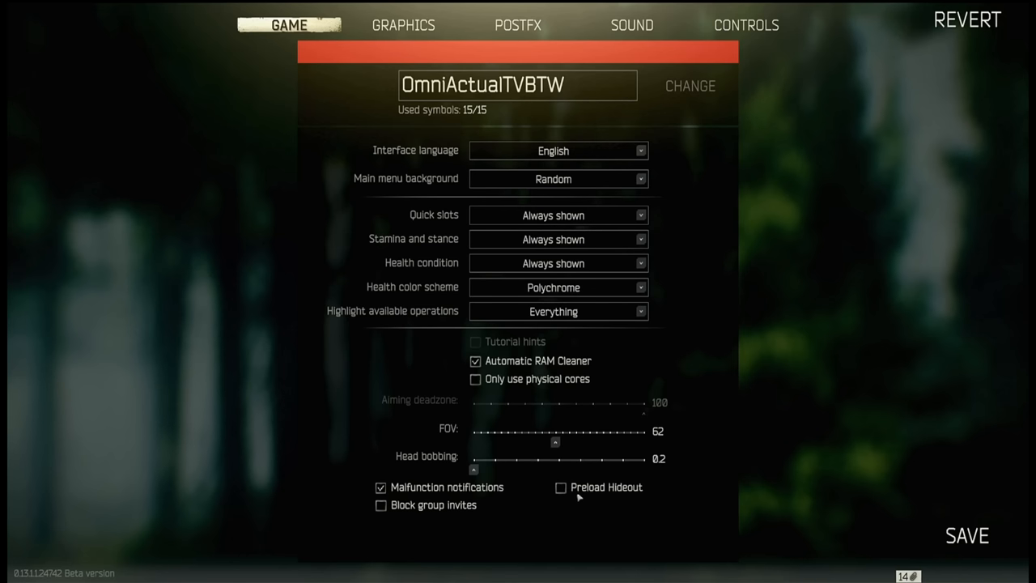
mouse_move(571, 501)
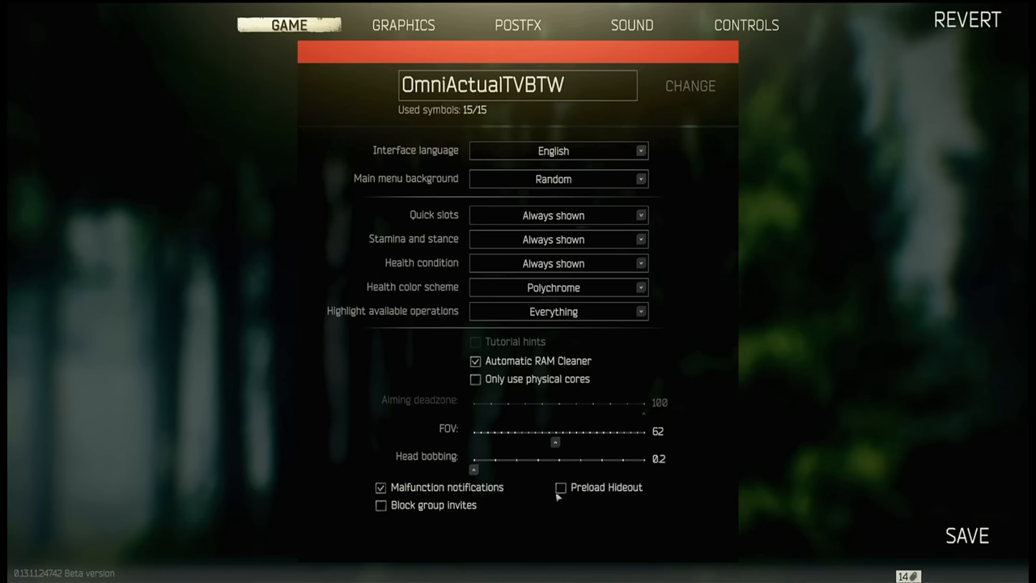
mouse_move(566, 497)
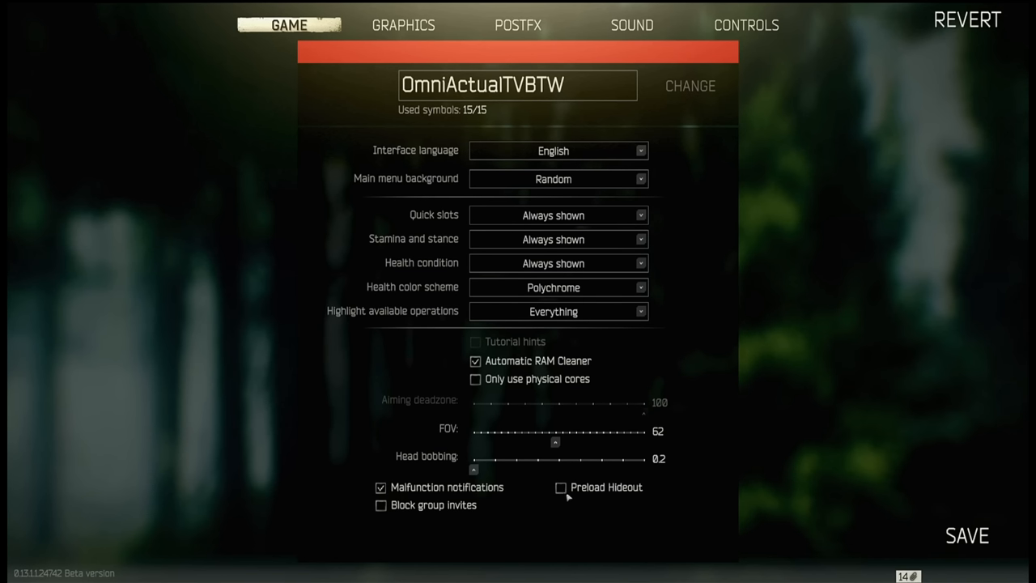
mouse_move(712, 508)
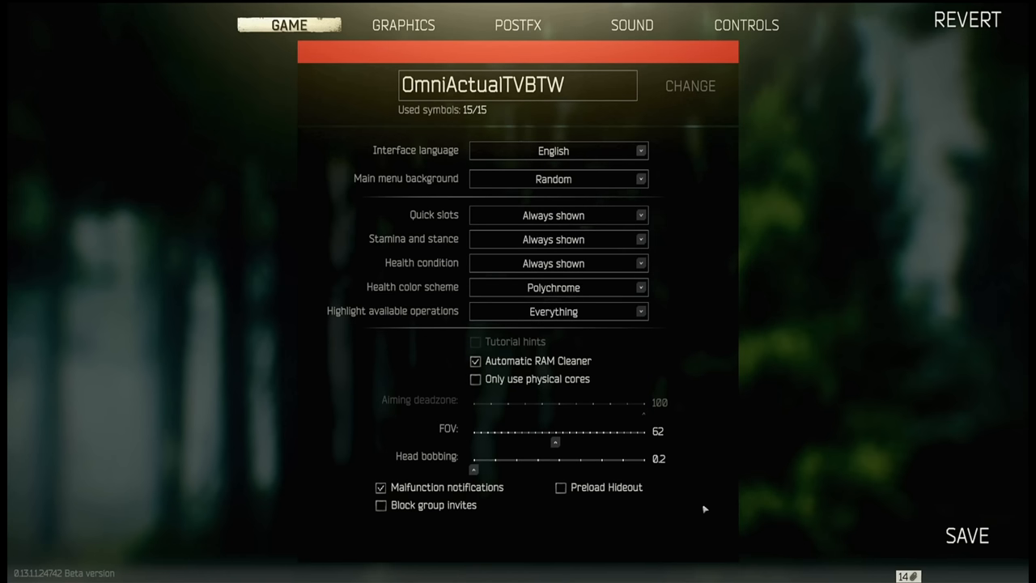
mouse_move(836, 508)
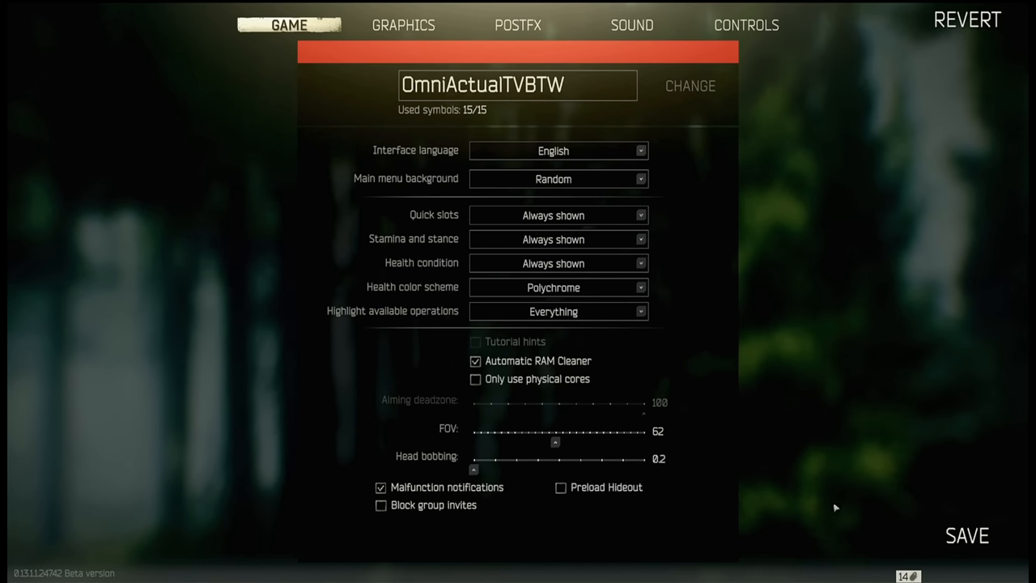
click(403, 25)
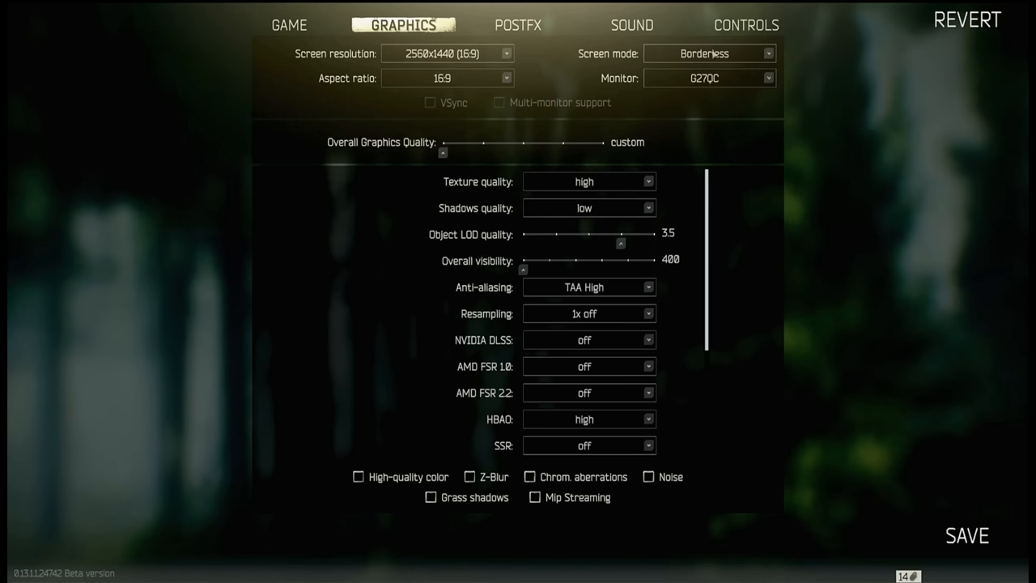
mouse_move(712, 54)
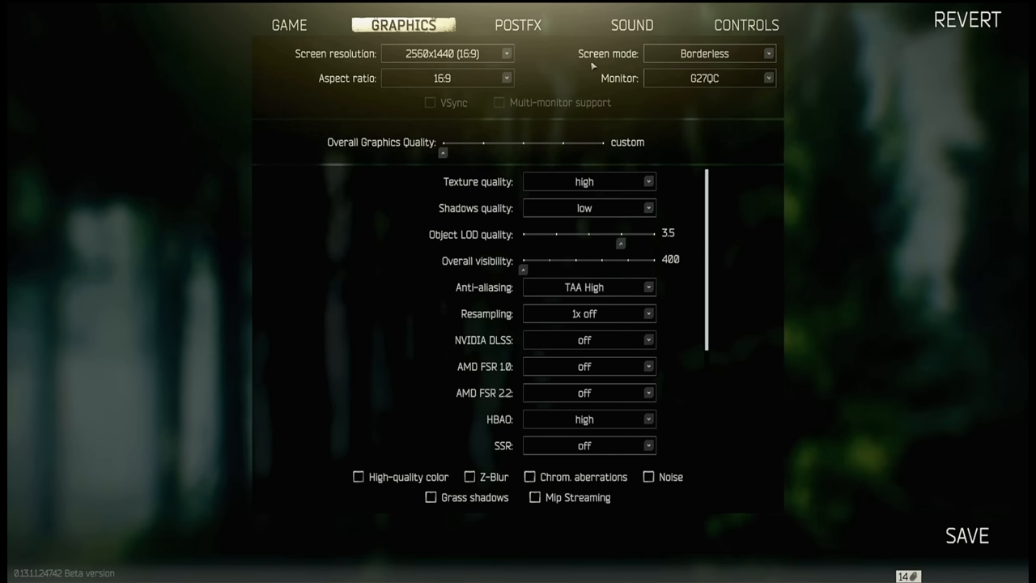
mouse_move(615, 139)
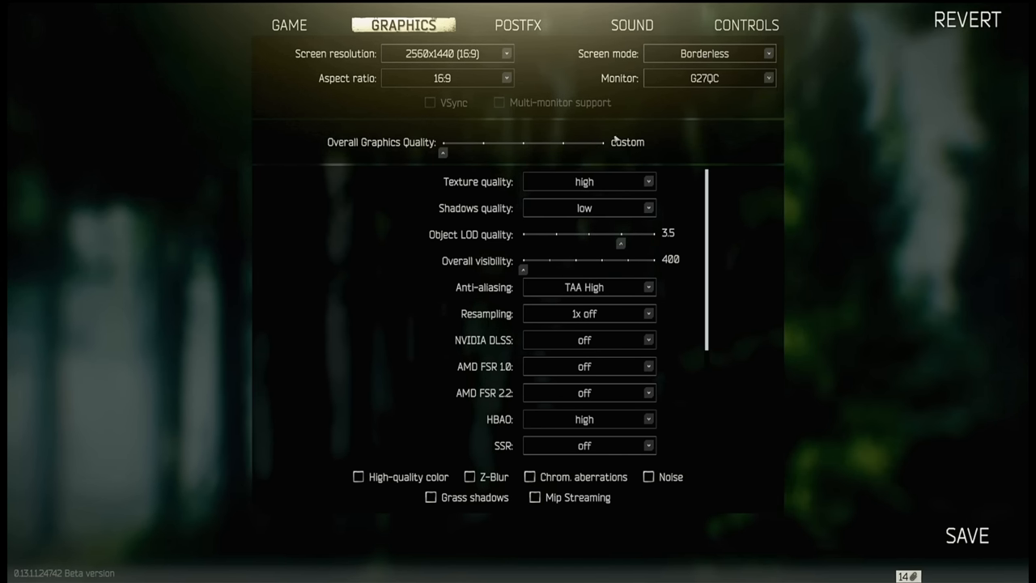
mouse_move(613, 140)
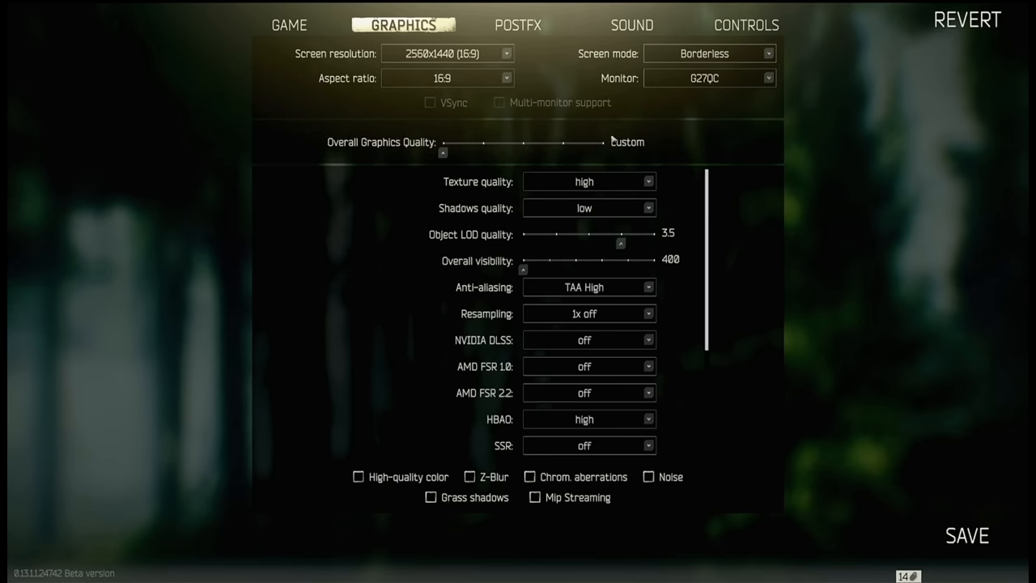
mouse_move(596, 184)
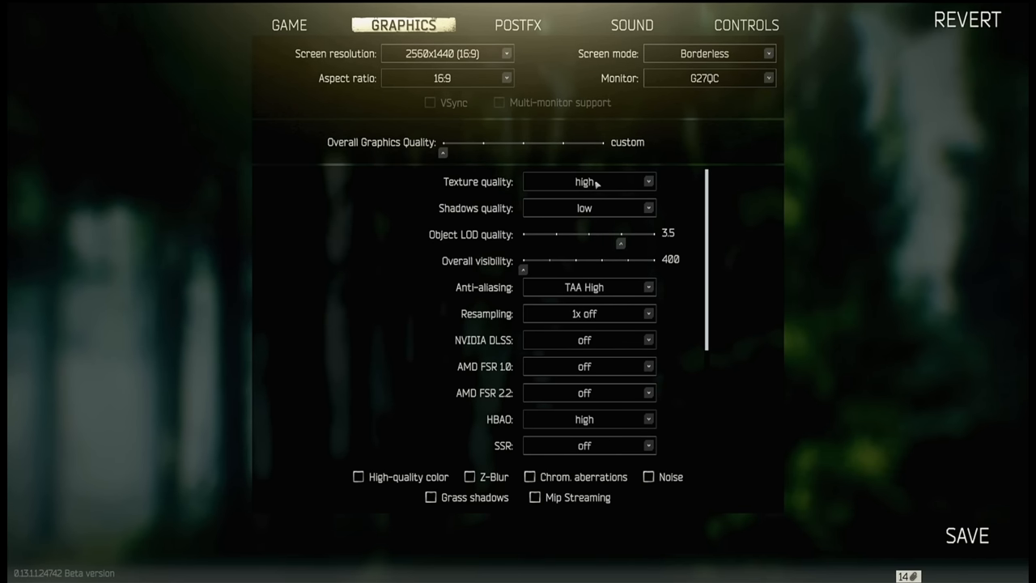
mouse_move(596, 184)
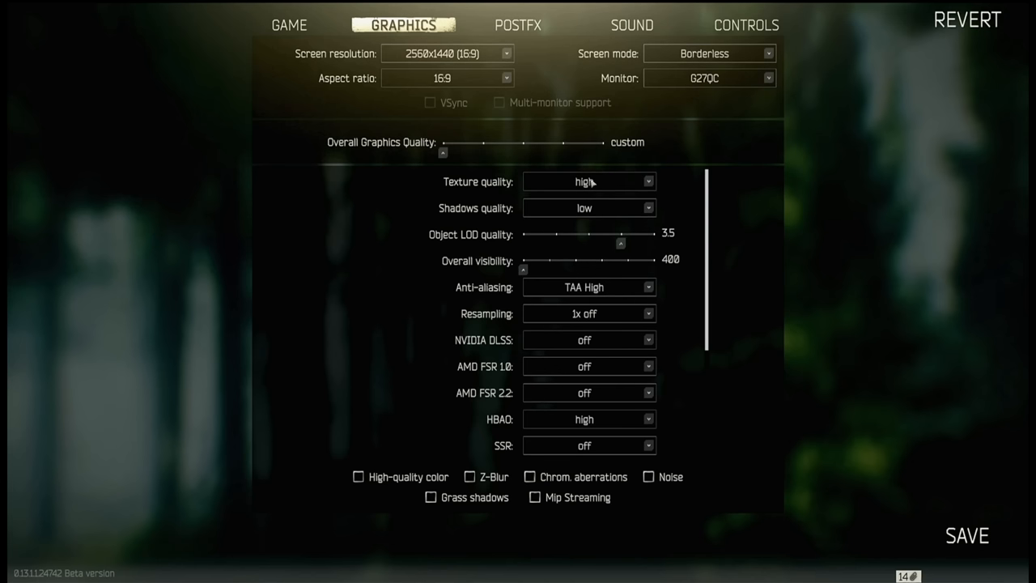
mouse_move(590, 183)
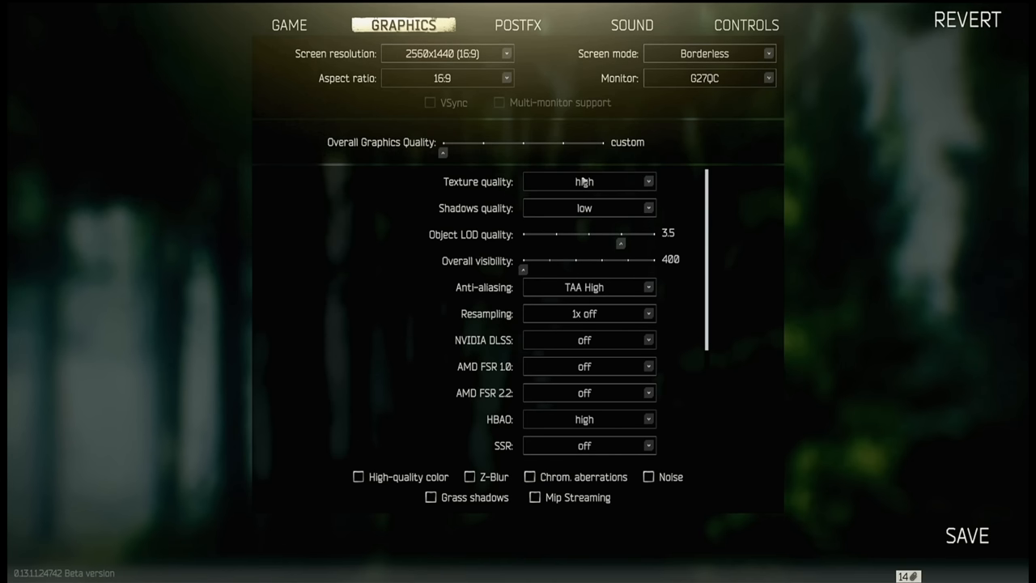
mouse_move(583, 180)
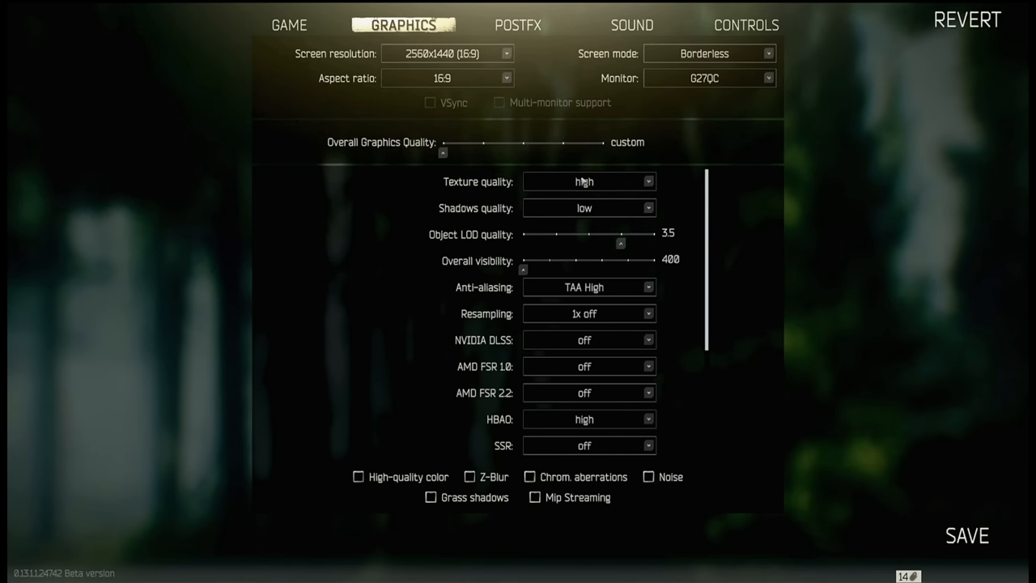
mouse_move(587, 182)
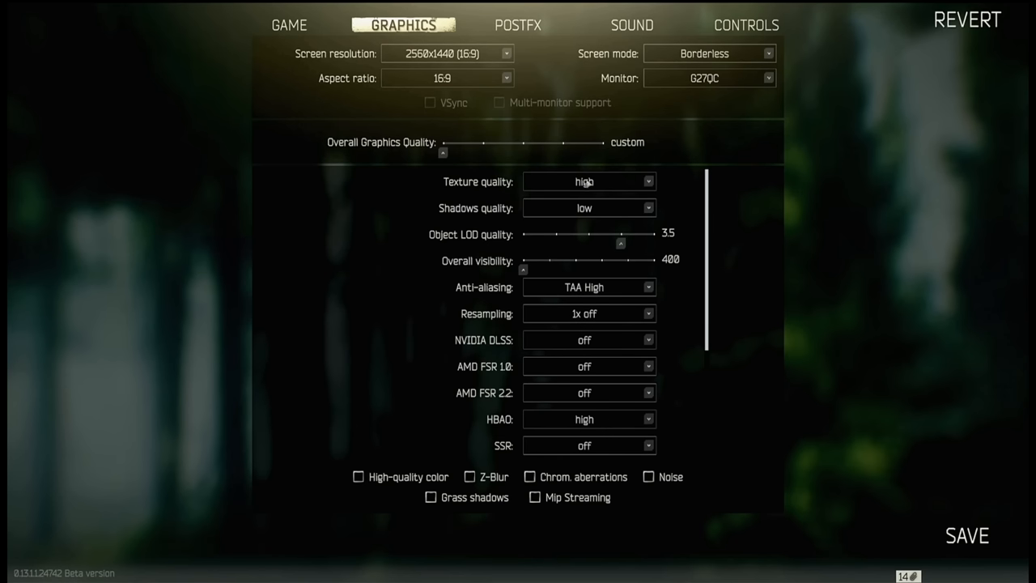
mouse_move(599, 212)
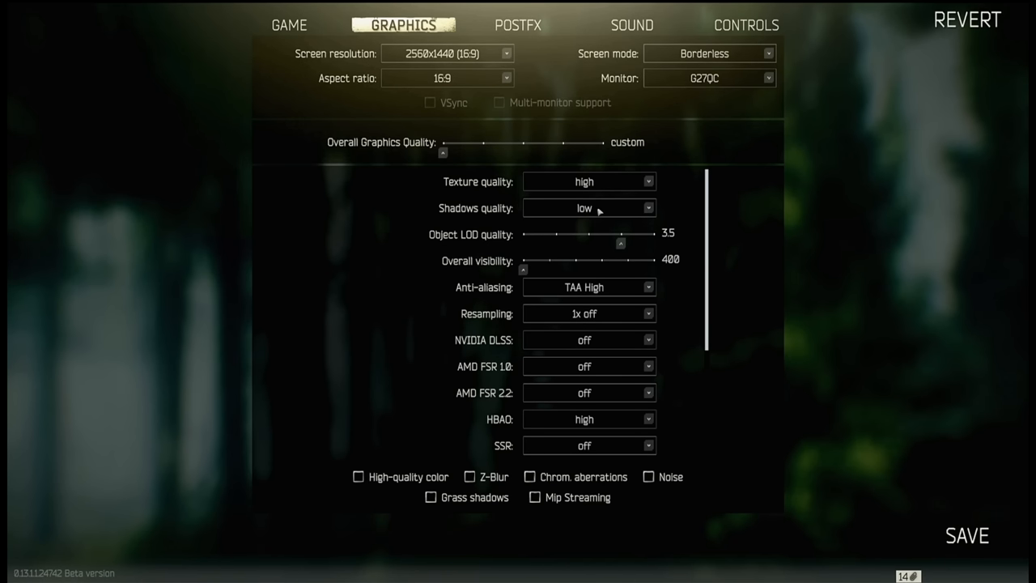
mouse_move(601, 212)
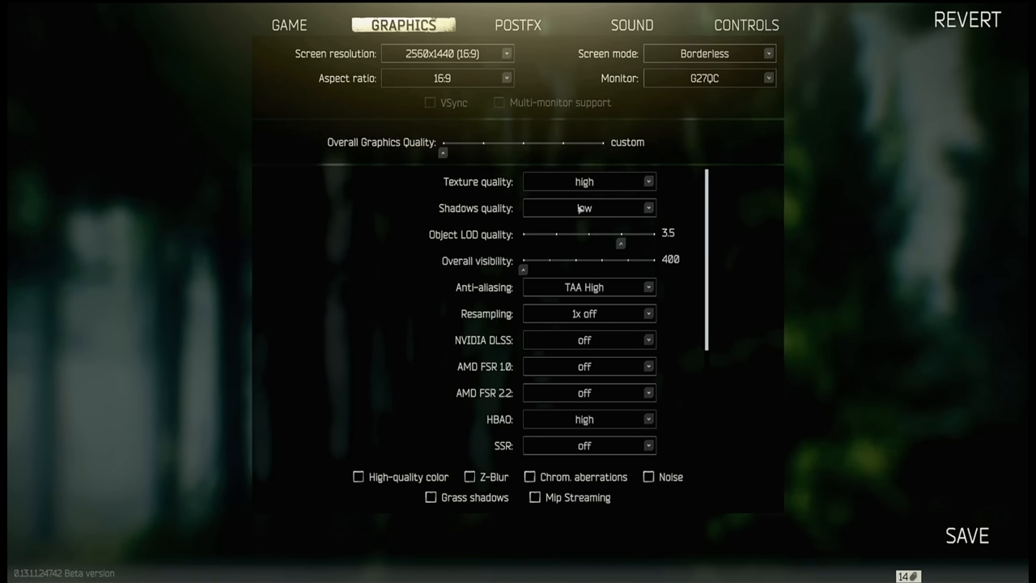
mouse_move(578, 199)
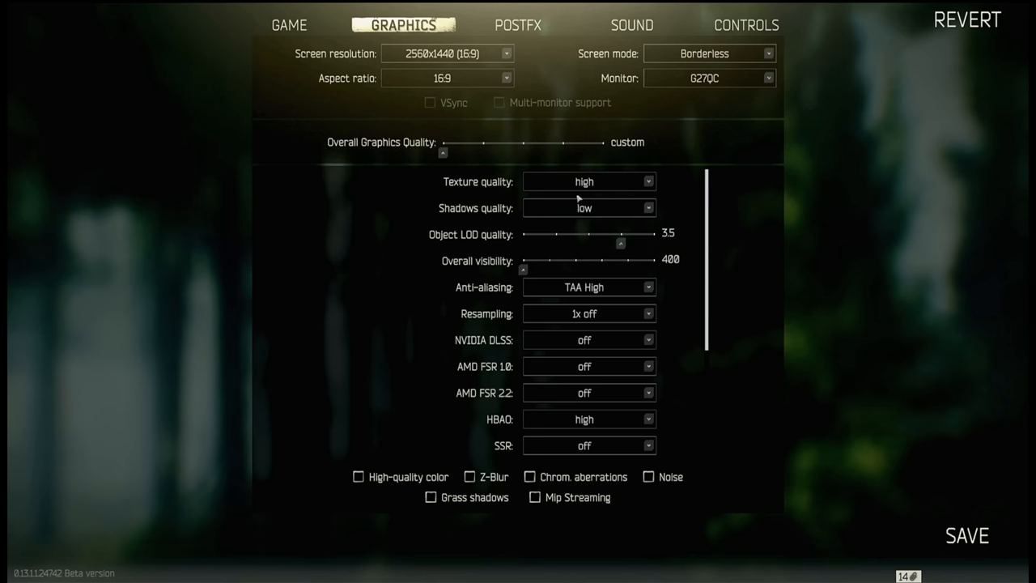
mouse_move(576, 201)
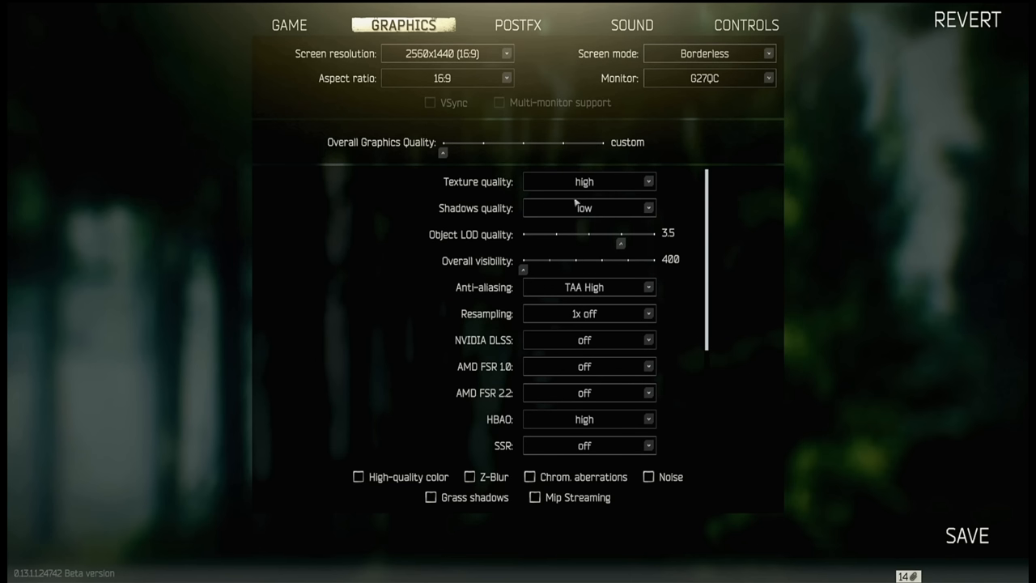
mouse_move(582, 214)
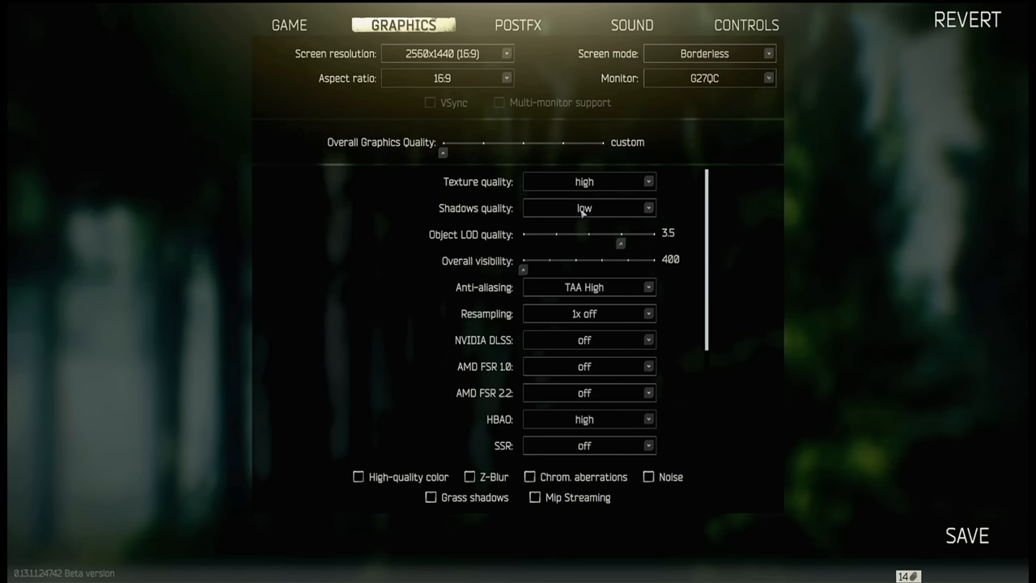
mouse_move(589, 208)
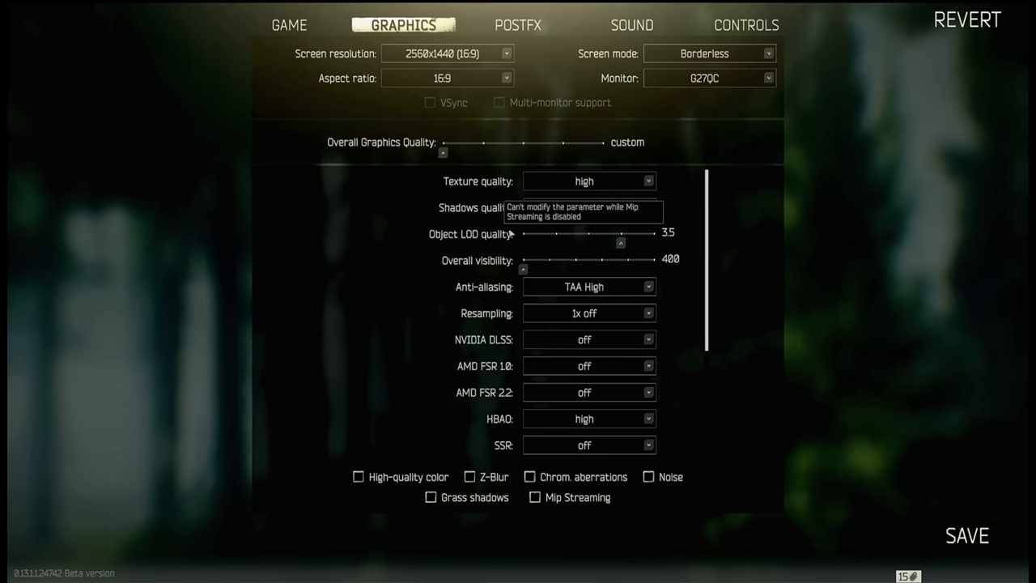
mouse_move(479, 226)
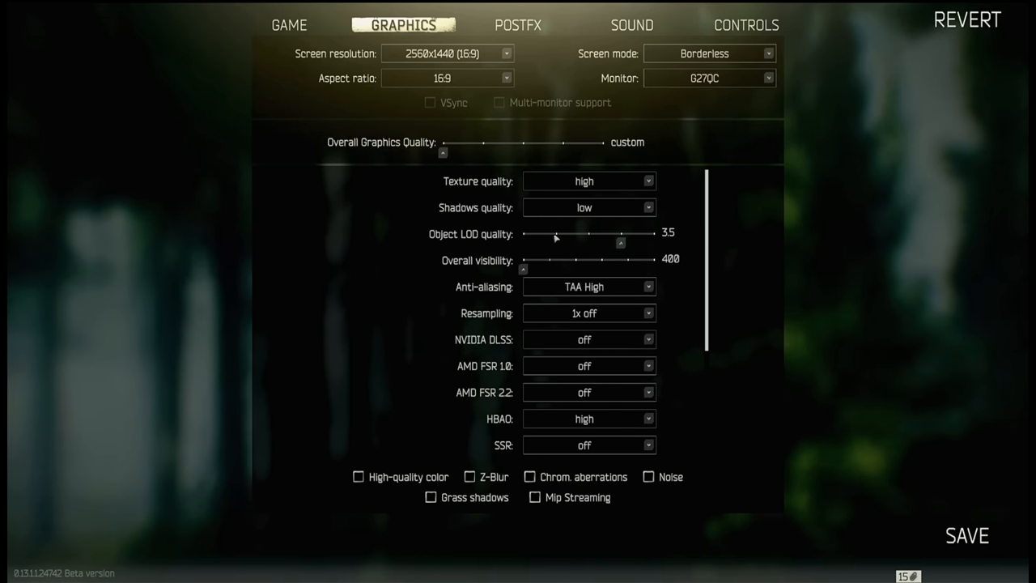
mouse_move(598, 239)
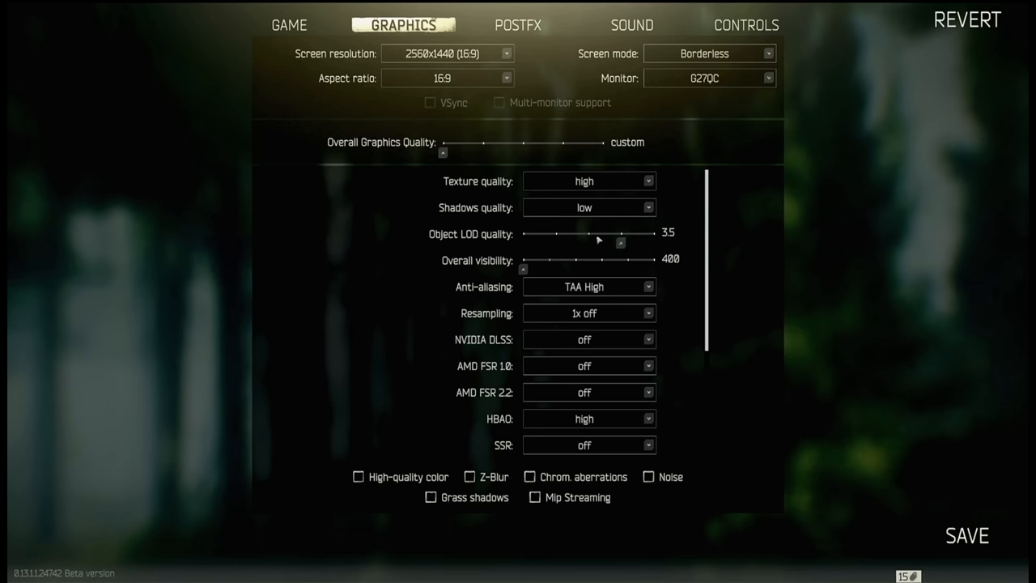
mouse_move(572, 242)
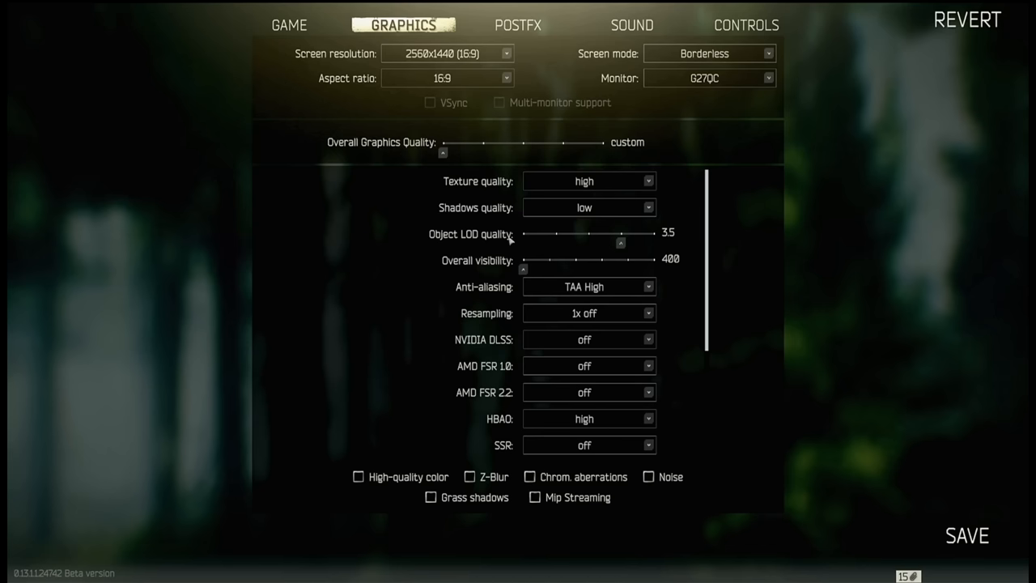
mouse_move(589, 250)
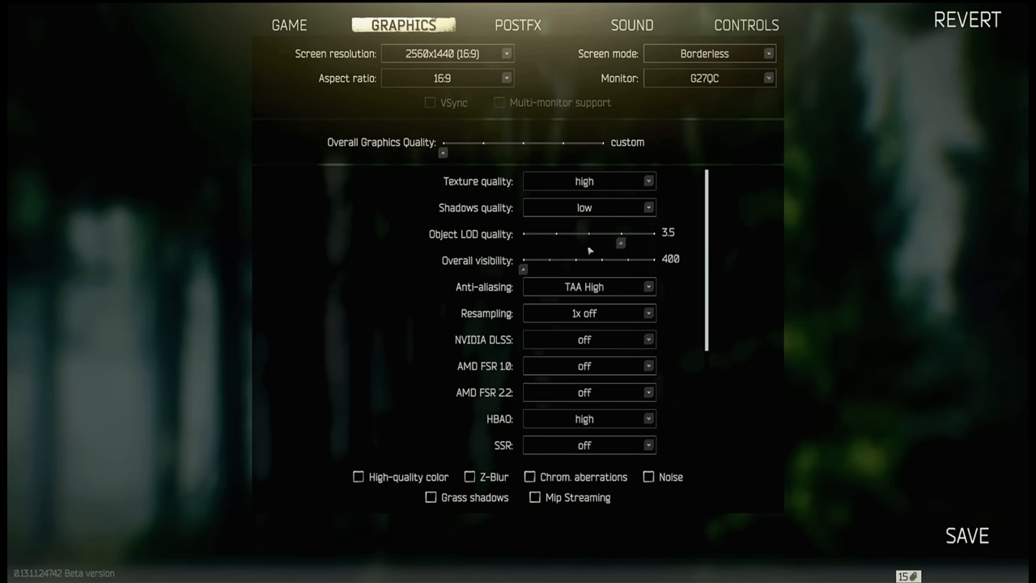
mouse_move(598, 244)
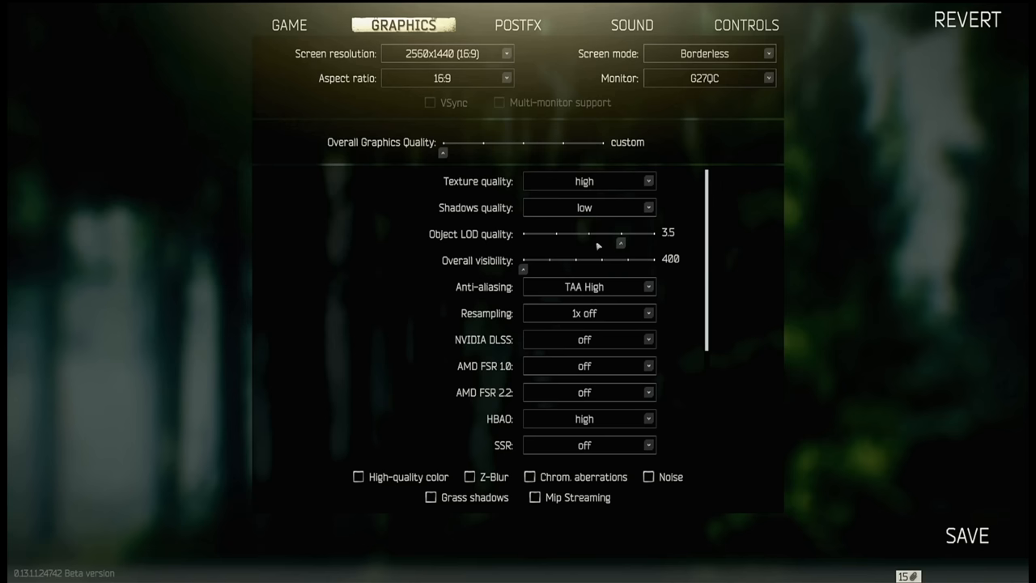
mouse_move(622, 245)
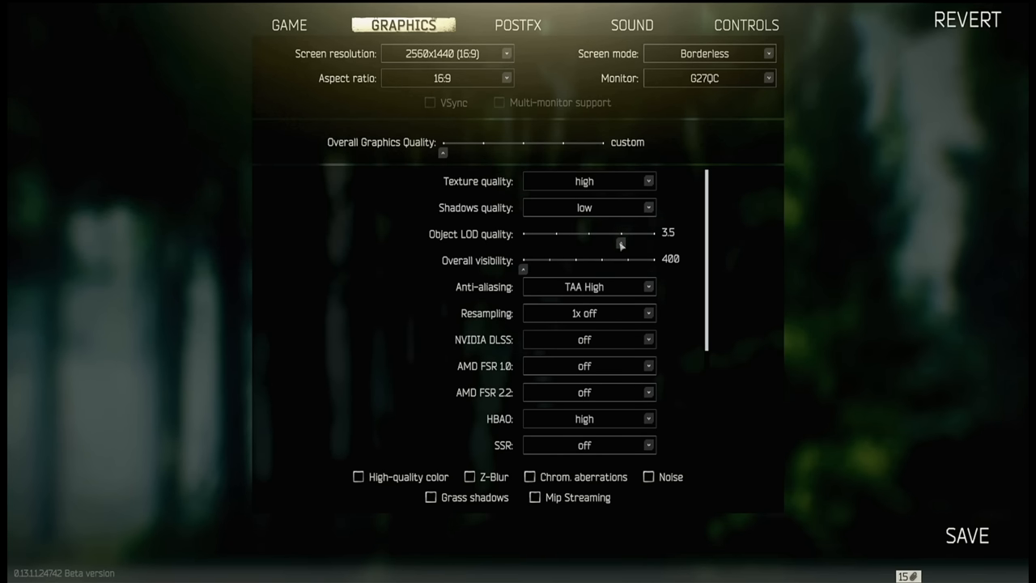
mouse_move(641, 245)
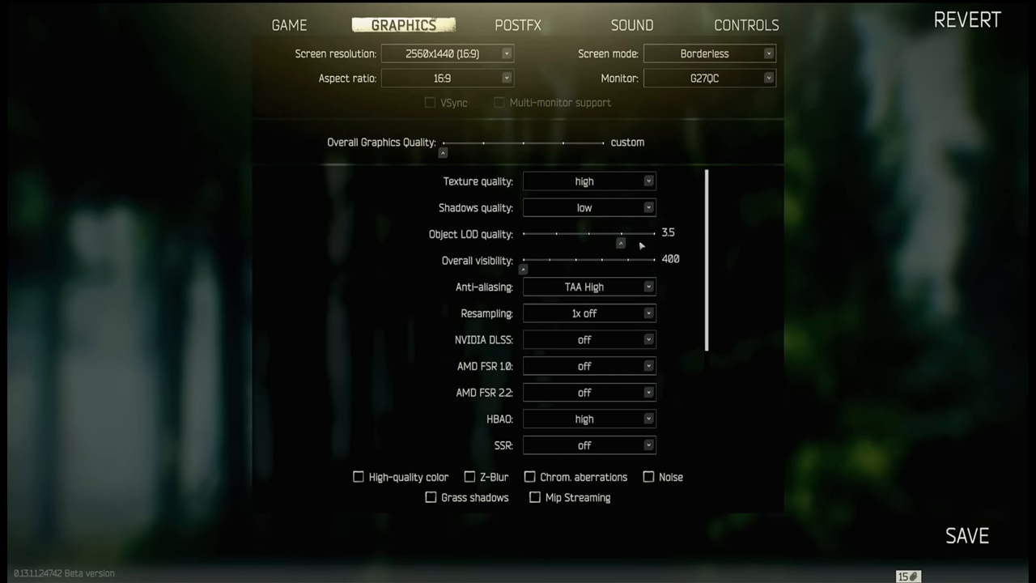
mouse_move(622, 241)
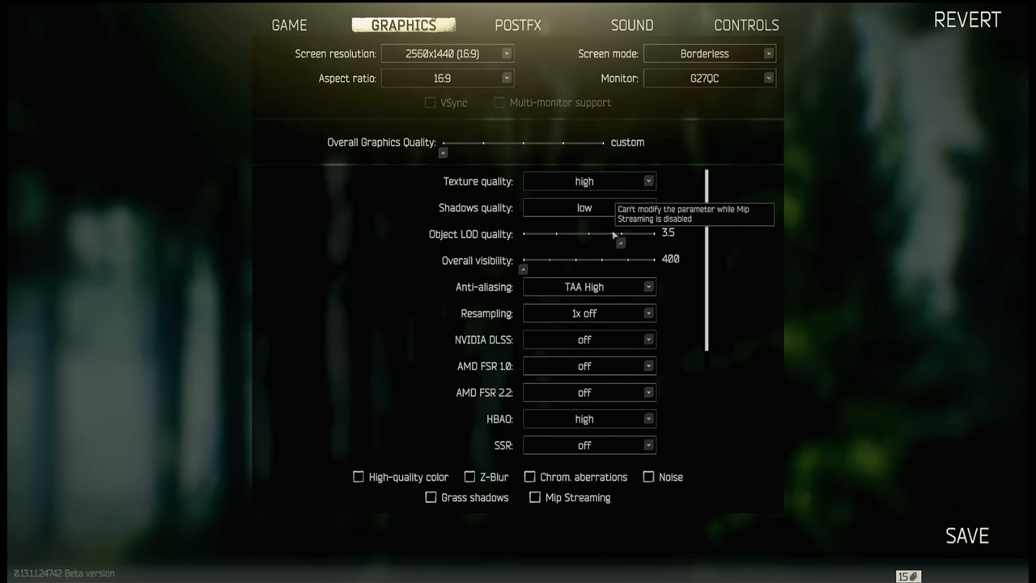
mouse_move(638, 257)
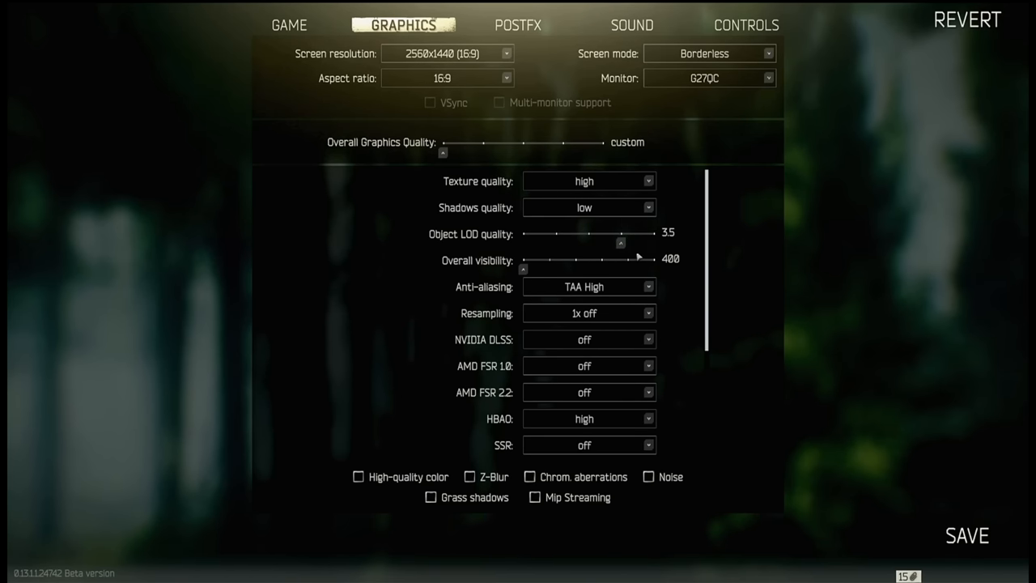
mouse_move(681, 275)
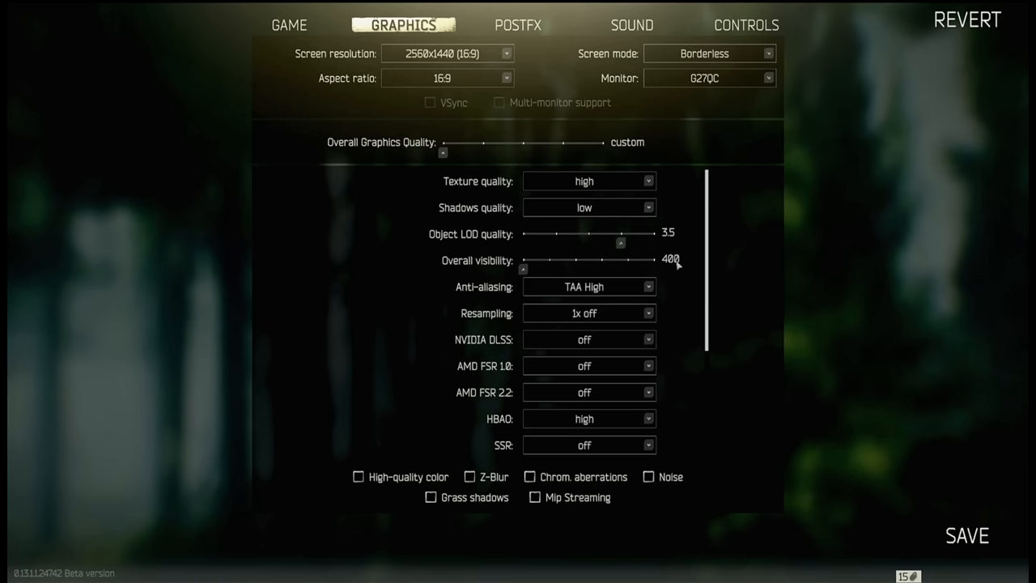
mouse_move(676, 265)
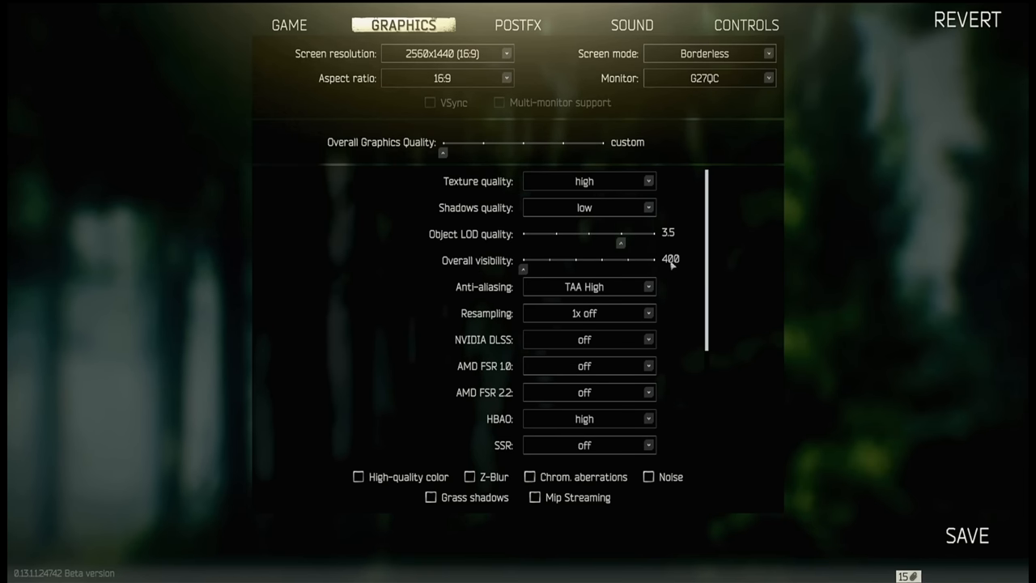
mouse_move(567, 270)
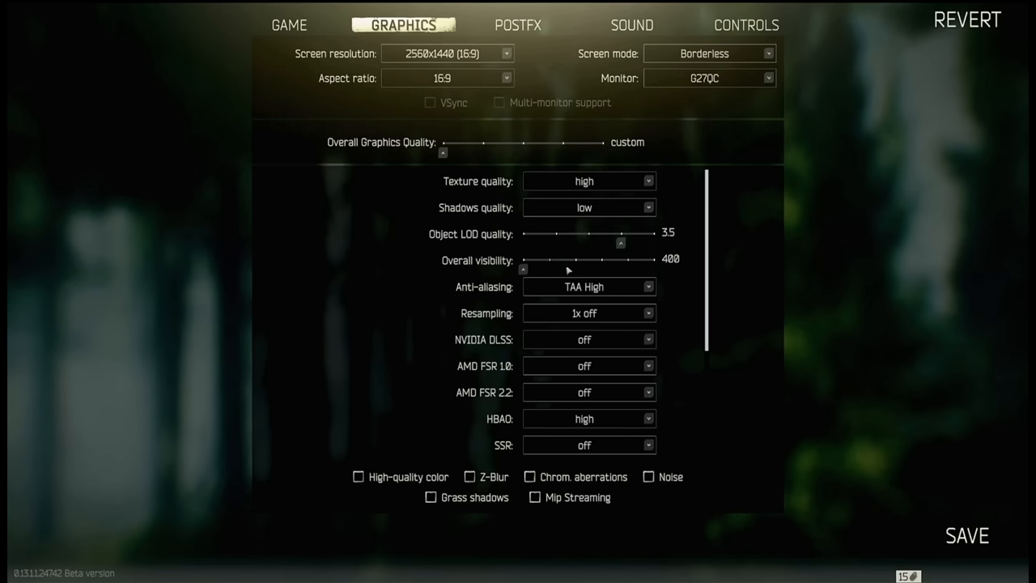
mouse_move(555, 263)
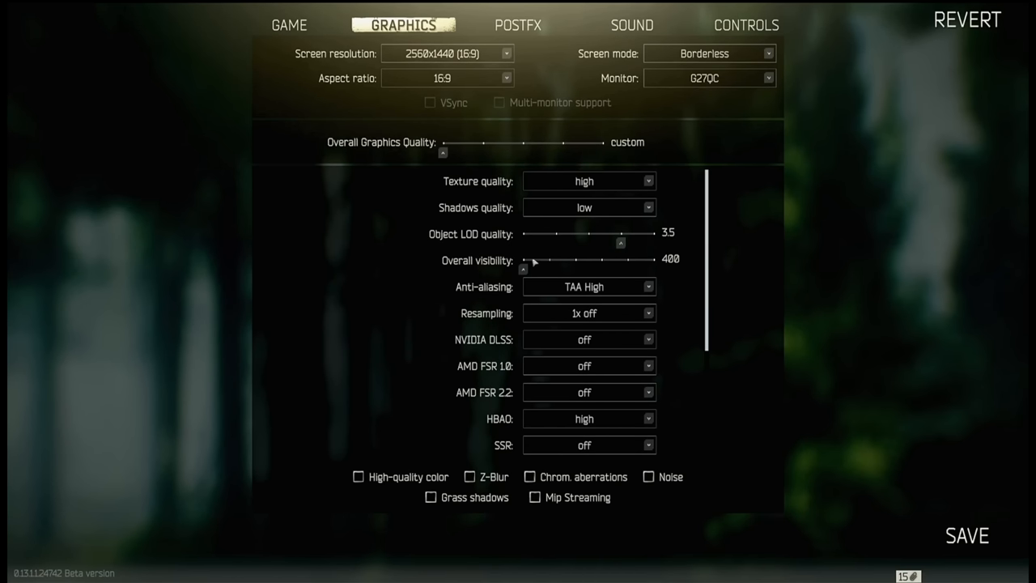
mouse_move(534, 254)
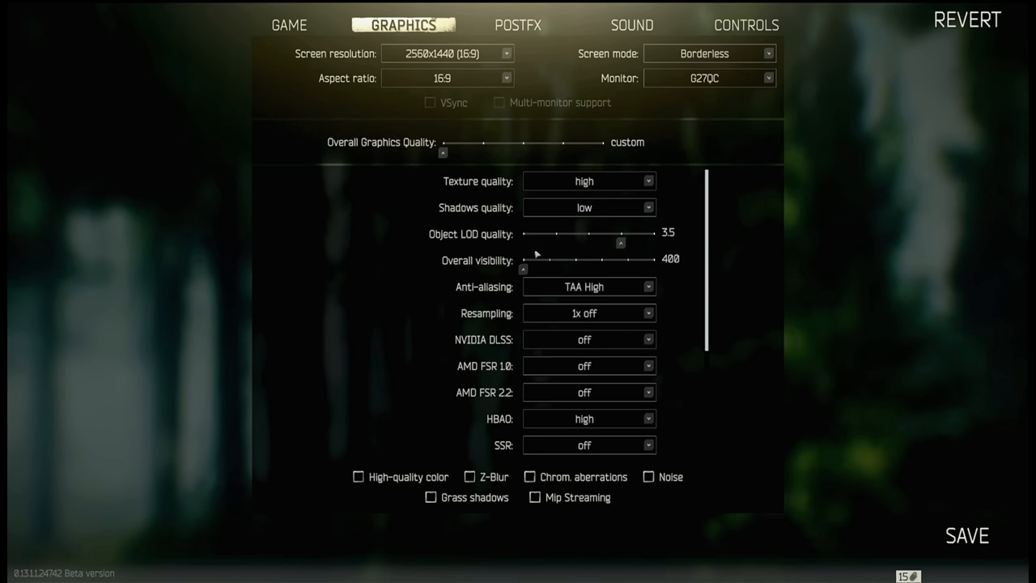
mouse_move(520, 269)
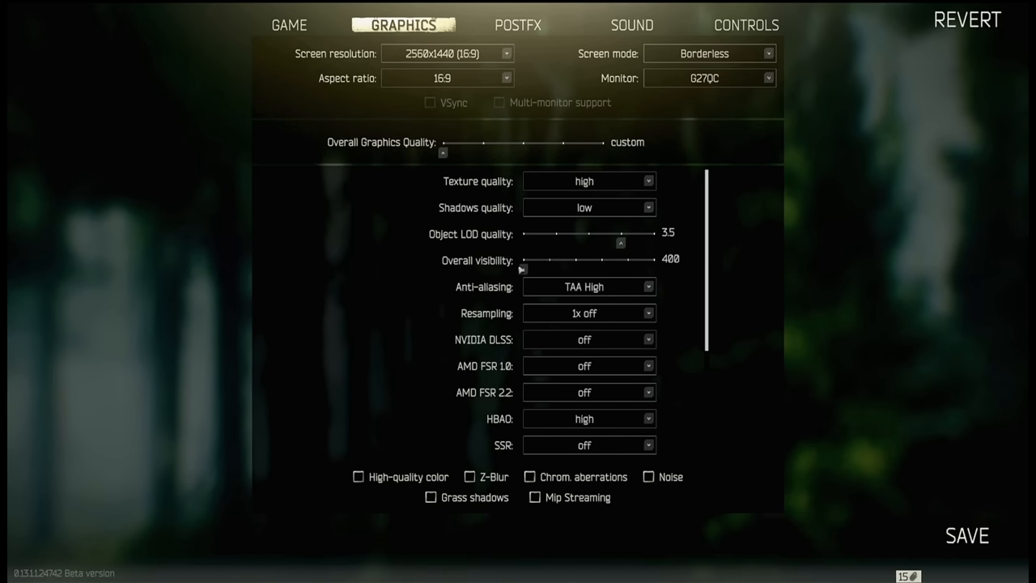
mouse_move(544, 269)
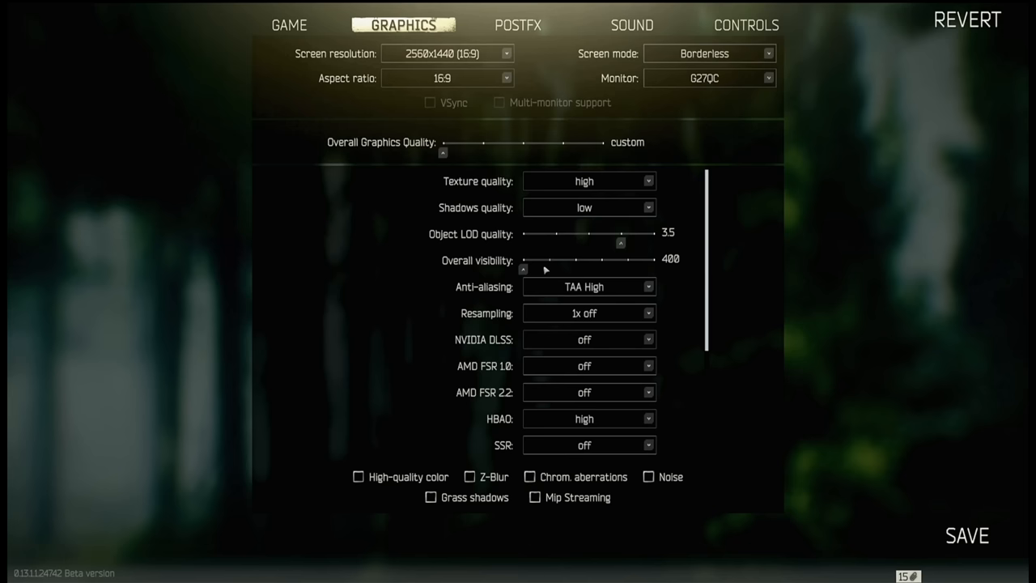
mouse_move(548, 267)
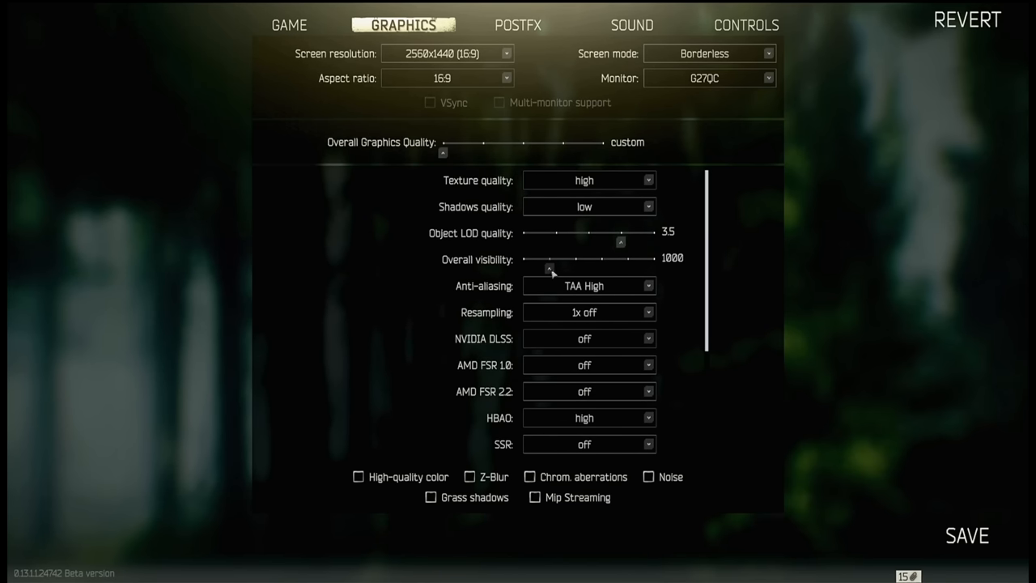
drag(551, 270, 526, 269)
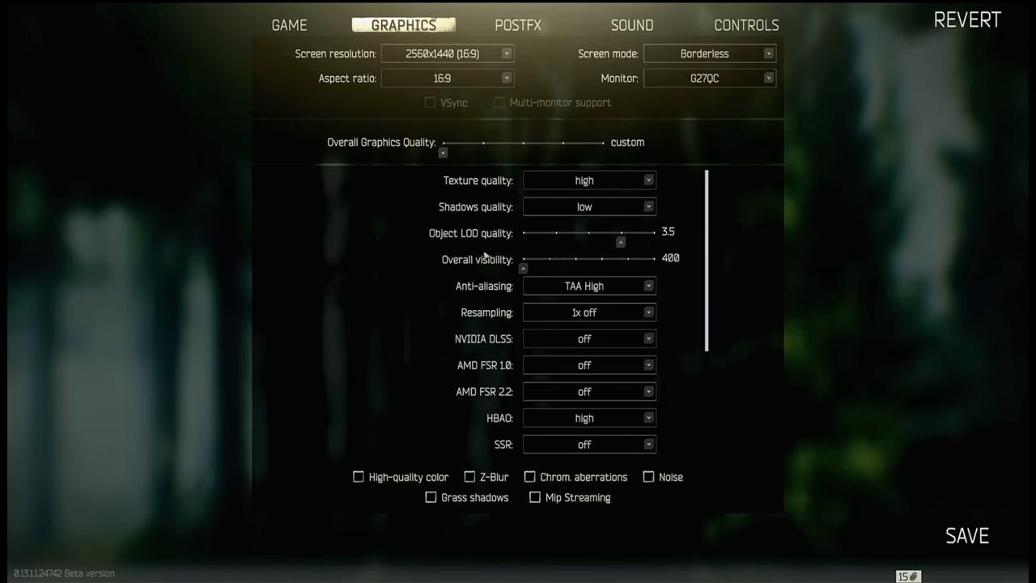
mouse_move(489, 263)
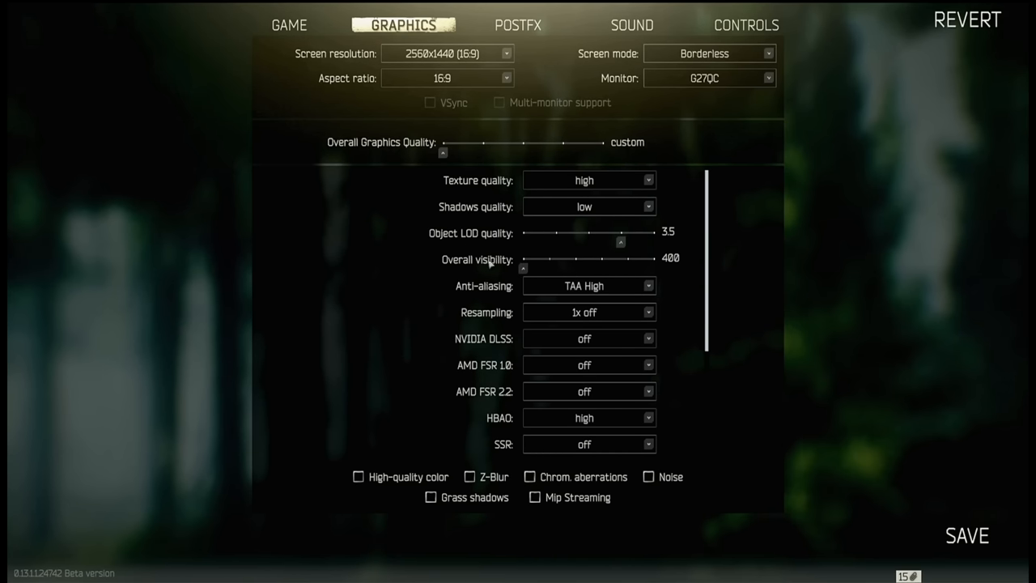
mouse_move(497, 271)
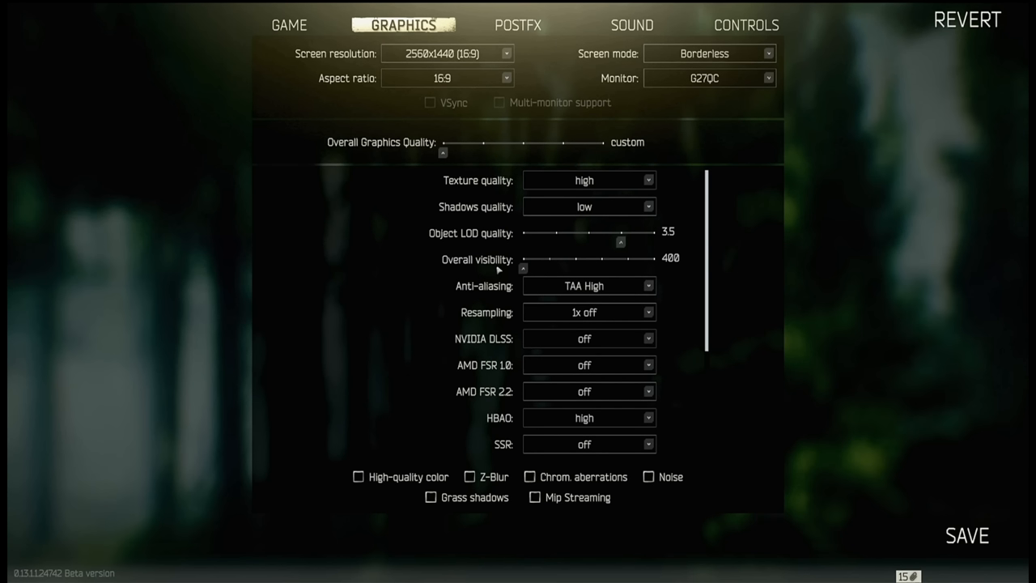
Check the anti-aliasing list, then set NVIDIA DLSS to off with FSR left off.
click(647, 286)
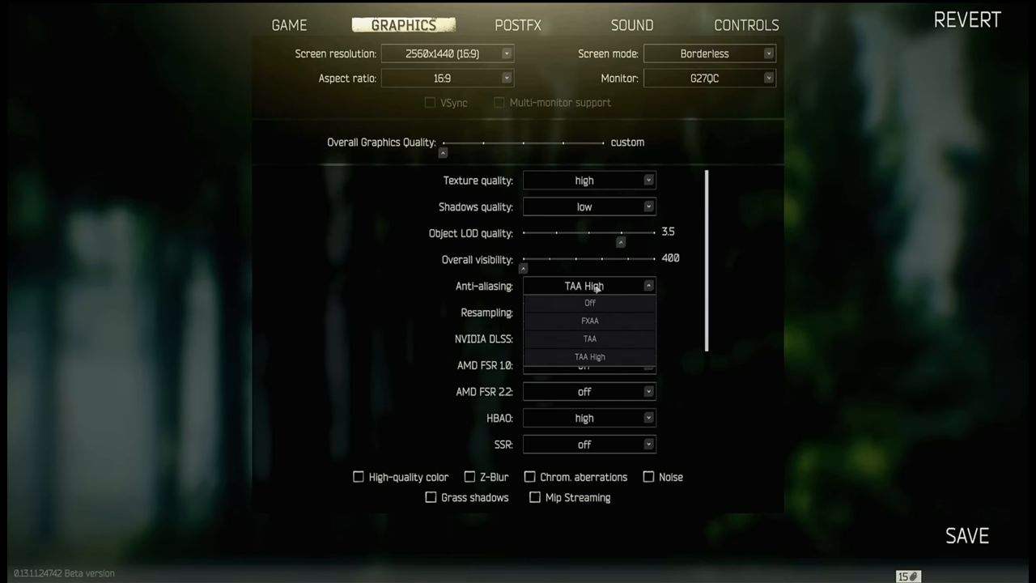
mouse_move(587, 289)
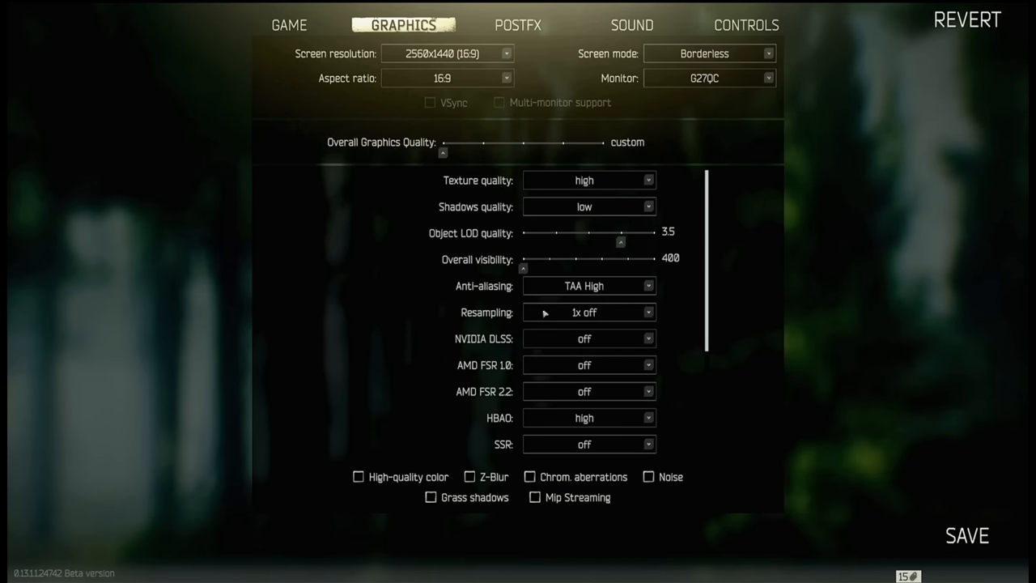
mouse_move(565, 325)
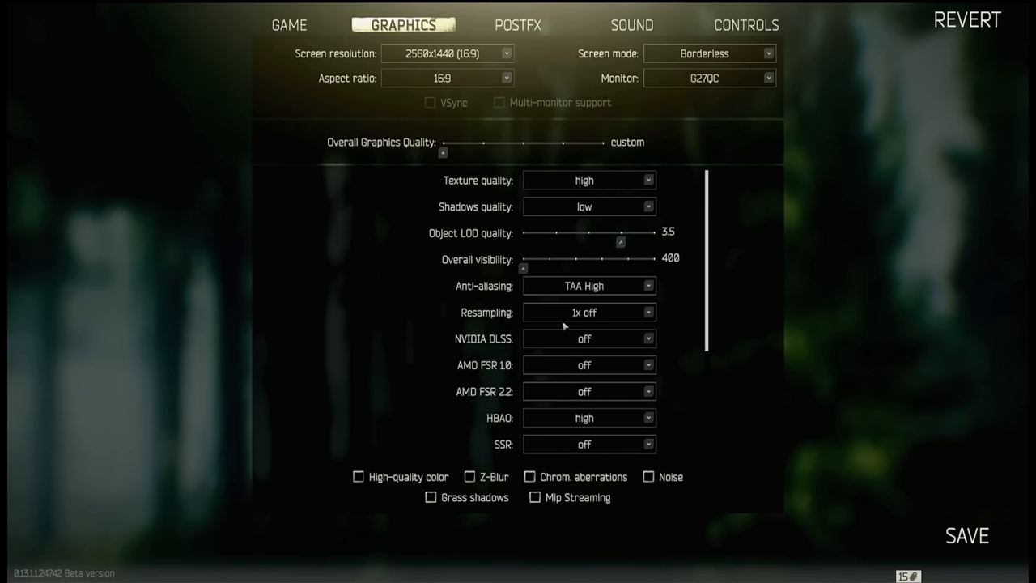
click(589, 339)
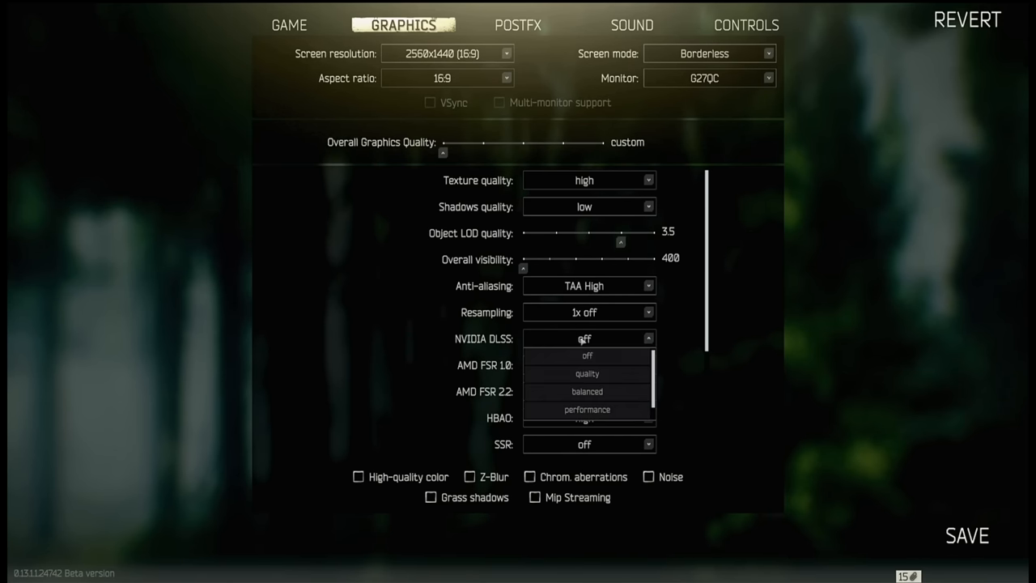
click(587, 356)
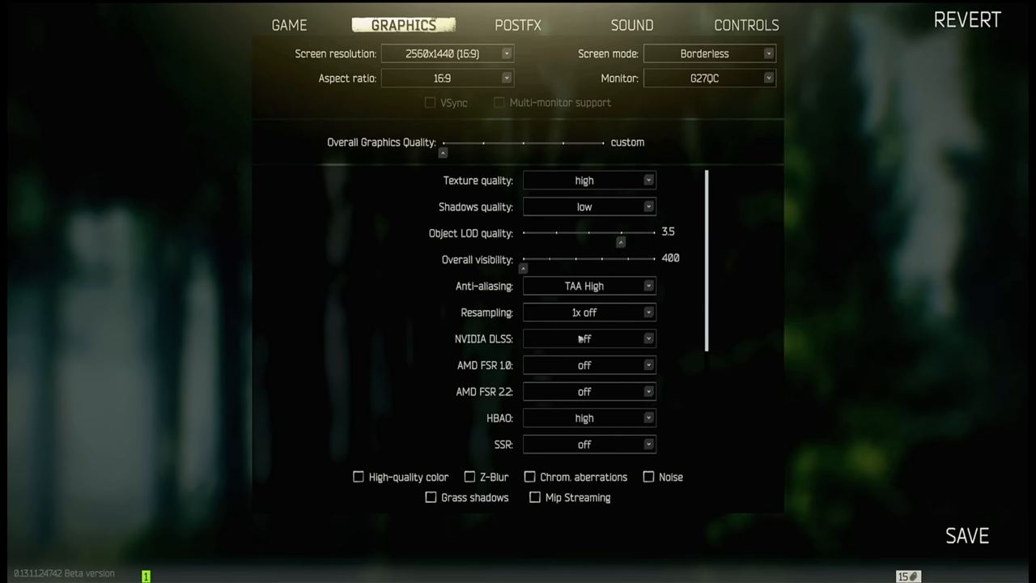
mouse_move(610, 375)
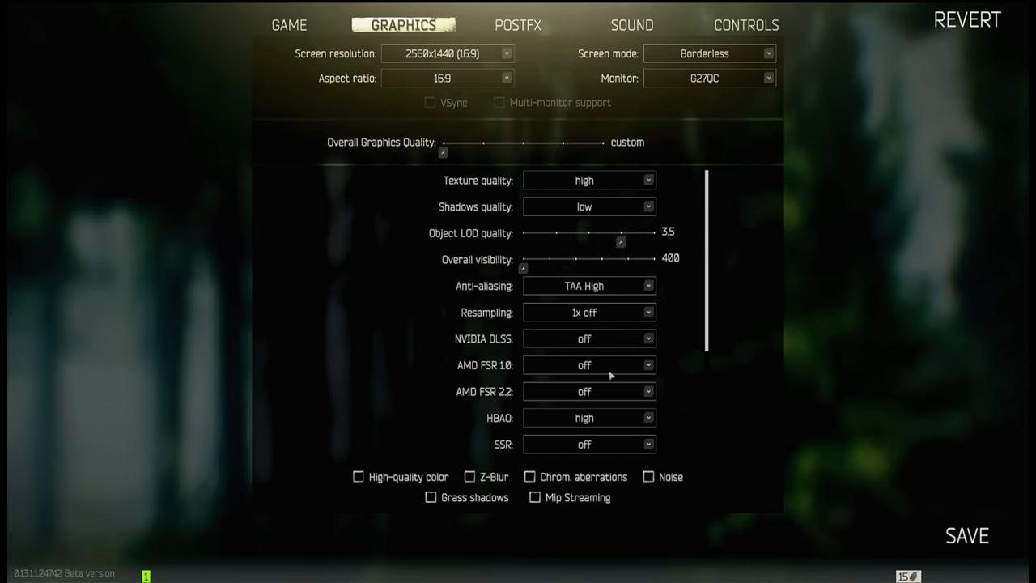
mouse_move(541, 370)
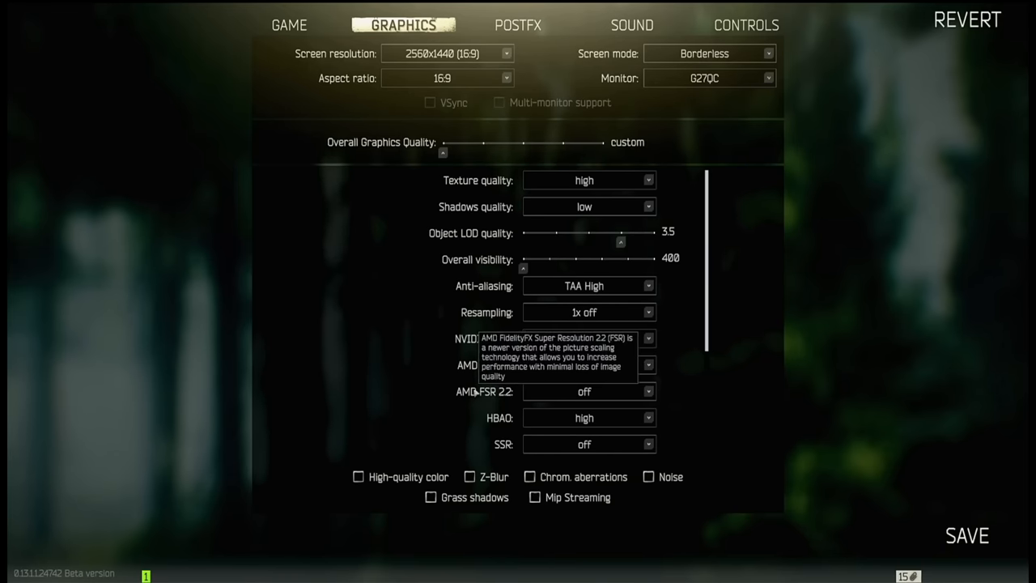
mouse_move(502, 419)
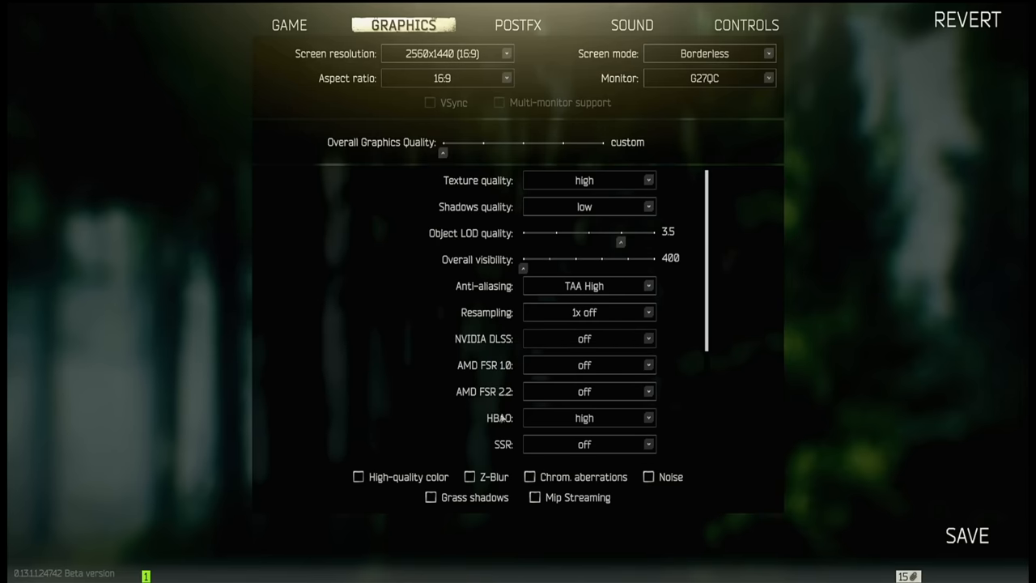
click(589, 418)
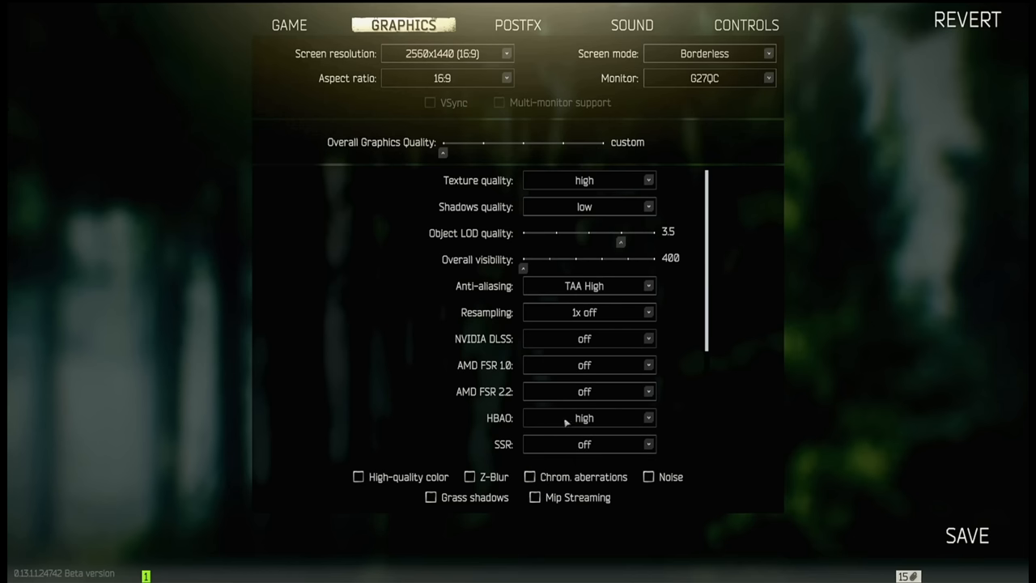
mouse_move(567, 422)
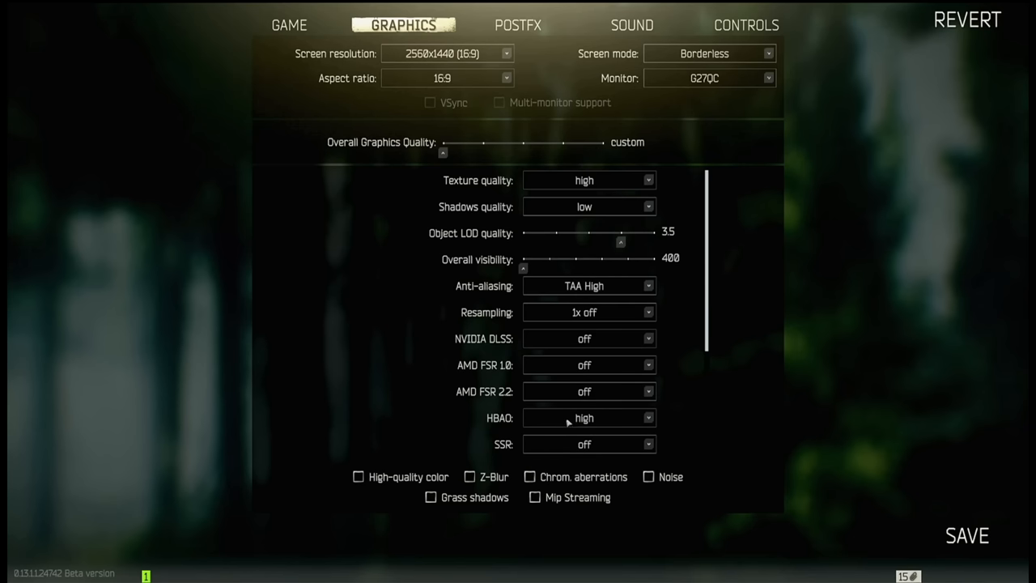
click(589, 418)
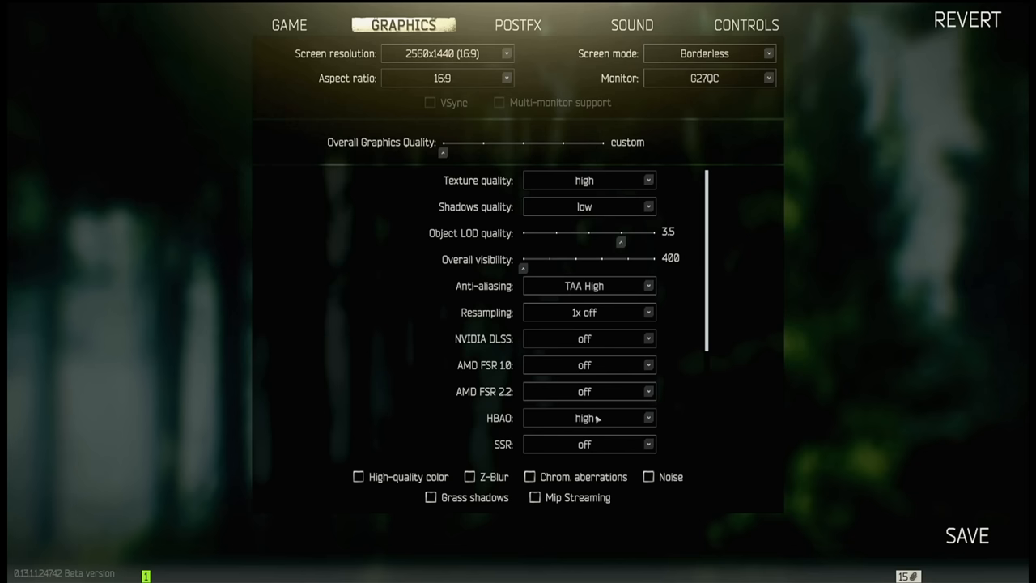
mouse_move(597, 420)
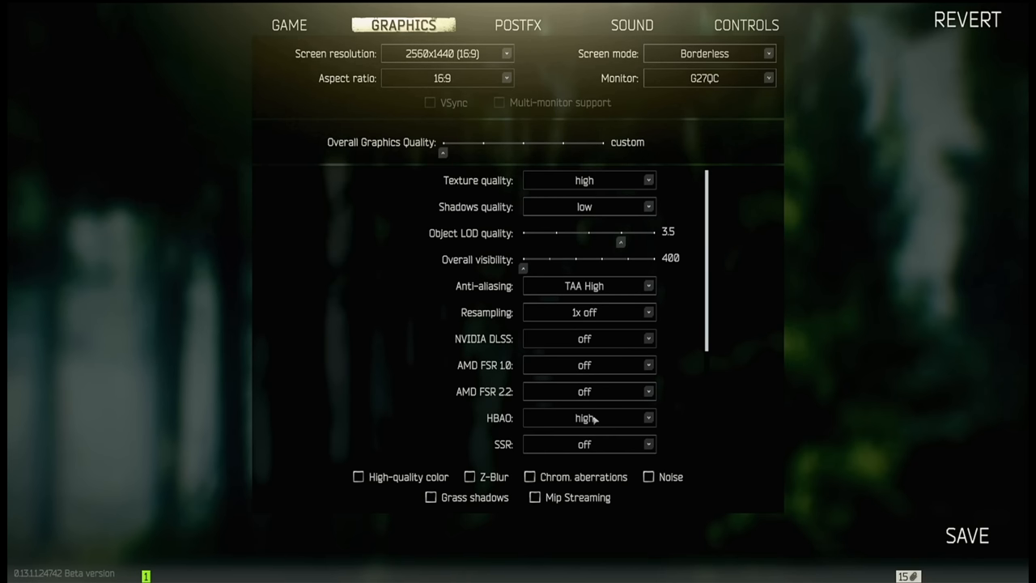
mouse_move(599, 443)
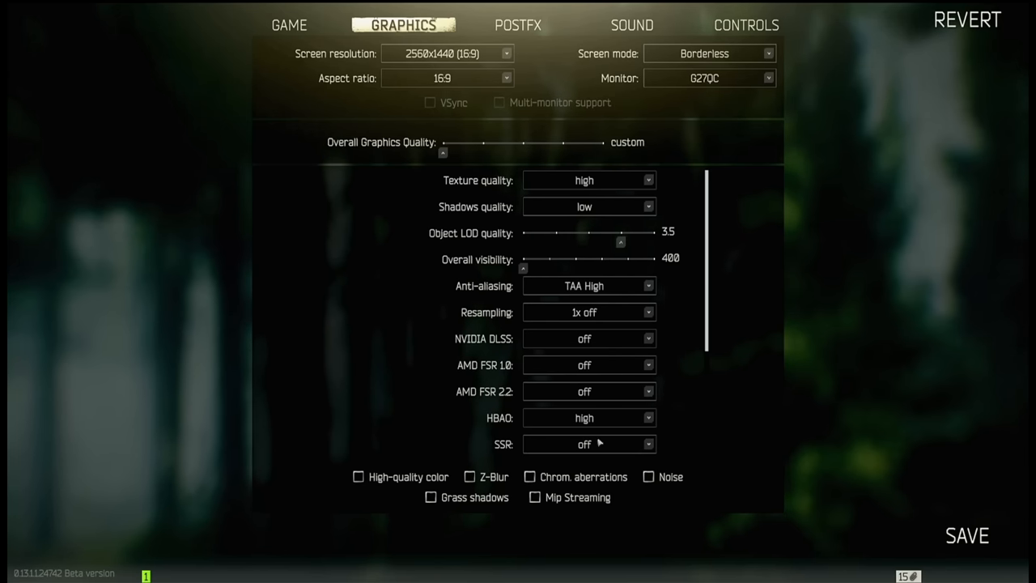
mouse_move(380, 464)
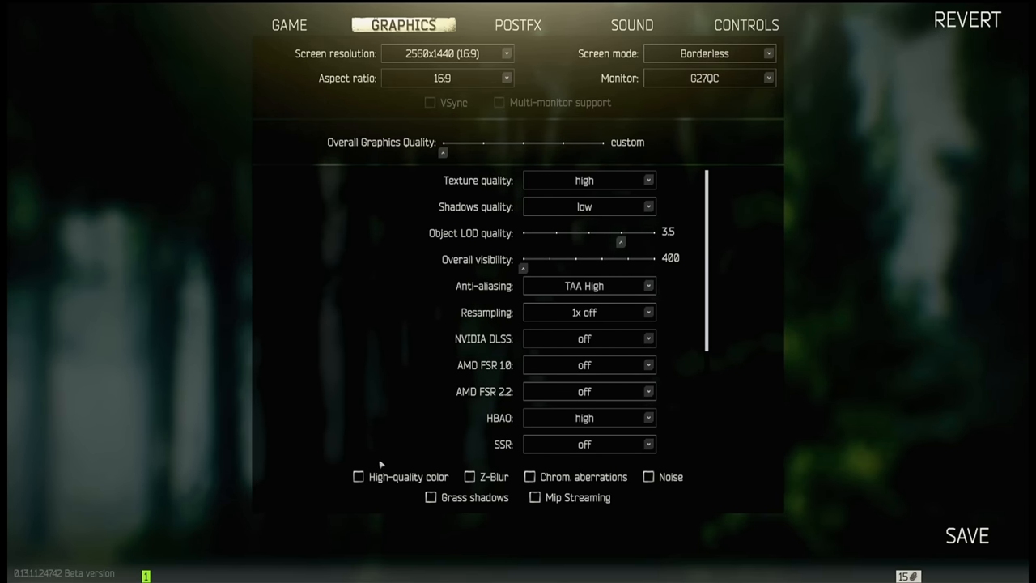
mouse_move(640, 493)
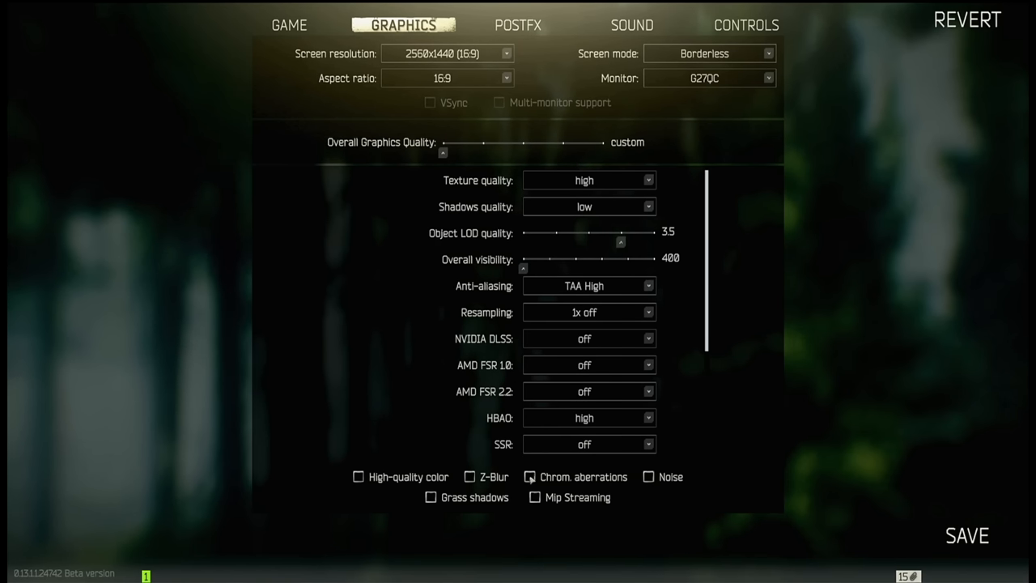
click(471, 477)
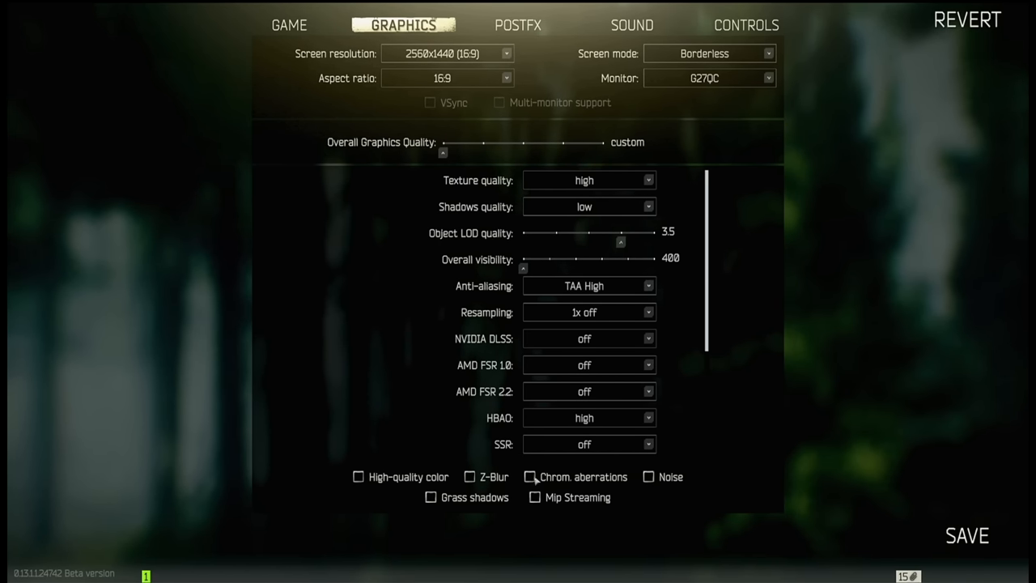
mouse_move(519, 471)
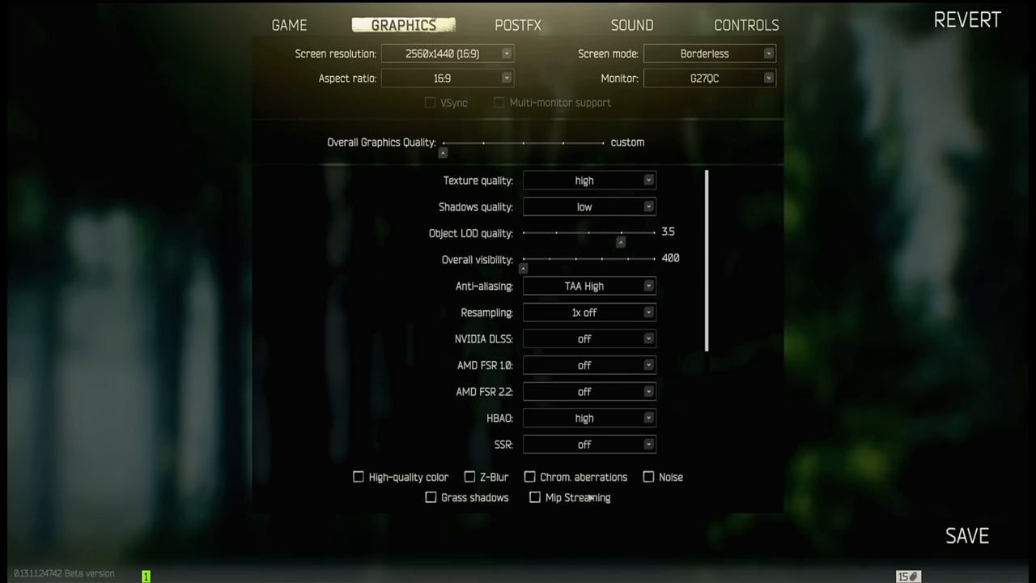
mouse_move(587, 499)
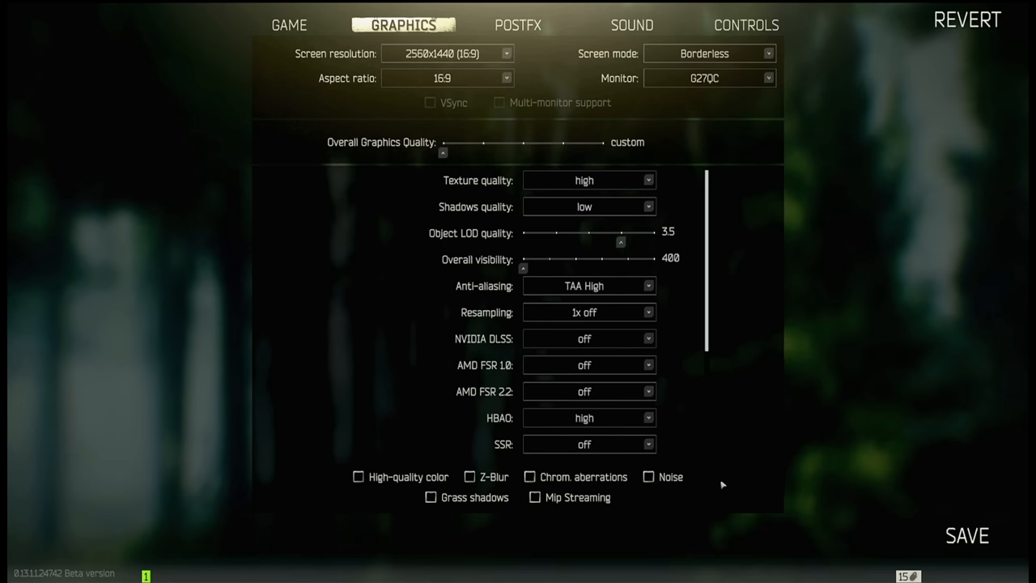
mouse_move(820, 374)
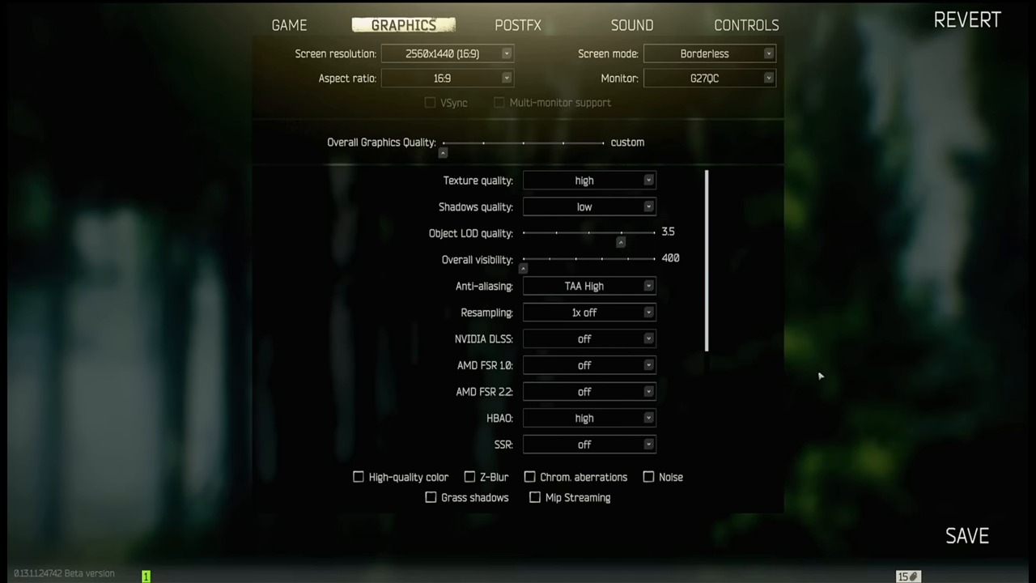
mouse_move(849, 373)
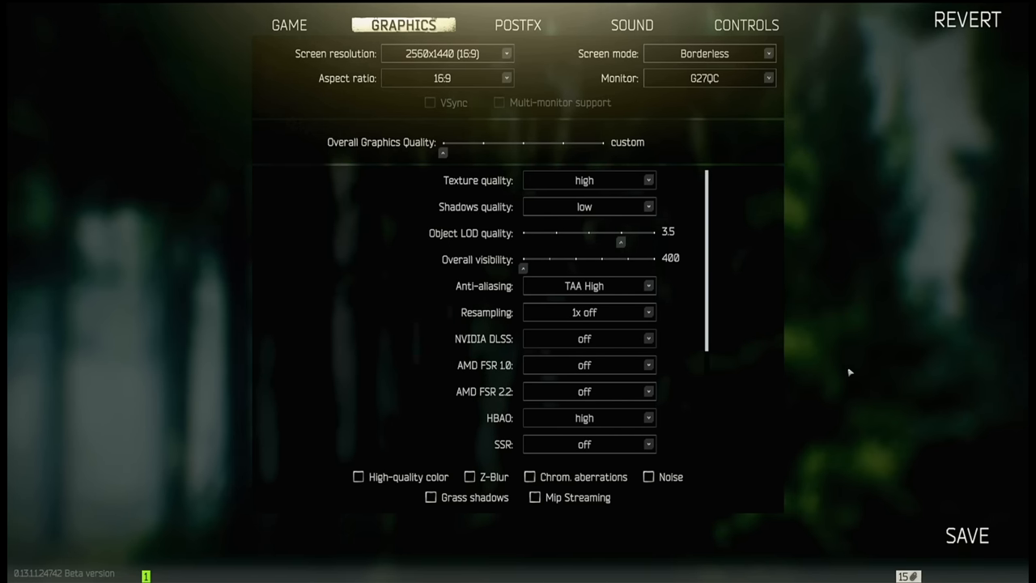
Set anisotropic filtering off, Reflex on + boost, sharpness 0.6, lobby FPS limit 60.
scroll(down, 3)
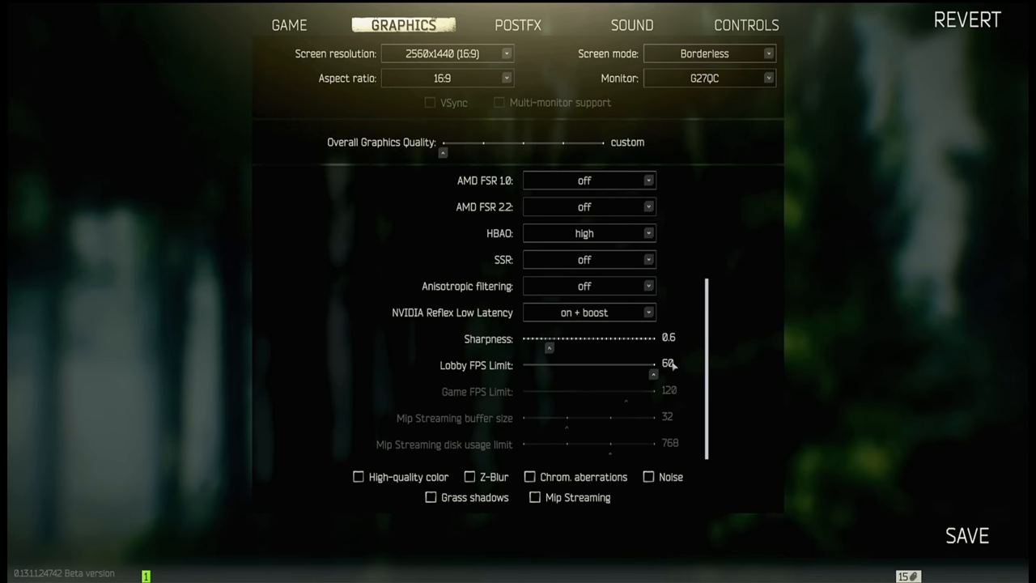
click(589, 312)
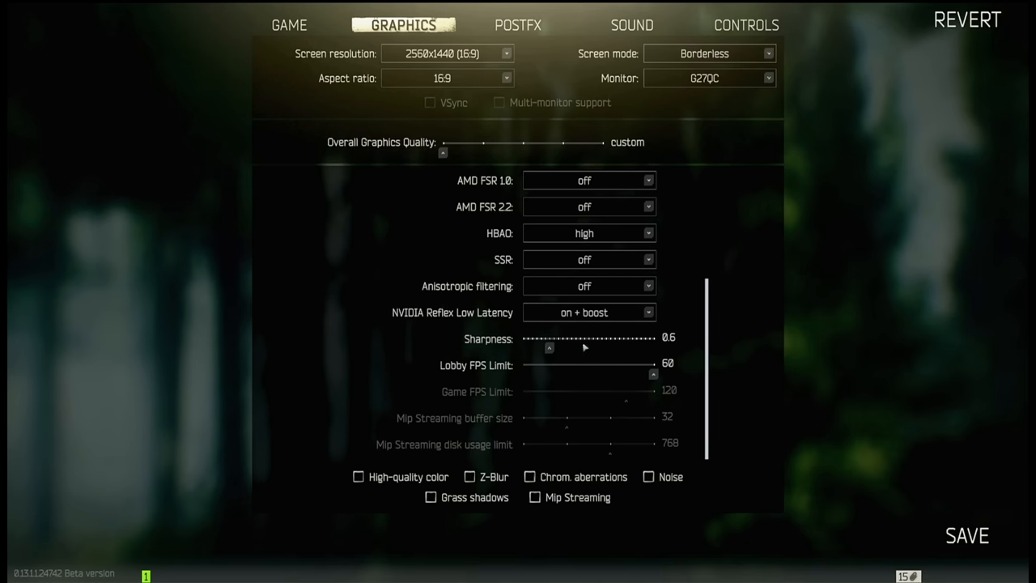
mouse_move(669, 323)
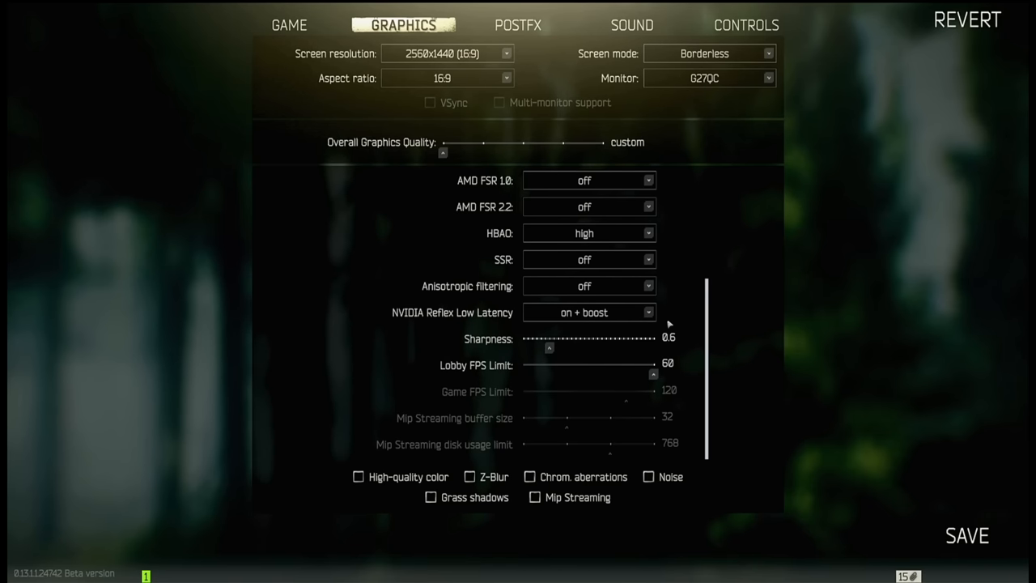
mouse_move(588, 343)
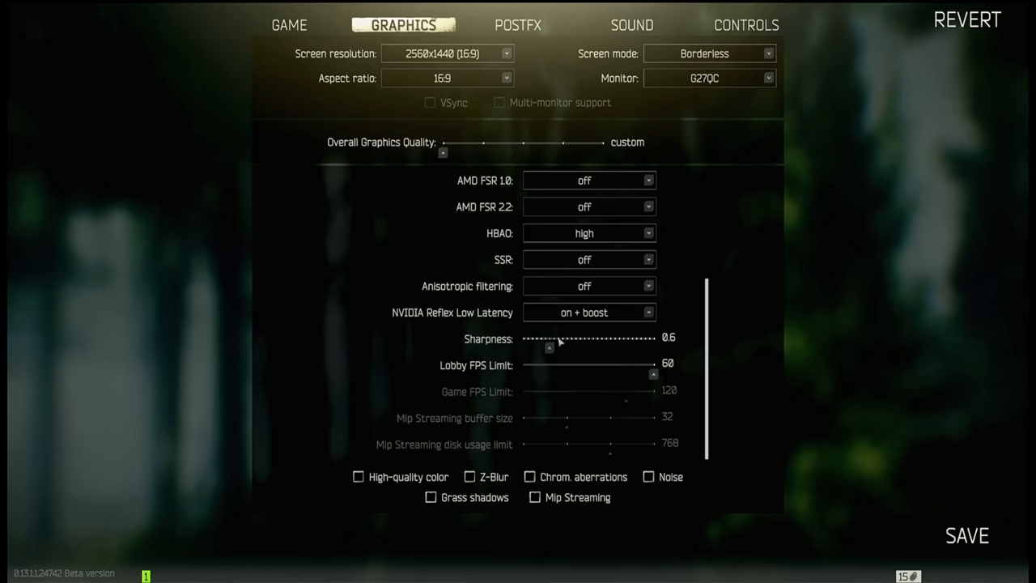
mouse_move(399, 315)
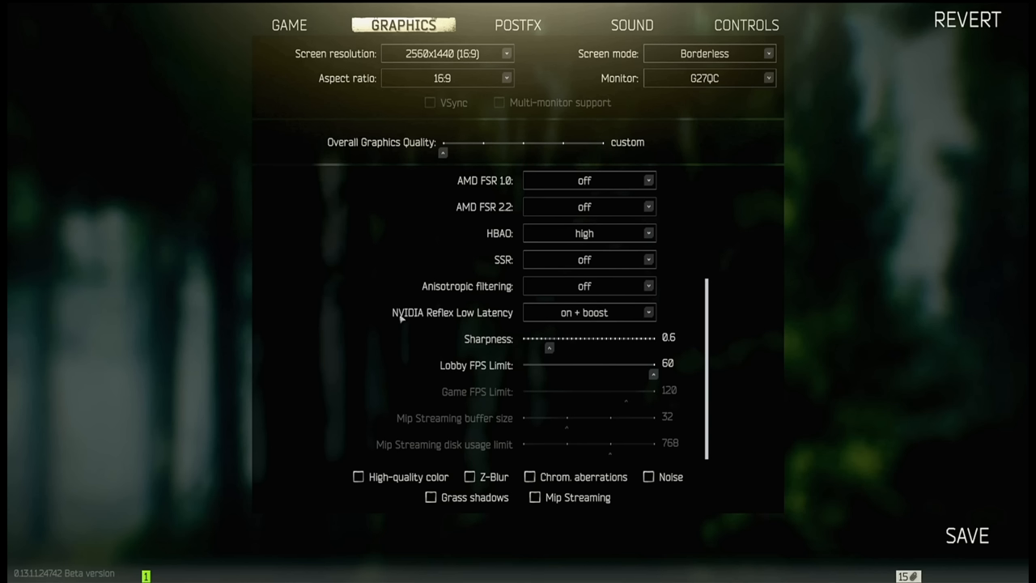
mouse_move(563, 349)
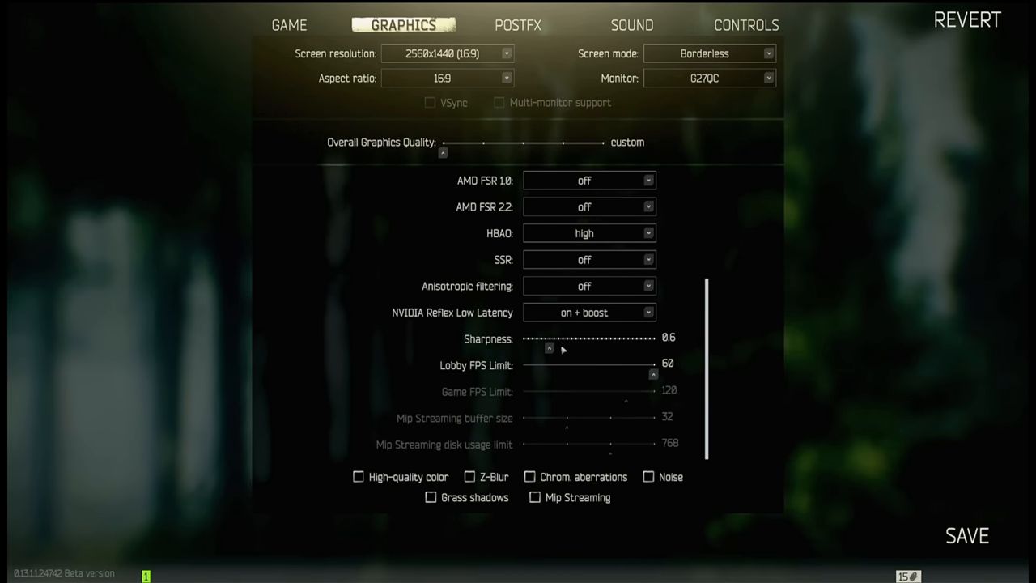
mouse_move(588, 360)
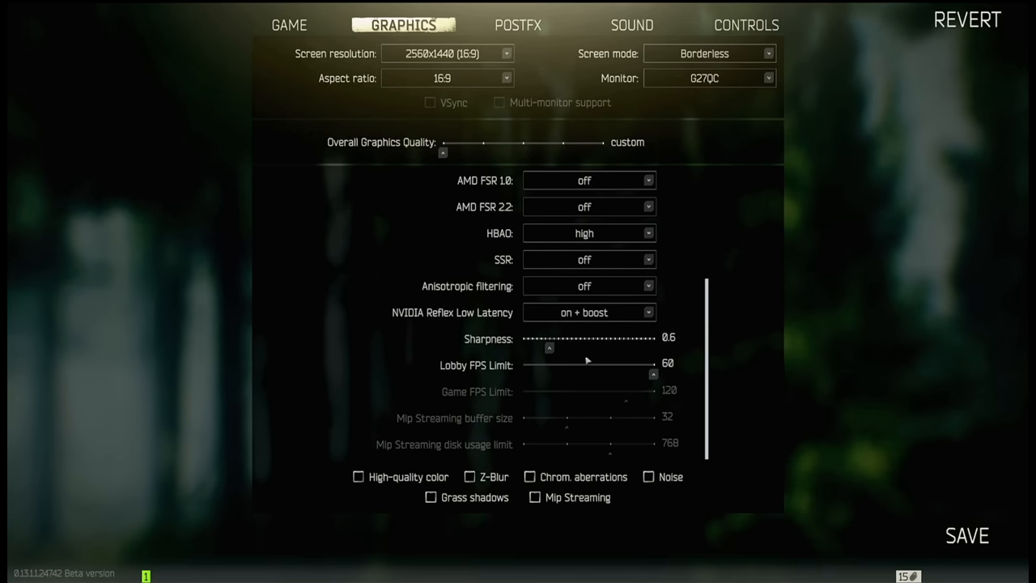
mouse_move(465, 430)
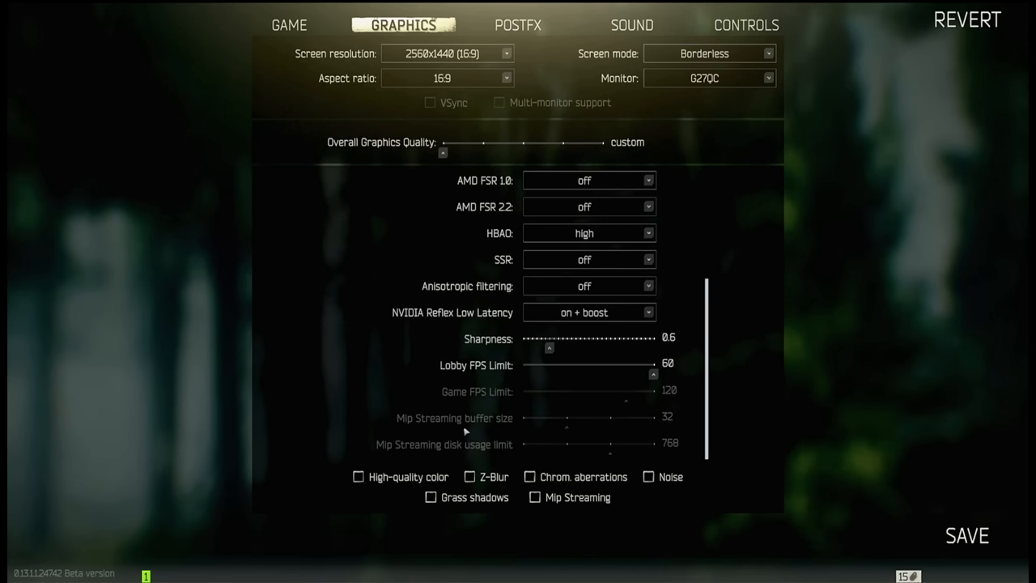
mouse_move(445, 436)
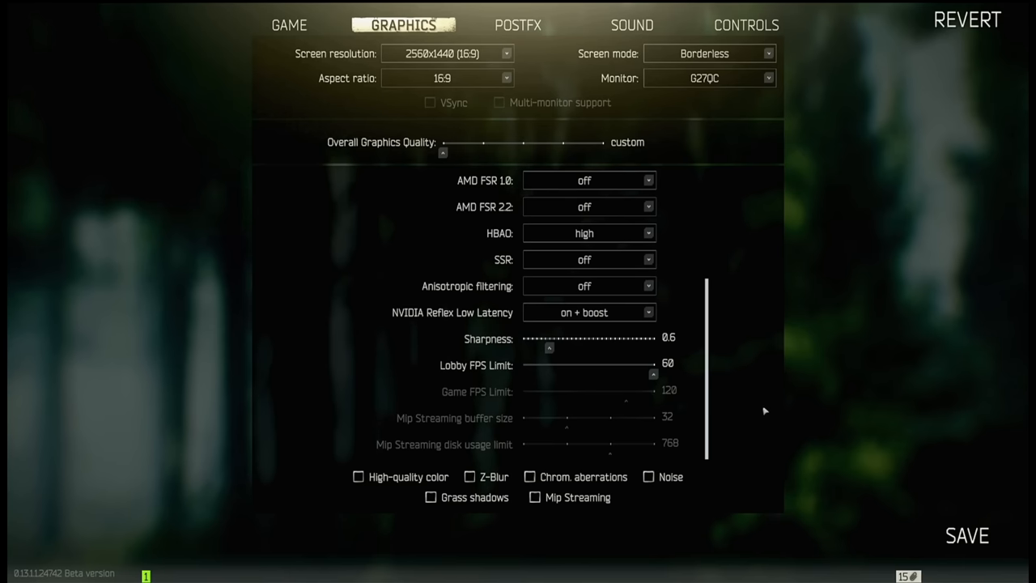
mouse_move(935, 496)
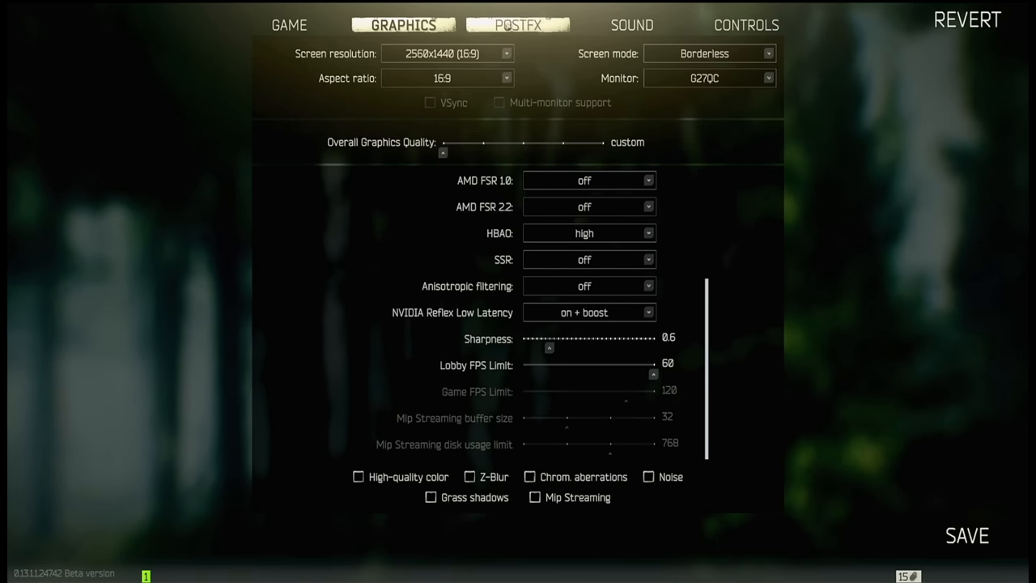
Switch to the PostFX tab showing brightness 0, saturation 100, Chillwave grading at 35.
click(518, 25)
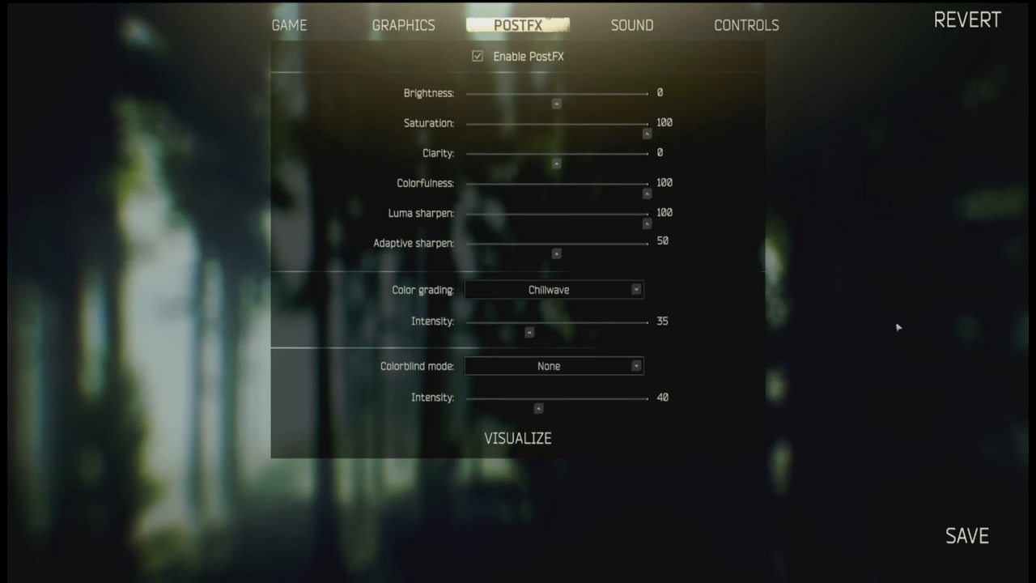
mouse_move(893, 322)
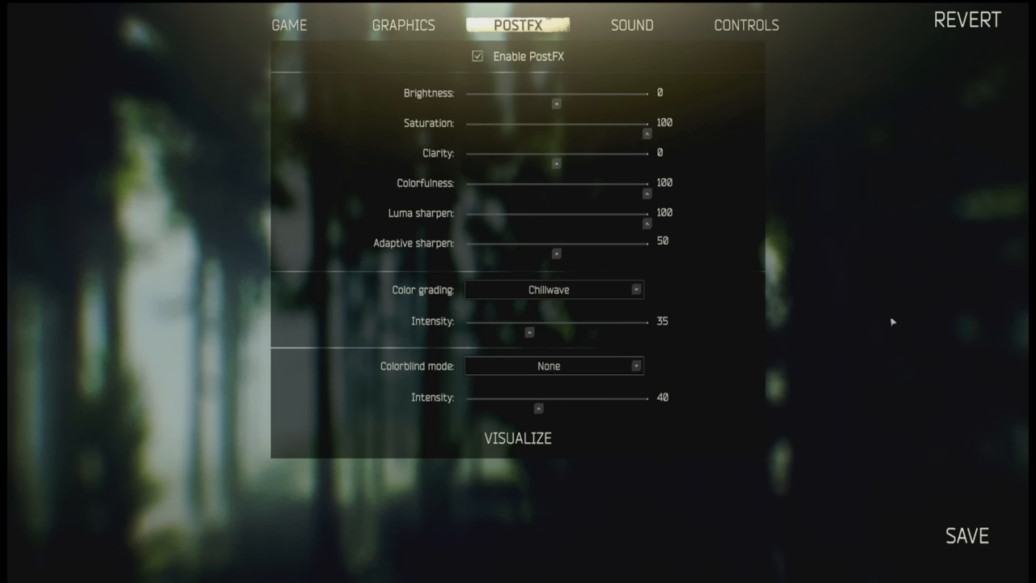
mouse_move(893, 318)
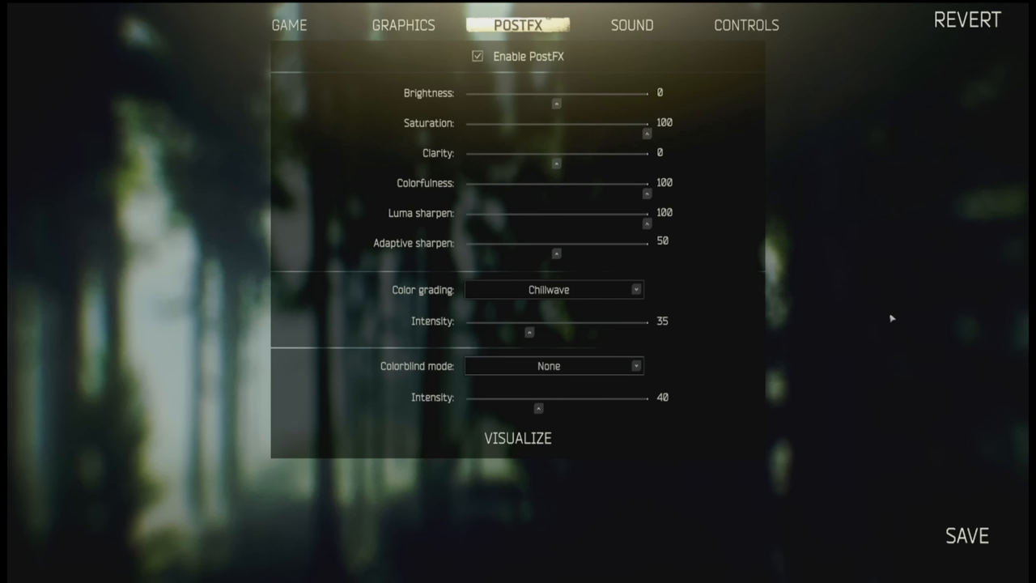
mouse_move(895, 274)
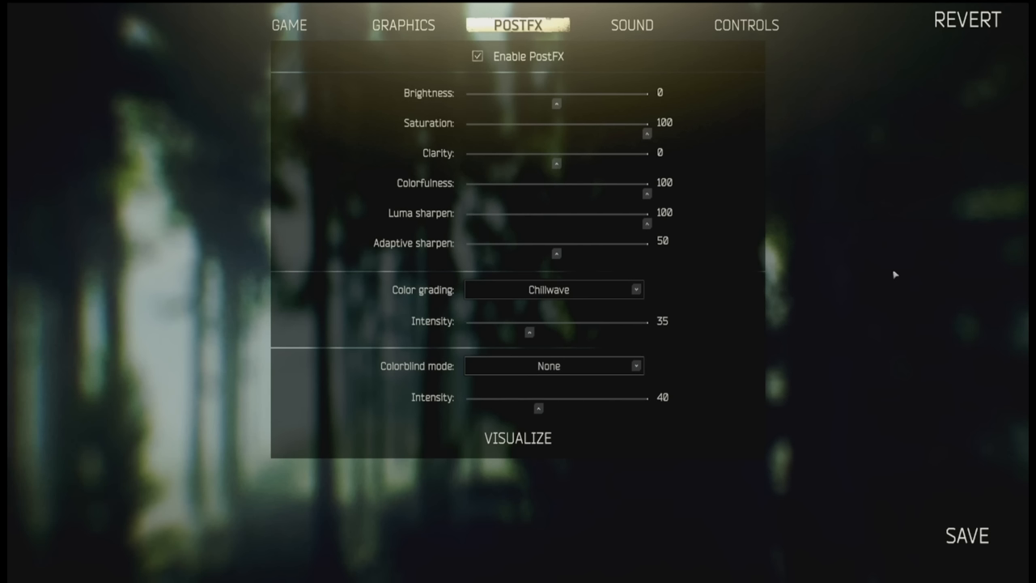
Preview PostFX over the scene and set Brightness to 20.
click(517, 437)
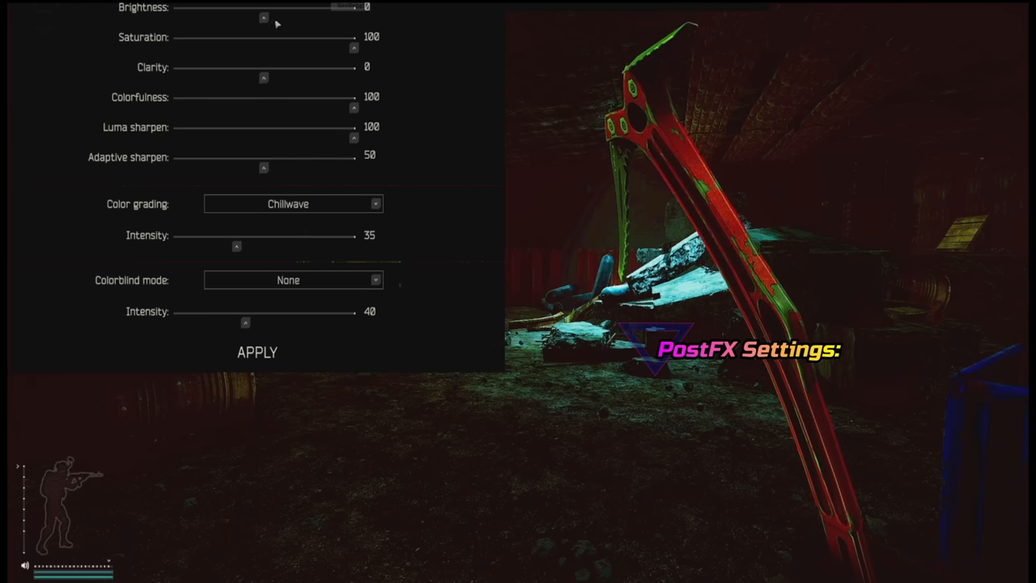
drag(263, 17, 344, 17)
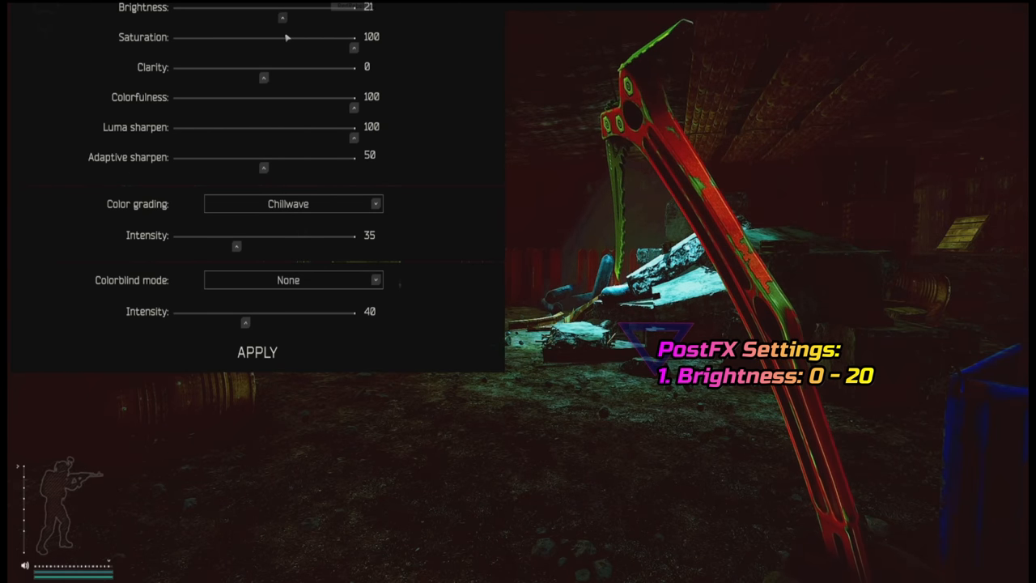
drag(287, 16, 336, 16)
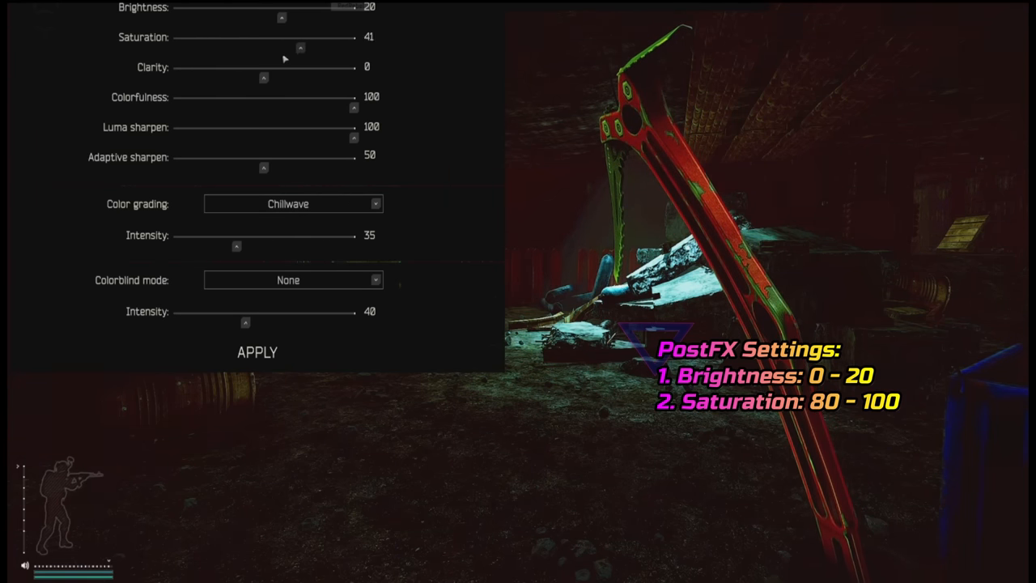
Preview a lower Saturation, then return Saturation to 100.
drag(300, 48, 239, 48)
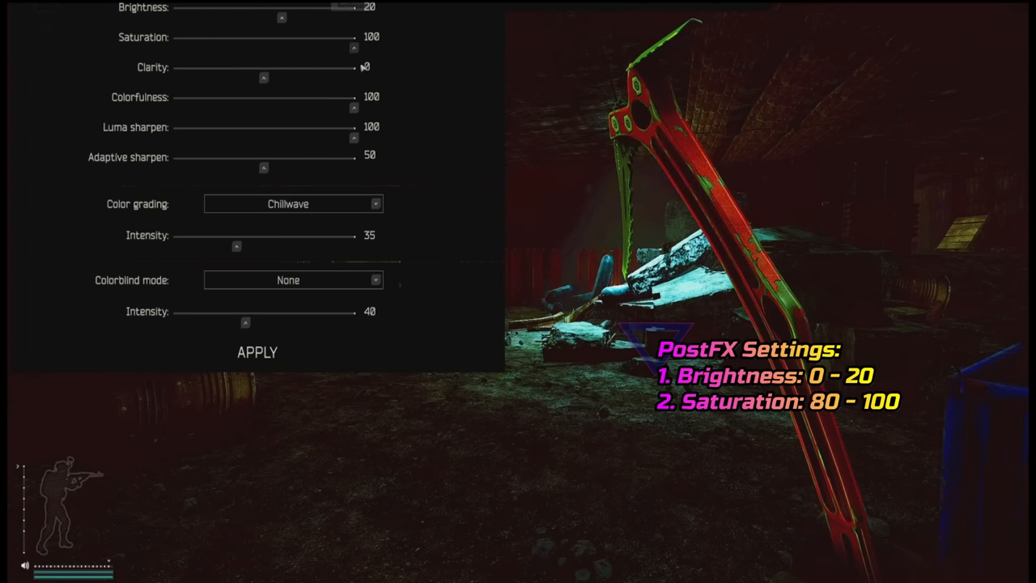
drag(352, 46, 293, 47)
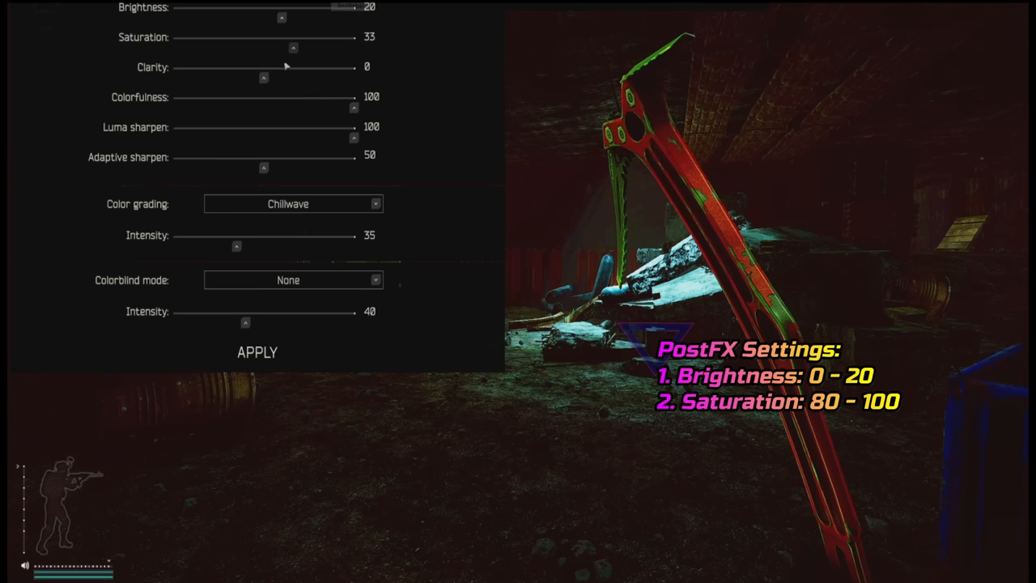
drag(293, 48, 381, 47)
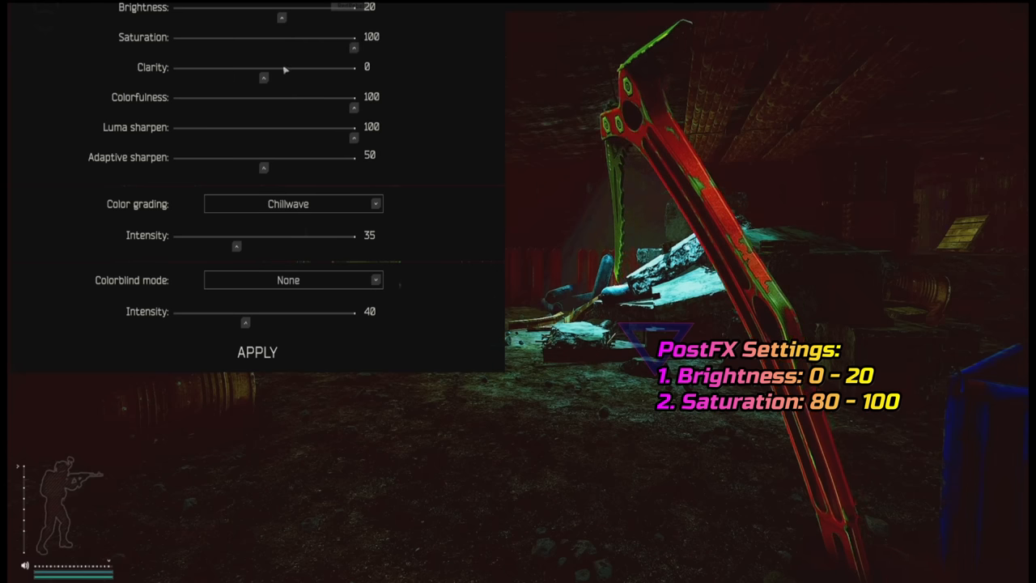
Preview Clarity at low, high and mid values, then set it to exactly 0.
drag(263, 77, 236, 78)
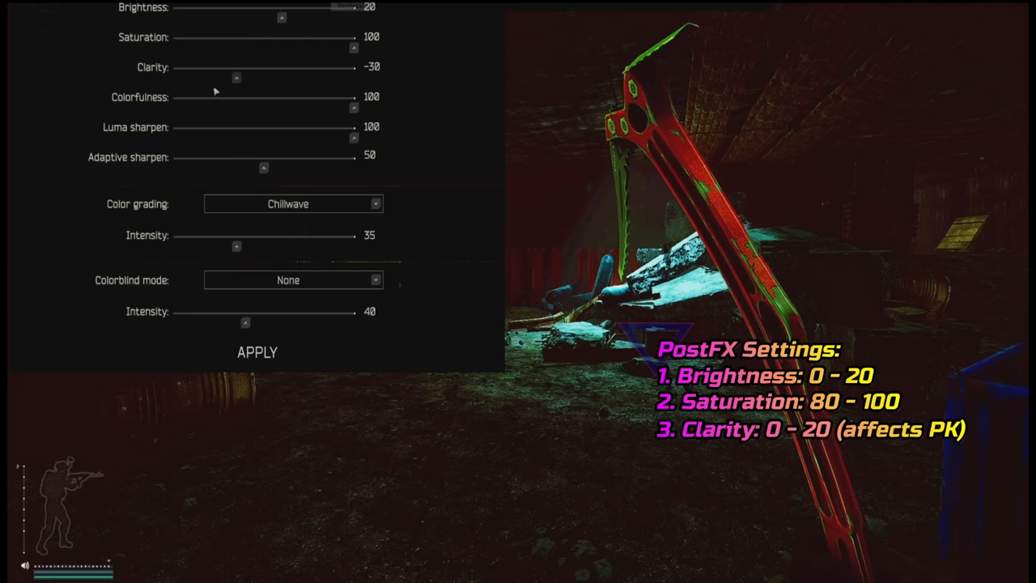
drag(236, 78, 348, 77)
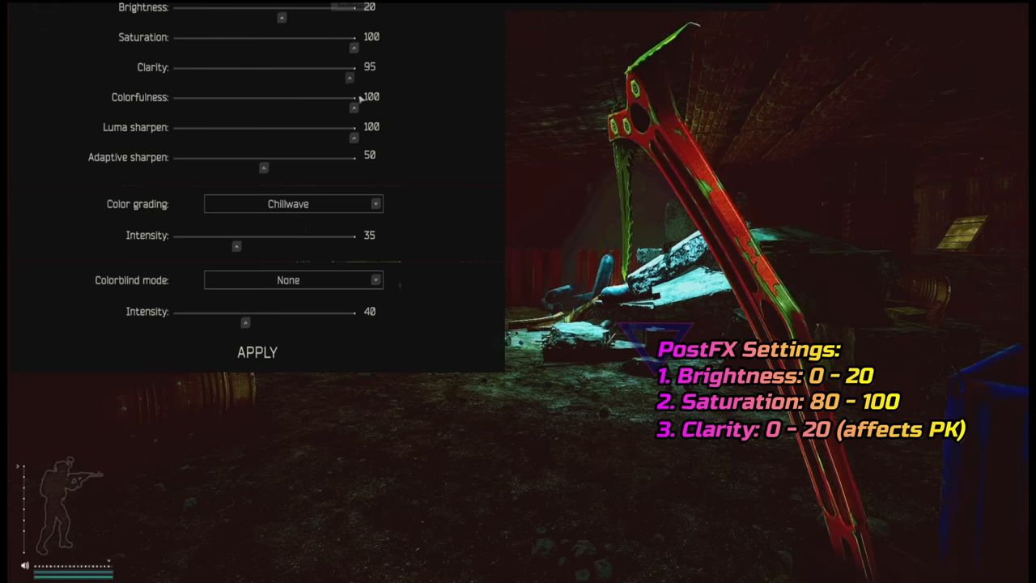
drag(349, 78, 308, 78)
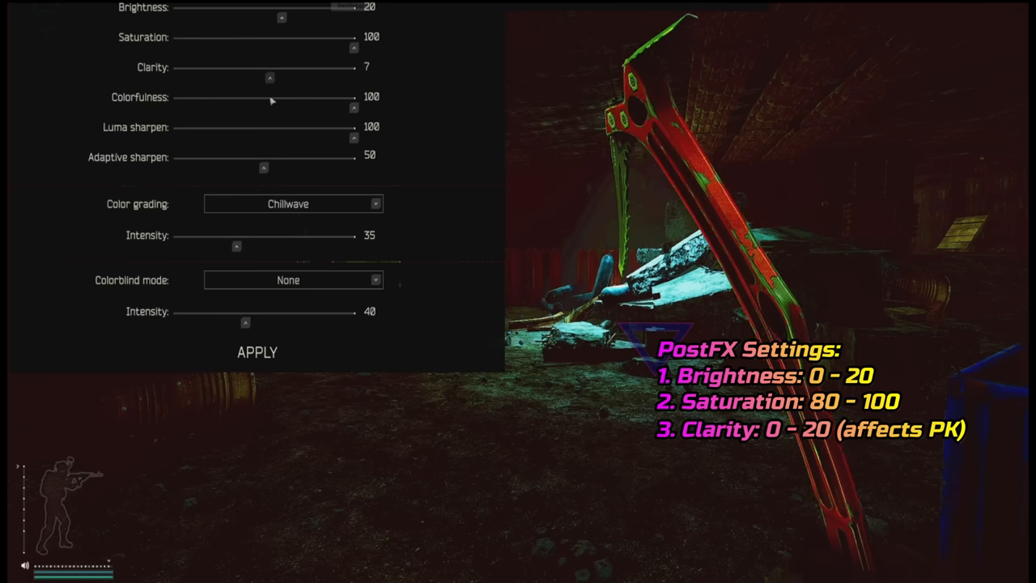
drag(270, 78, 314, 78)
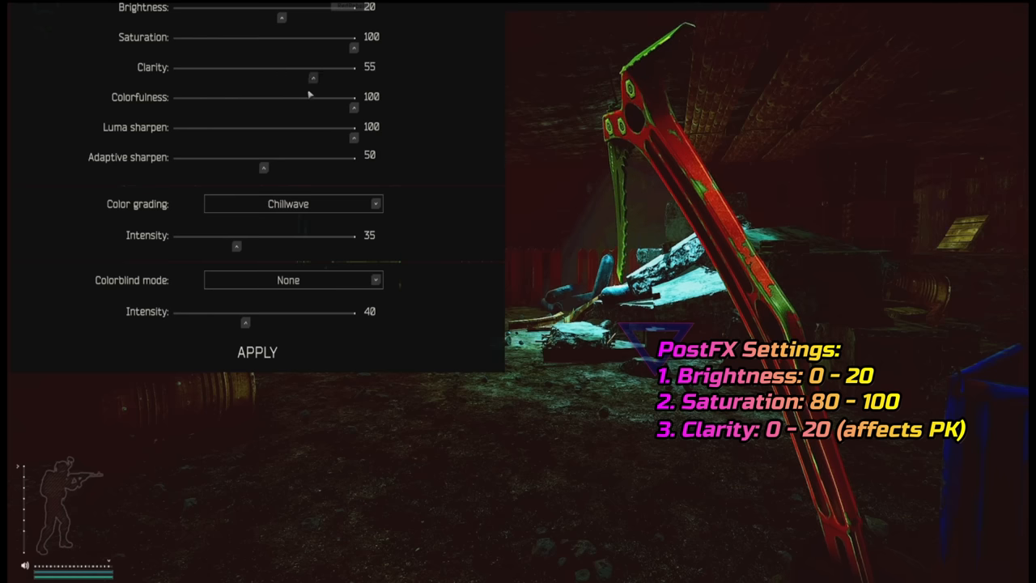
drag(313, 78, 263, 78)
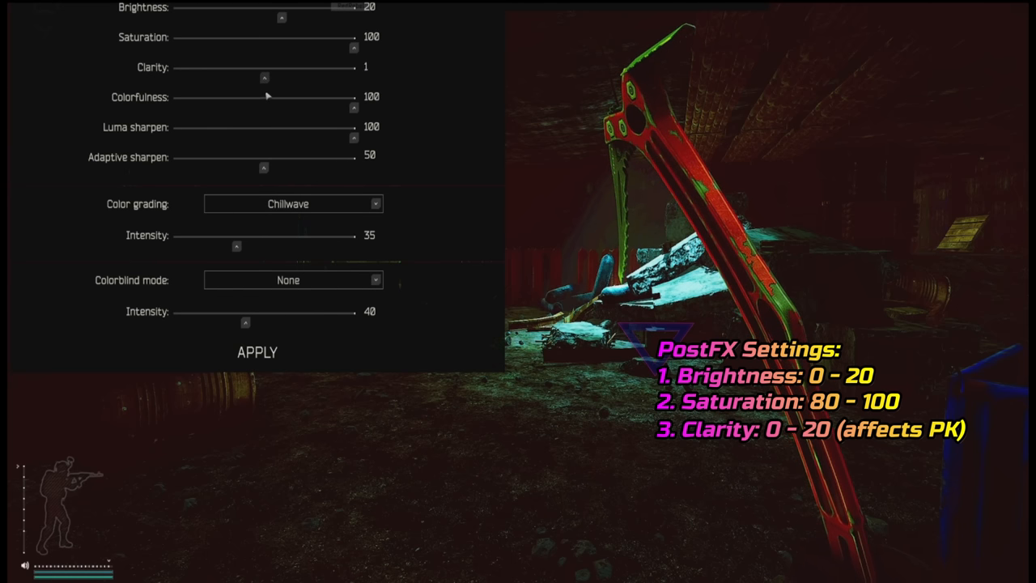
click(264, 78)
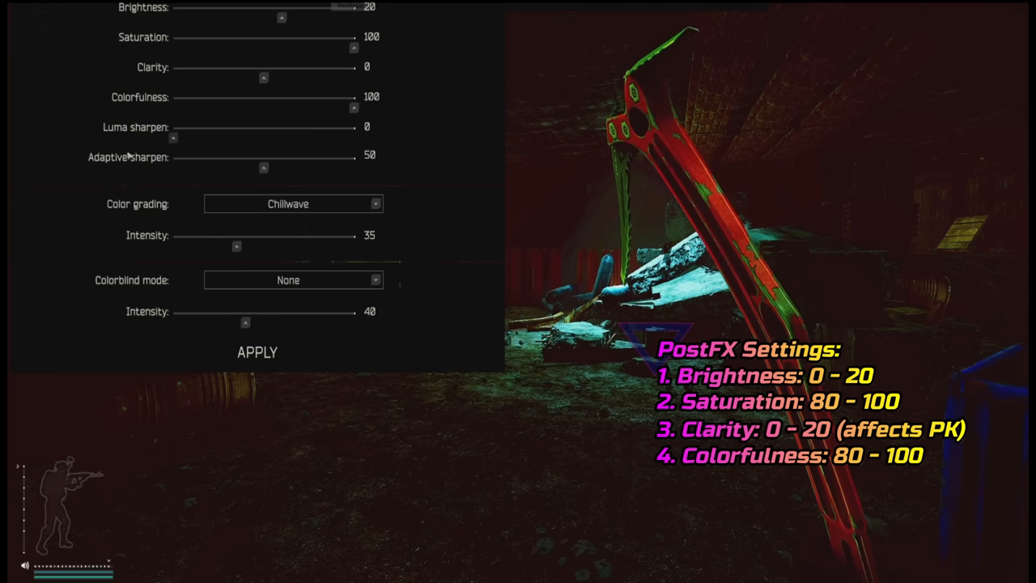
Set Luma sharpen to 100 and test Adaptive sharpen around 50–76, ending at 75.
drag(172, 137, 354, 137)
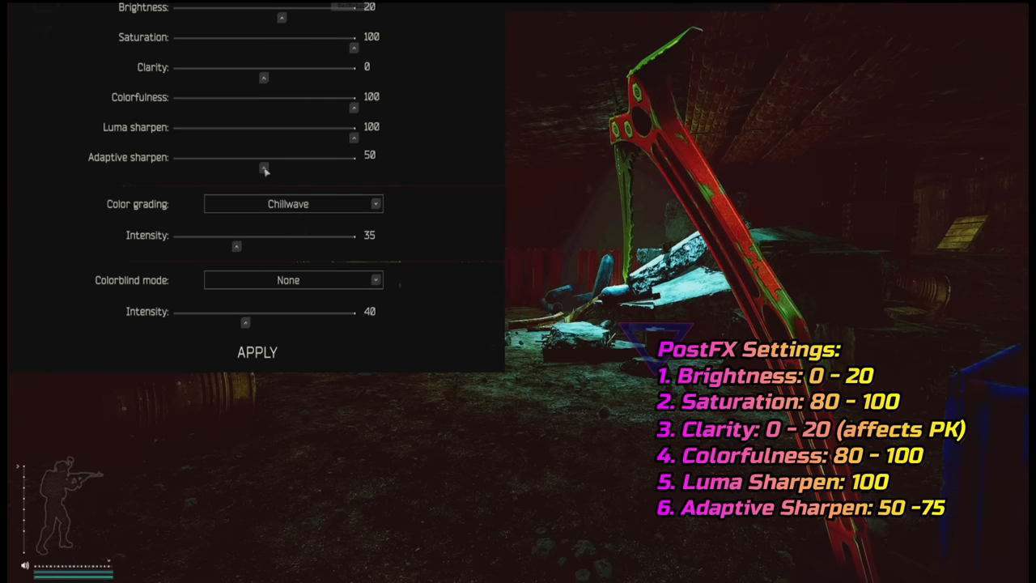
drag(264, 167, 311, 167)
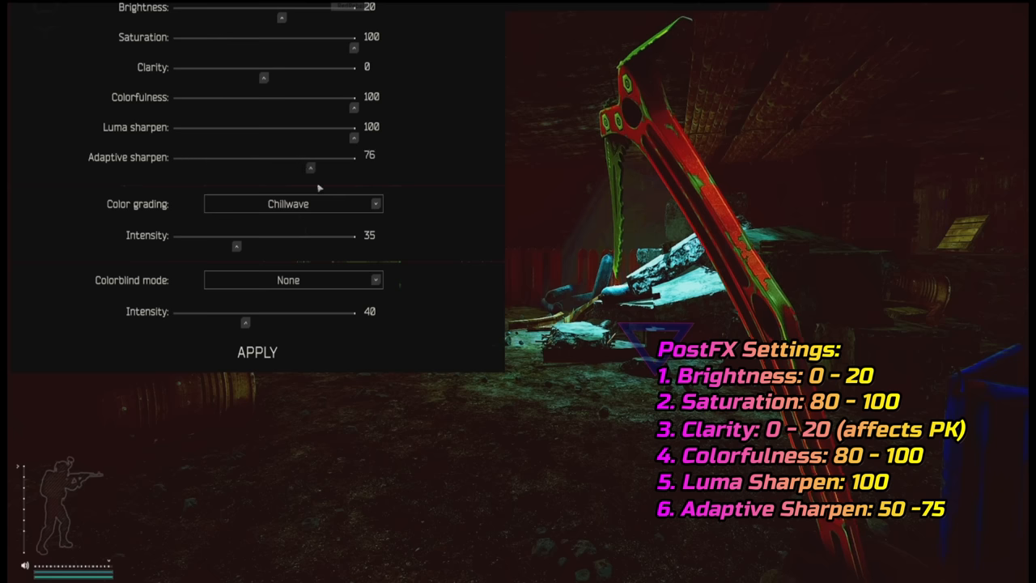
drag(310, 167, 263, 168)
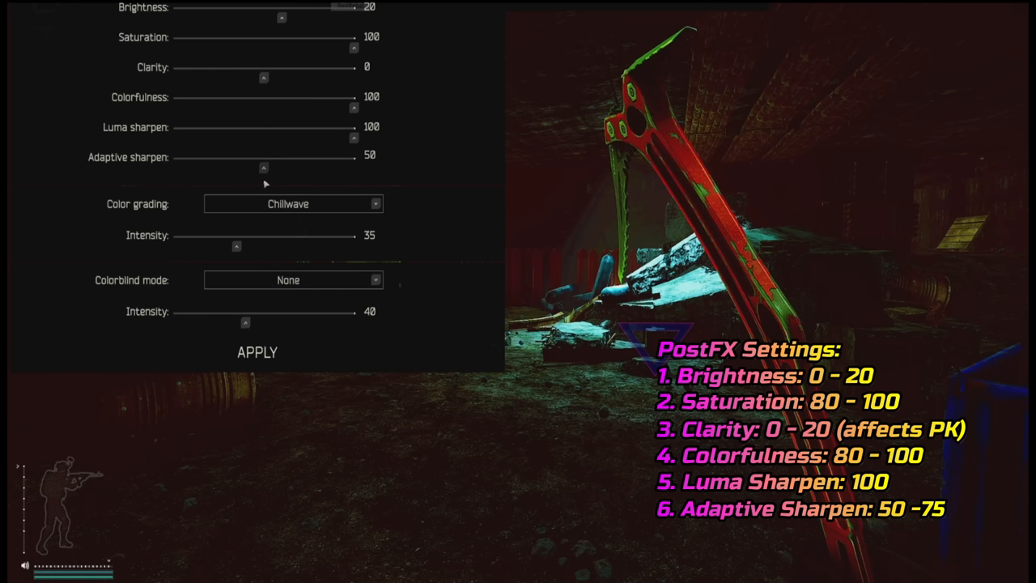
drag(263, 168, 304, 167)
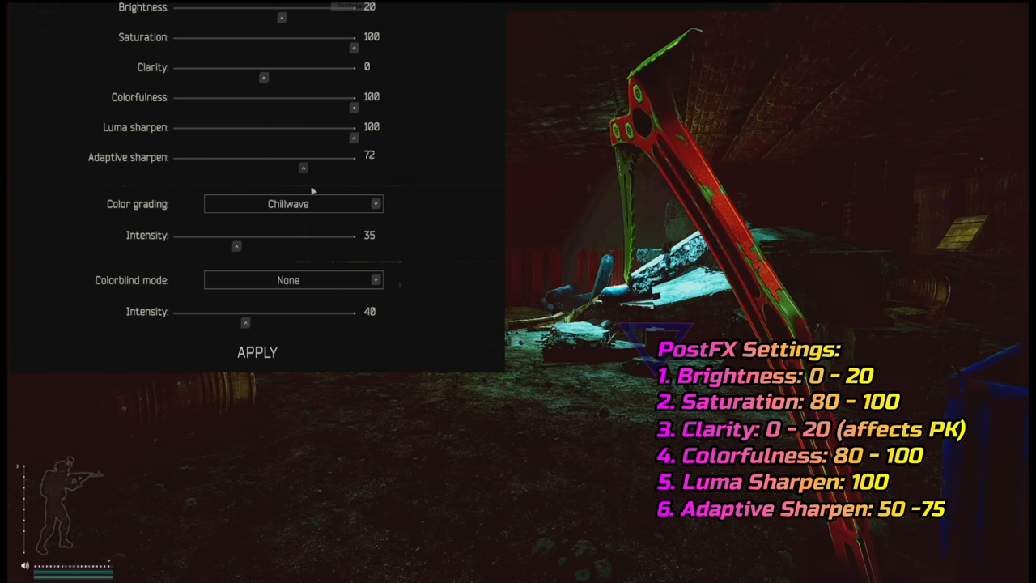
drag(304, 168, 251, 168)
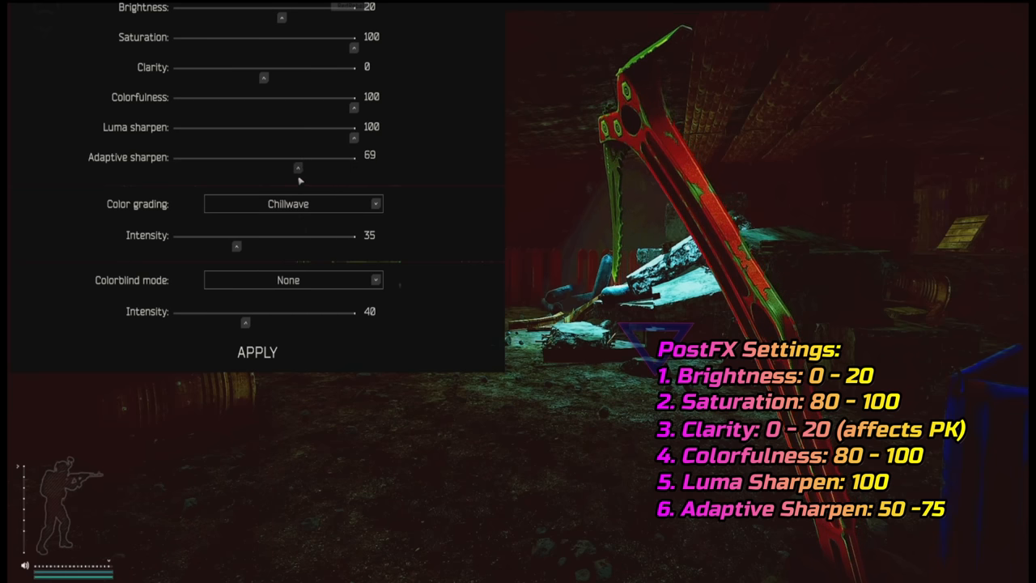
drag(297, 167, 260, 167)
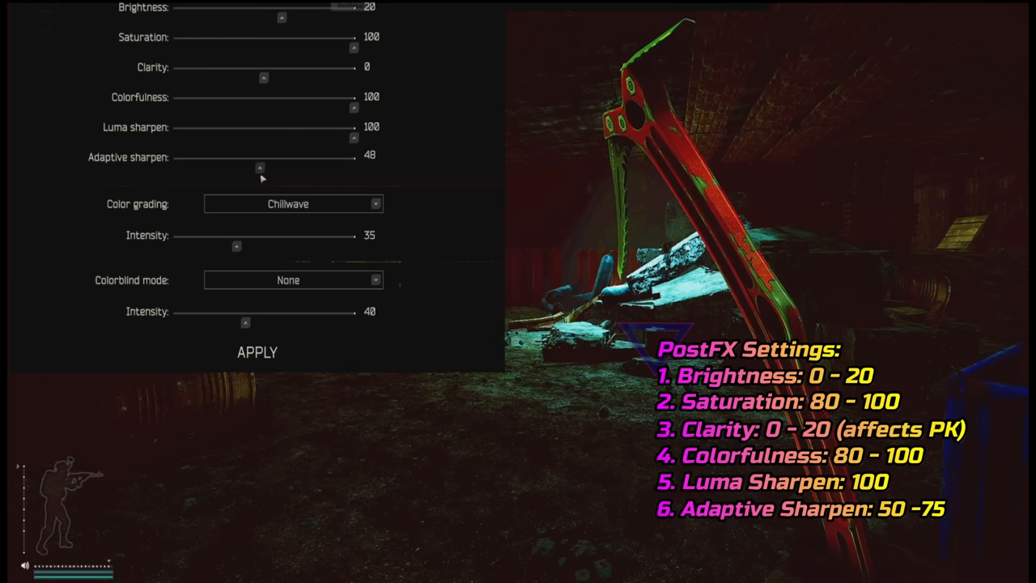
drag(260, 168, 290, 168)
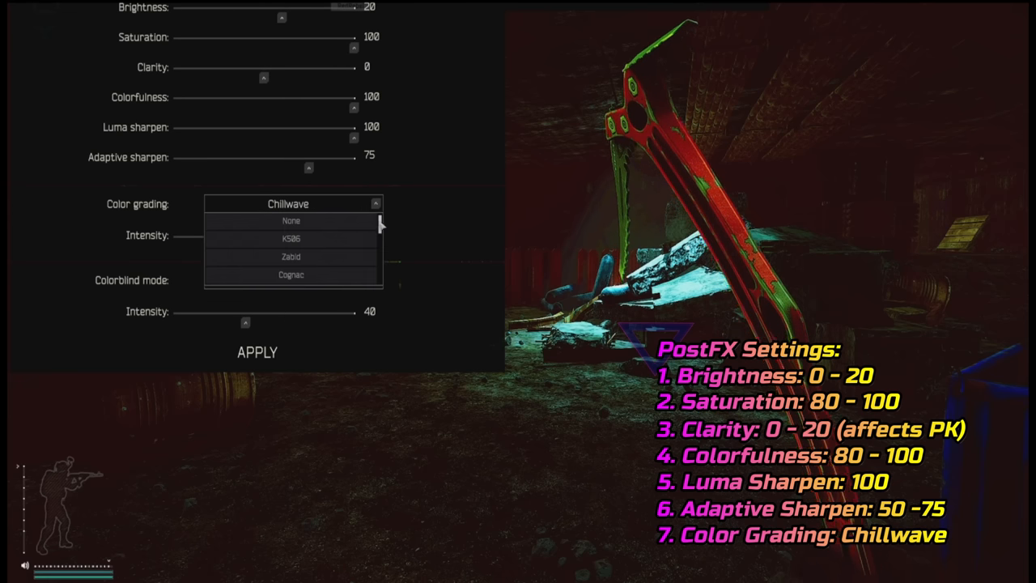
mouse_move(290, 275)
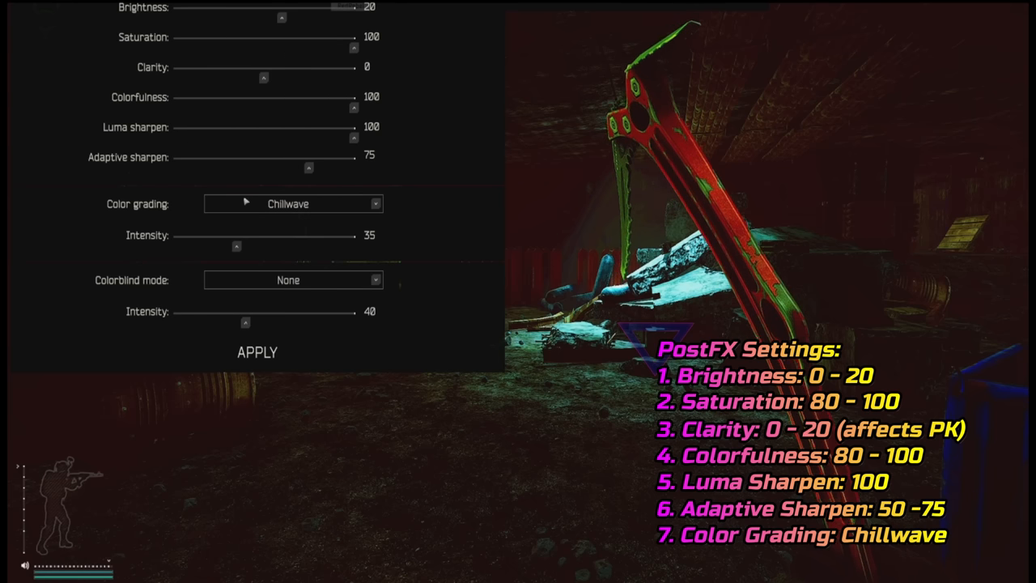
Sweep Chillwave grading Intensity between 0 and 100, settling at about 29.
drag(236, 245, 245, 245)
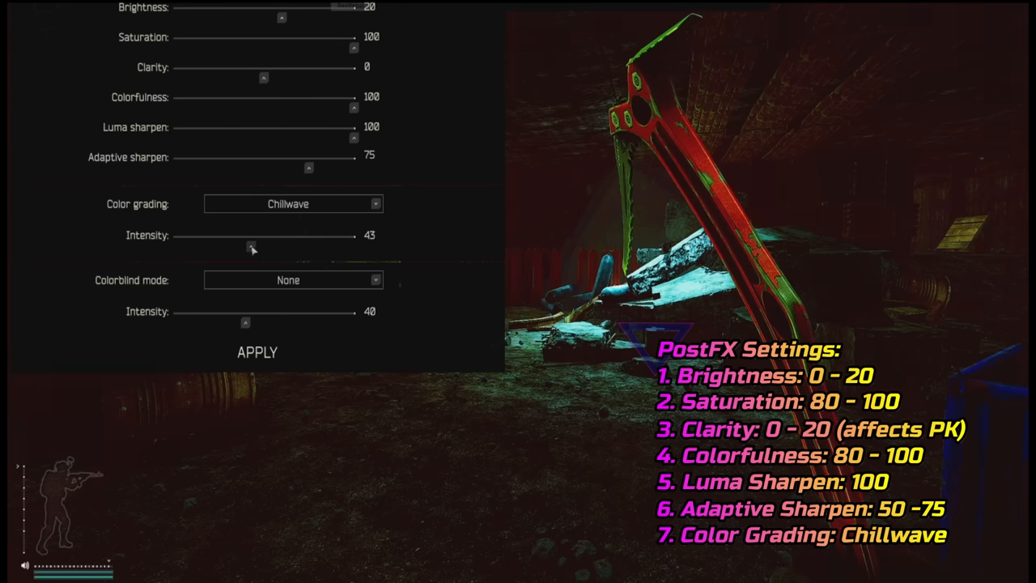
drag(263, 246, 353, 246)
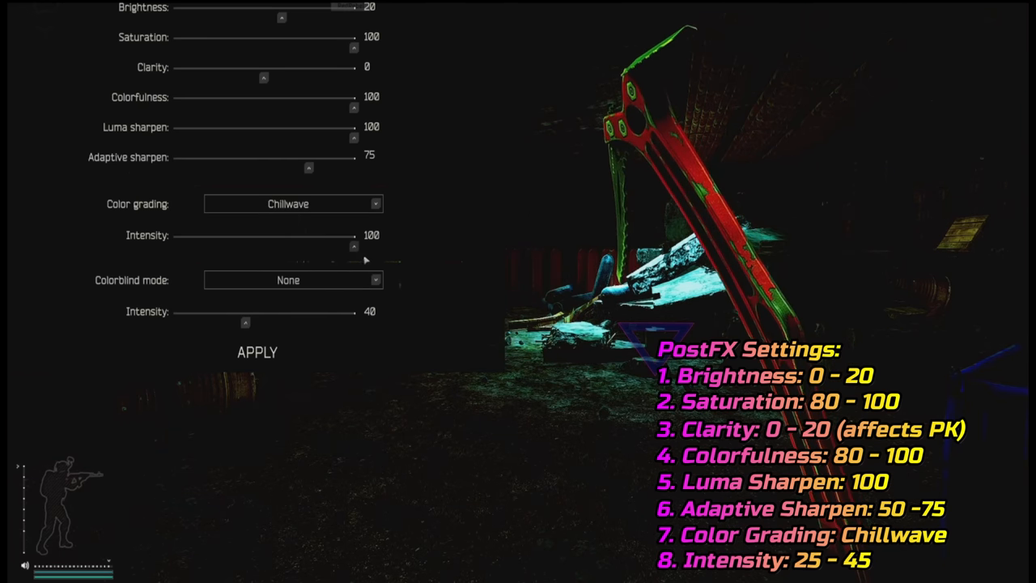
drag(354, 247, 250, 247)
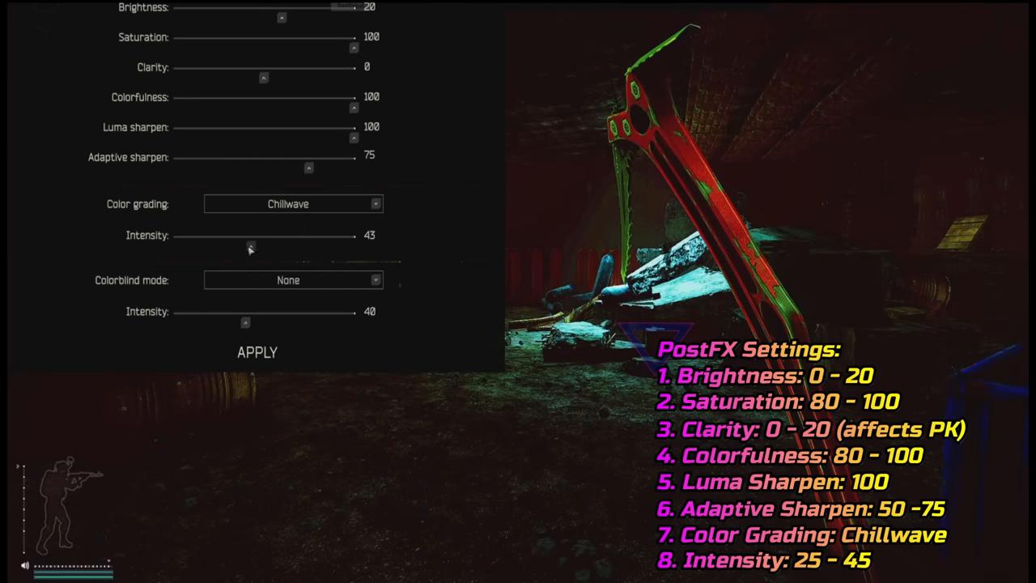
drag(251, 247, 226, 246)
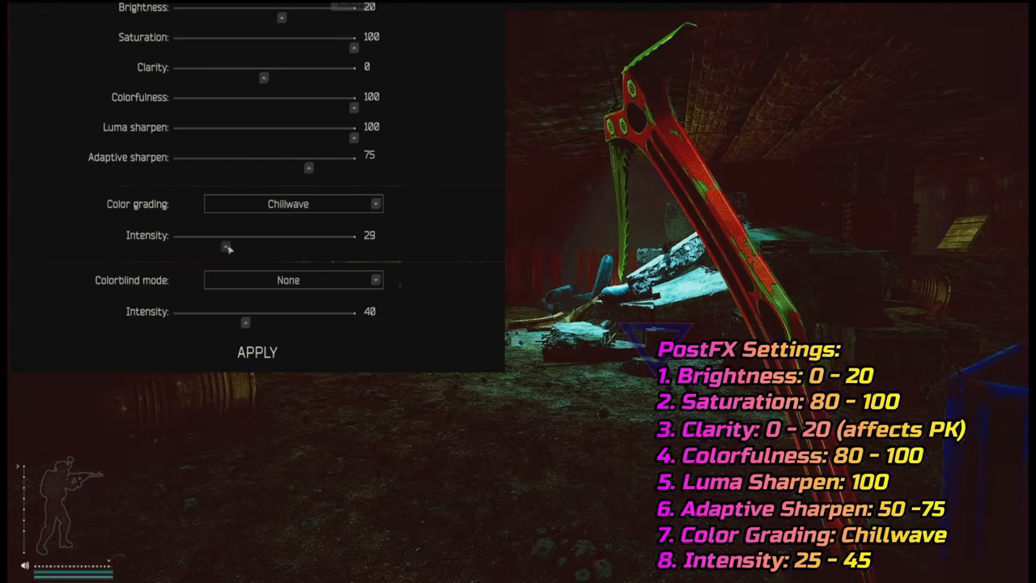
drag(227, 247, 215, 247)
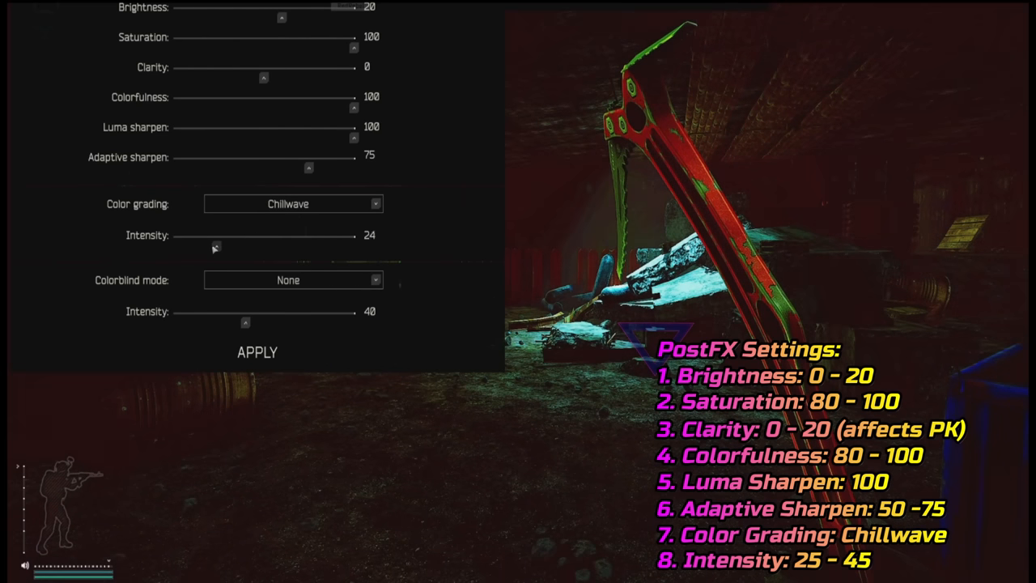
drag(217, 235, 209, 235)
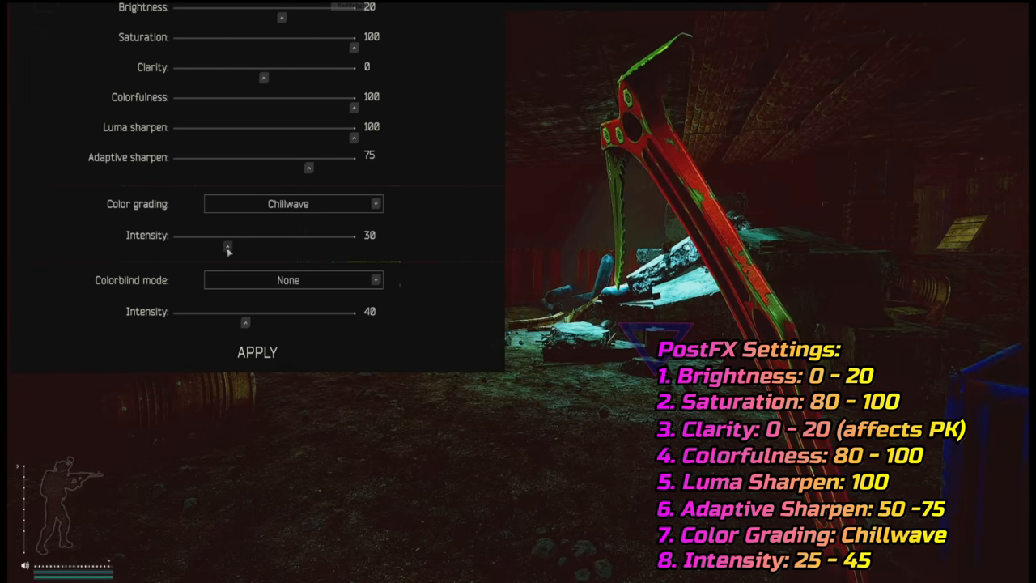
drag(228, 247, 172, 247)
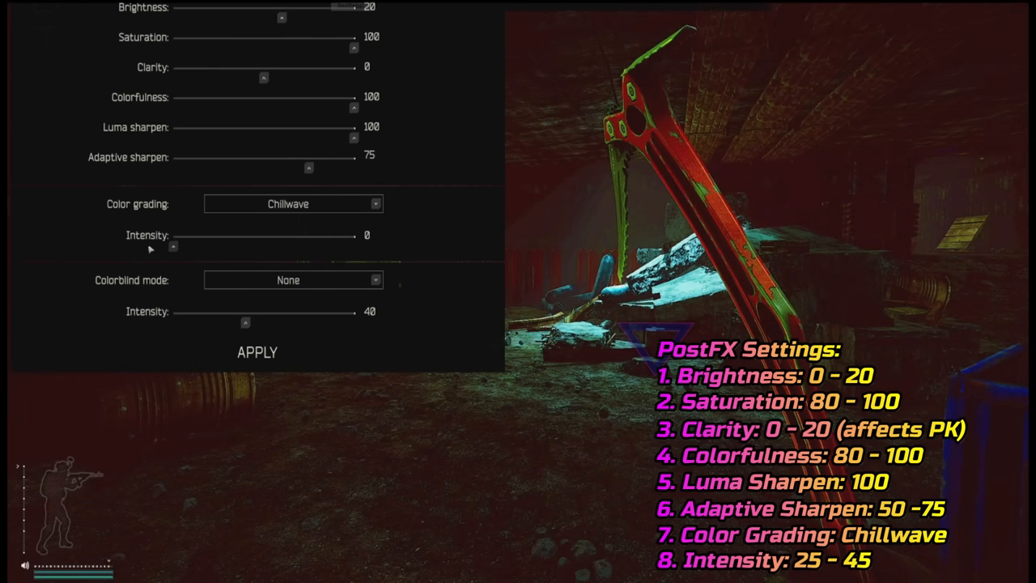
drag(173, 247, 354, 247)
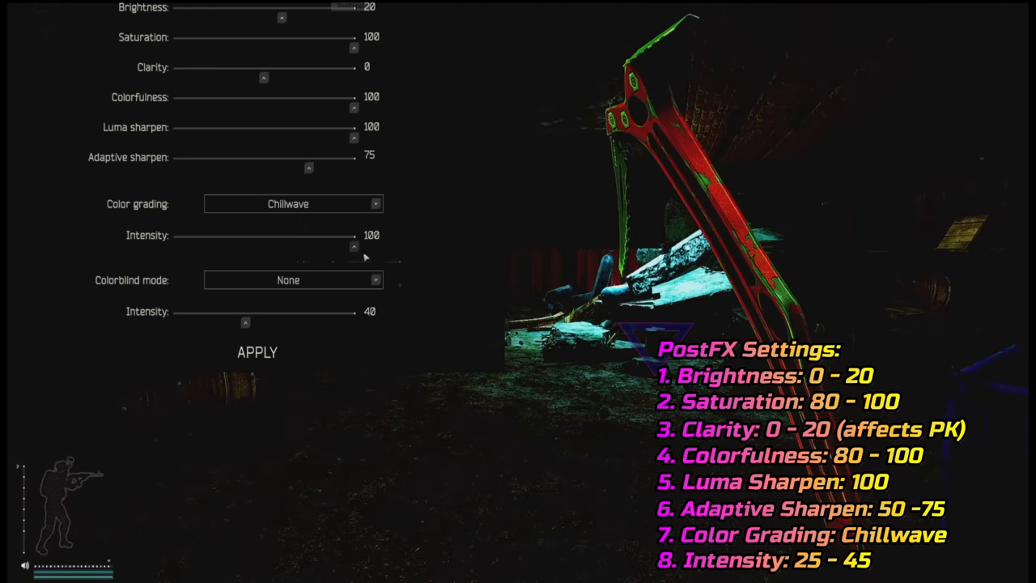
drag(353, 247, 225, 247)
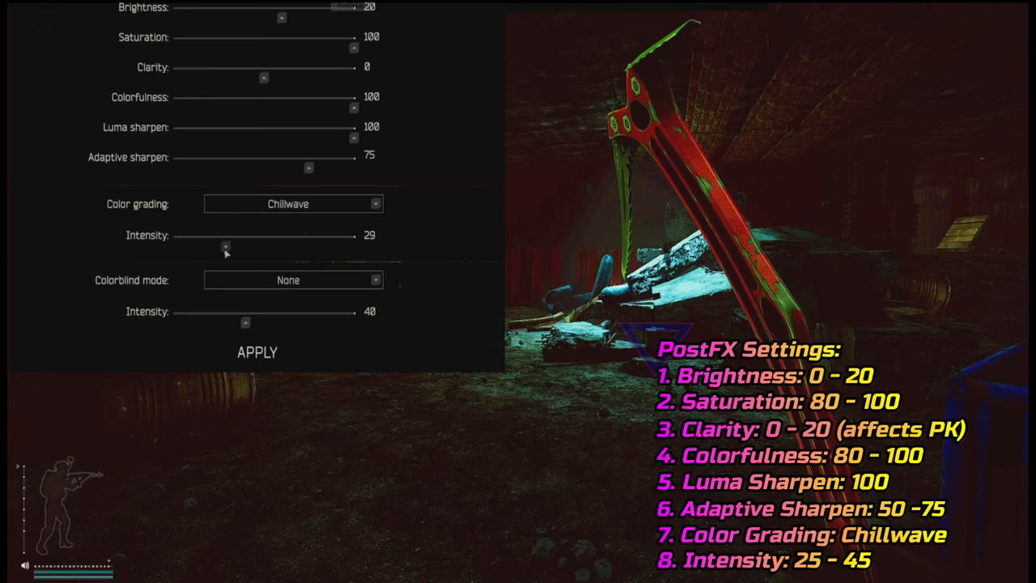